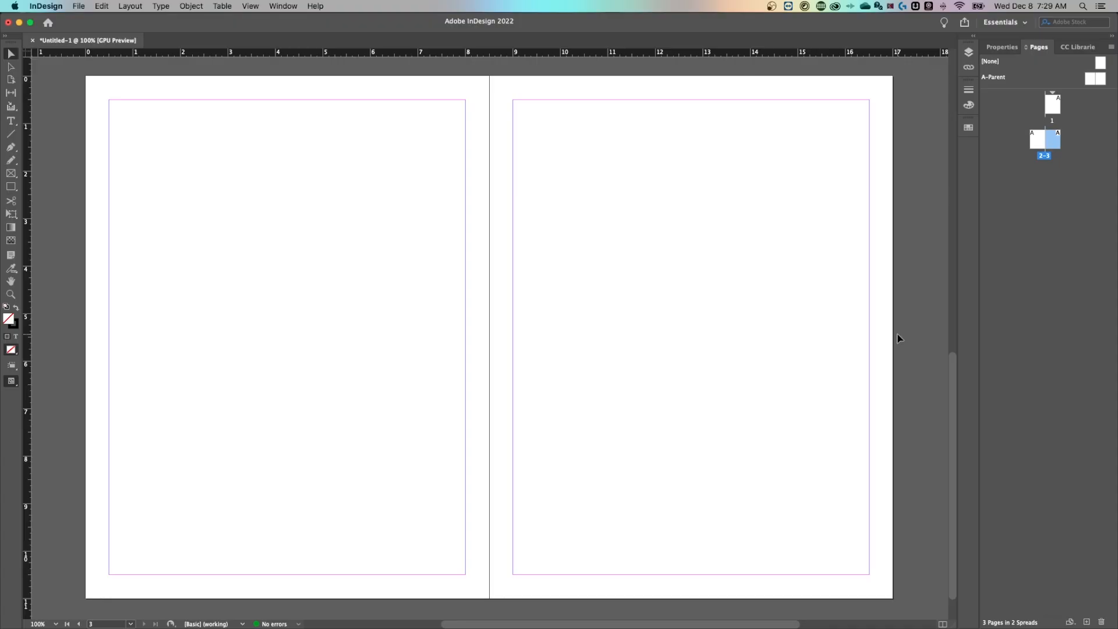
mouse_move(645, 299)
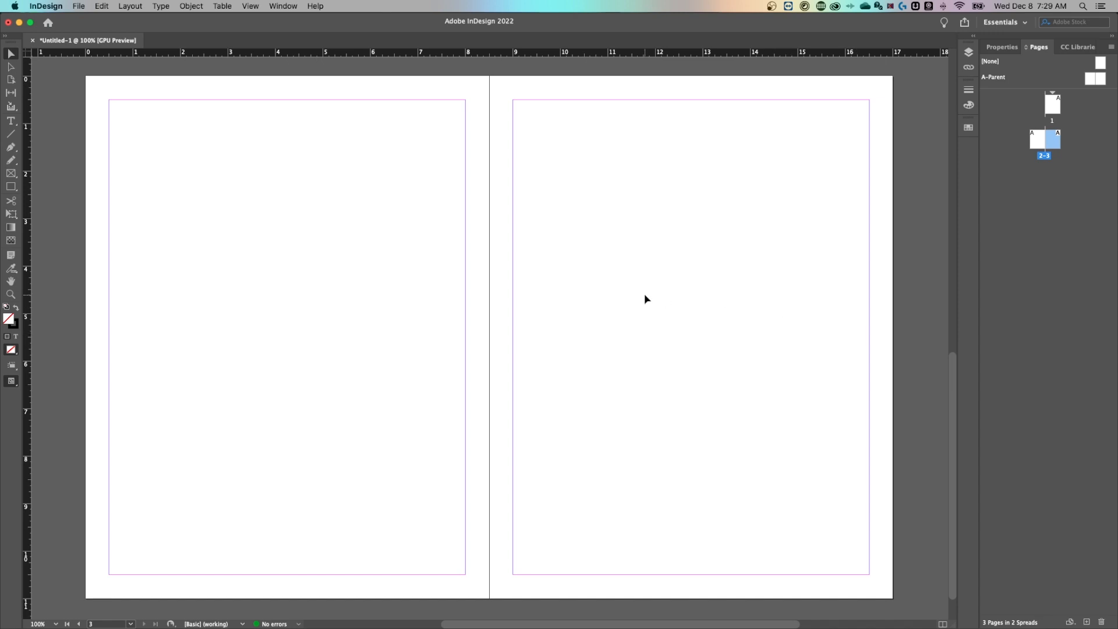
- Start File > Place and select only the mountain JPEG in the images folder
left_click(79, 6)
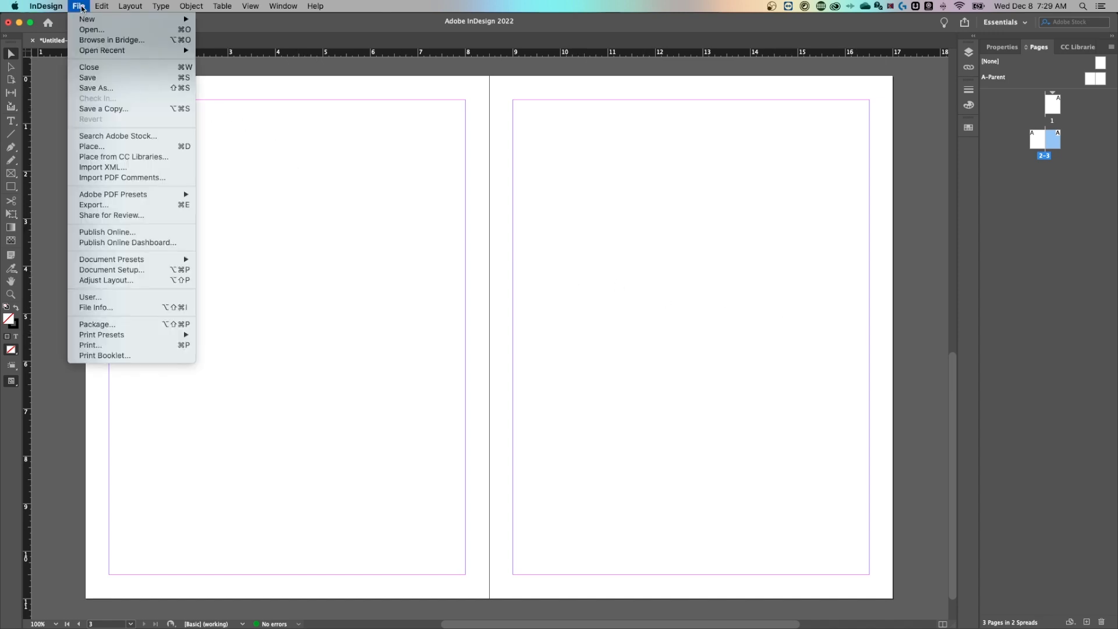
mouse_move(91, 146)
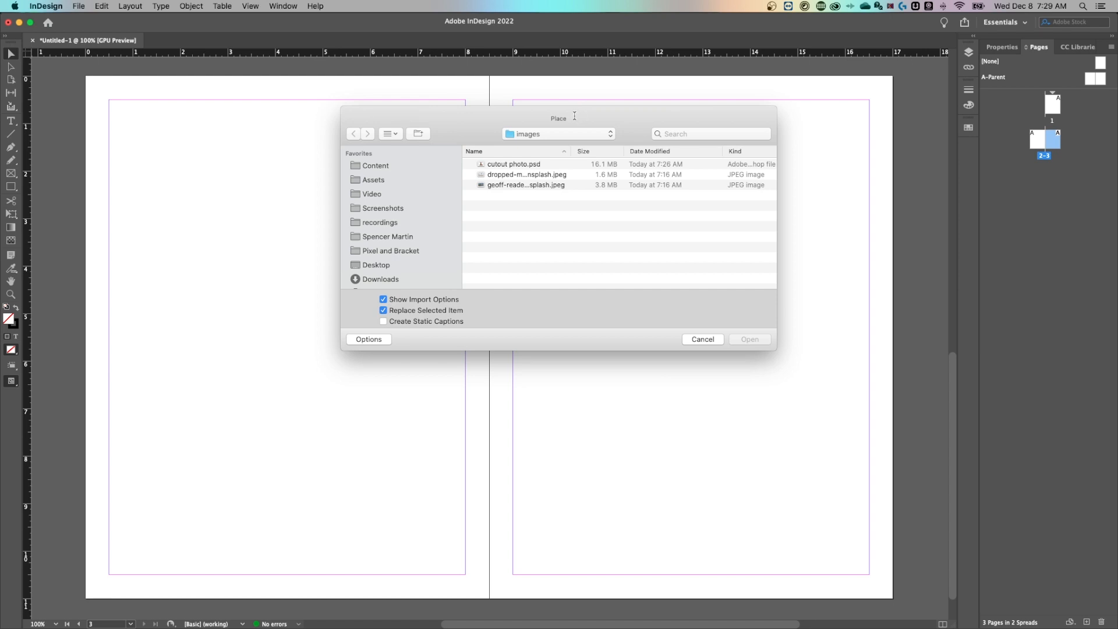
mouse_move(543, 156)
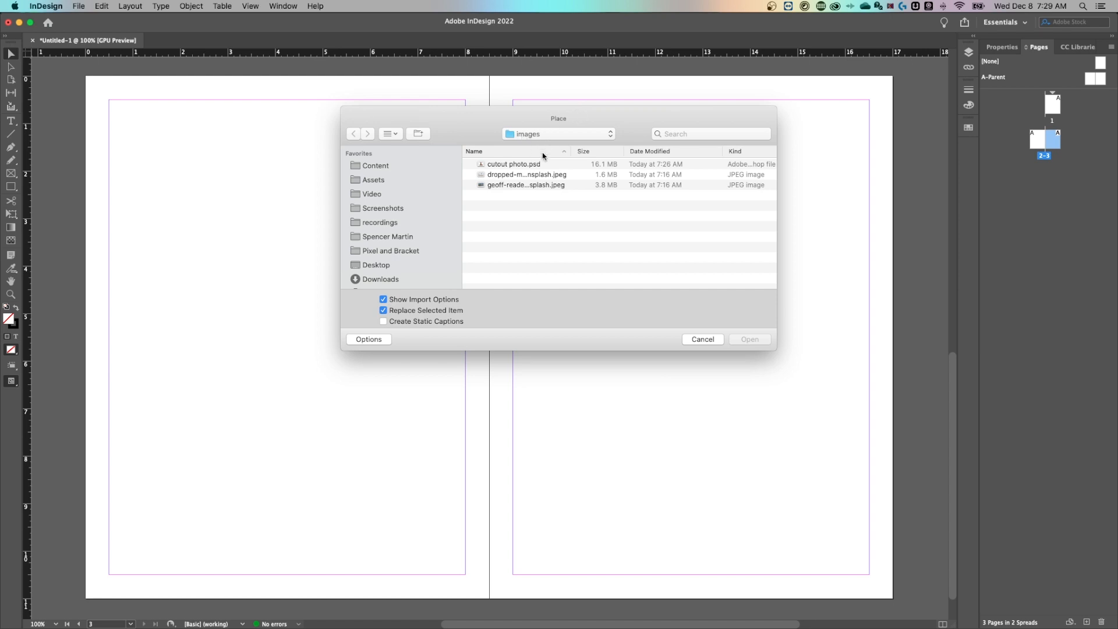
left_click(525, 185)
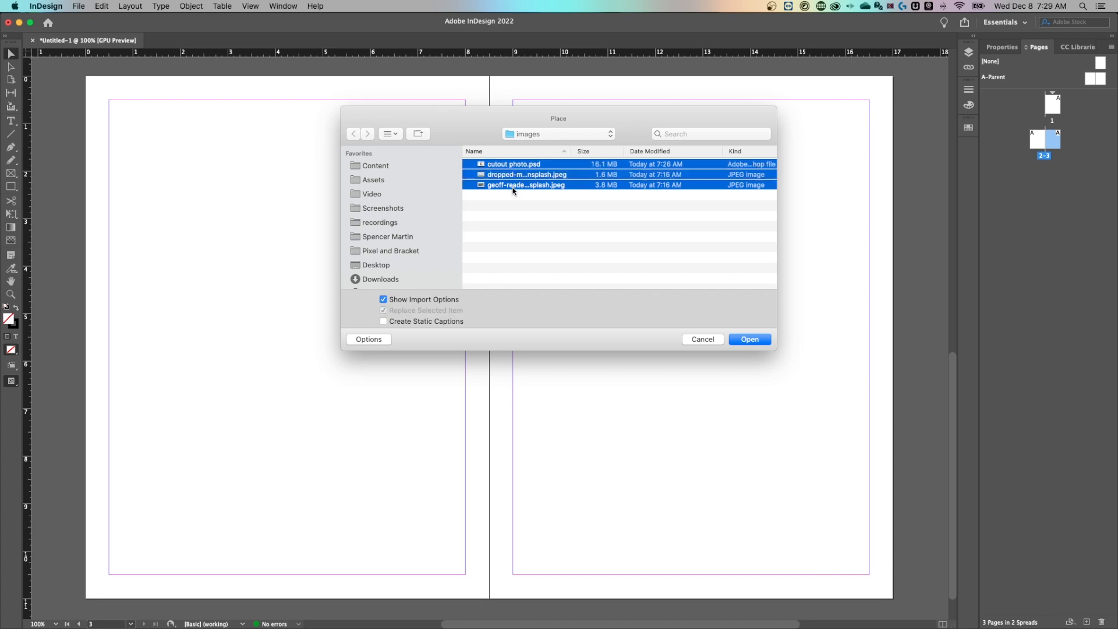
left_click(525, 184)
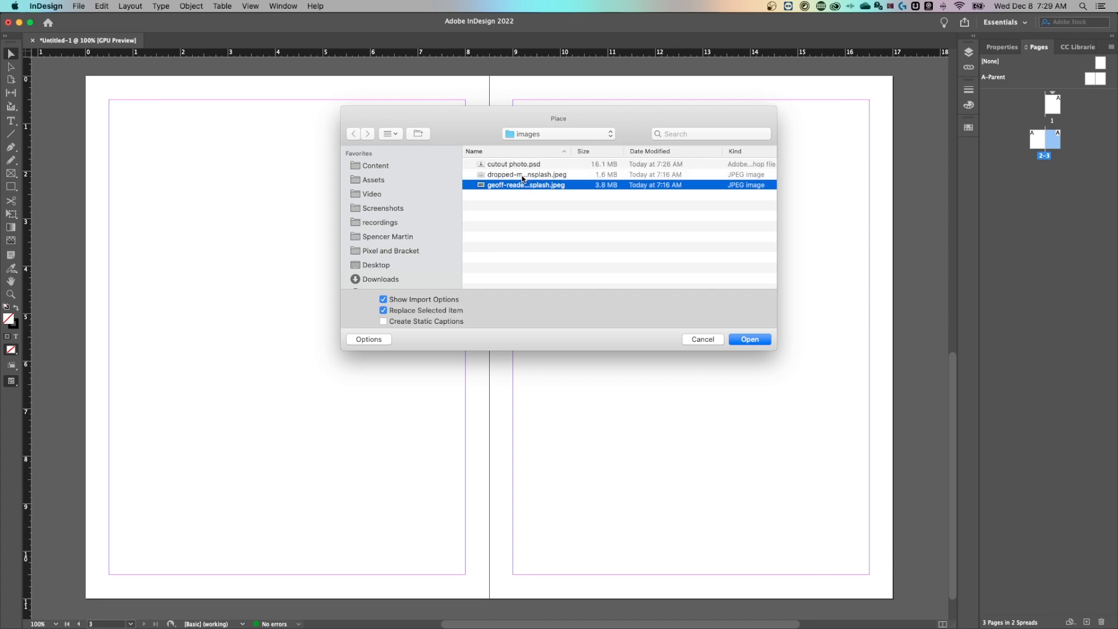
mouse_move(527, 185)
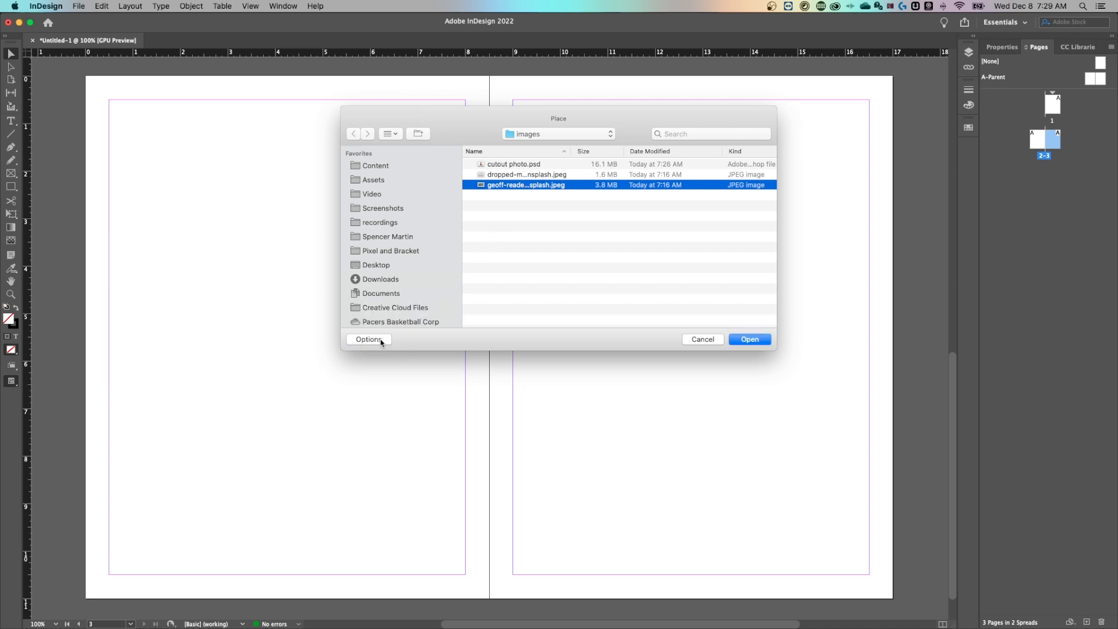
- Turn off Show Import Options and load the mountain photo into the place cursor
left_click(369, 339)
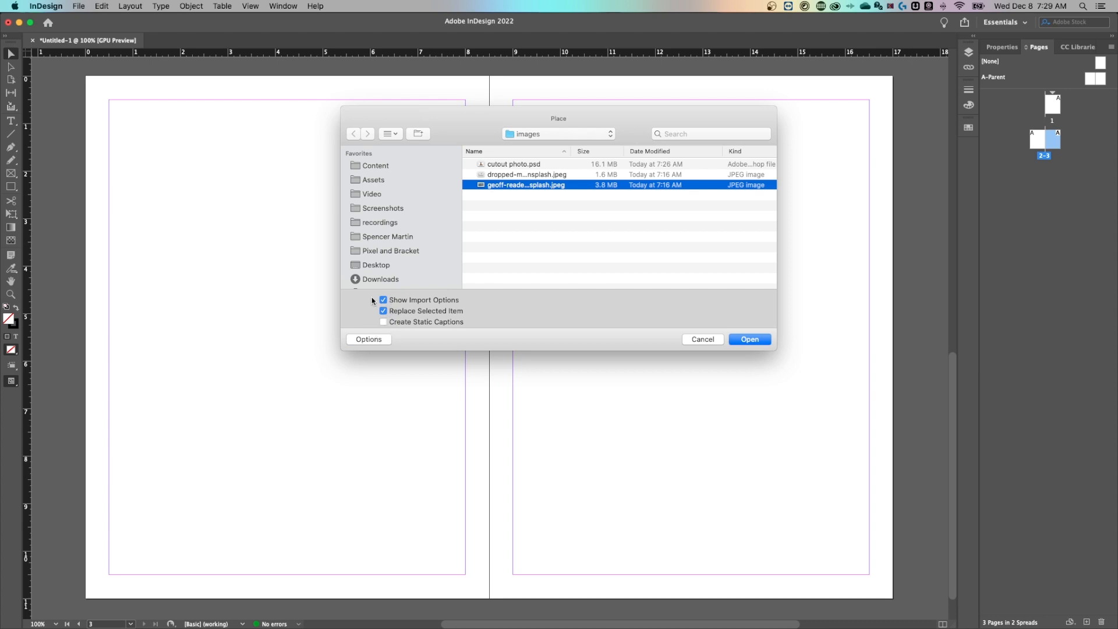
left_click(383, 299)
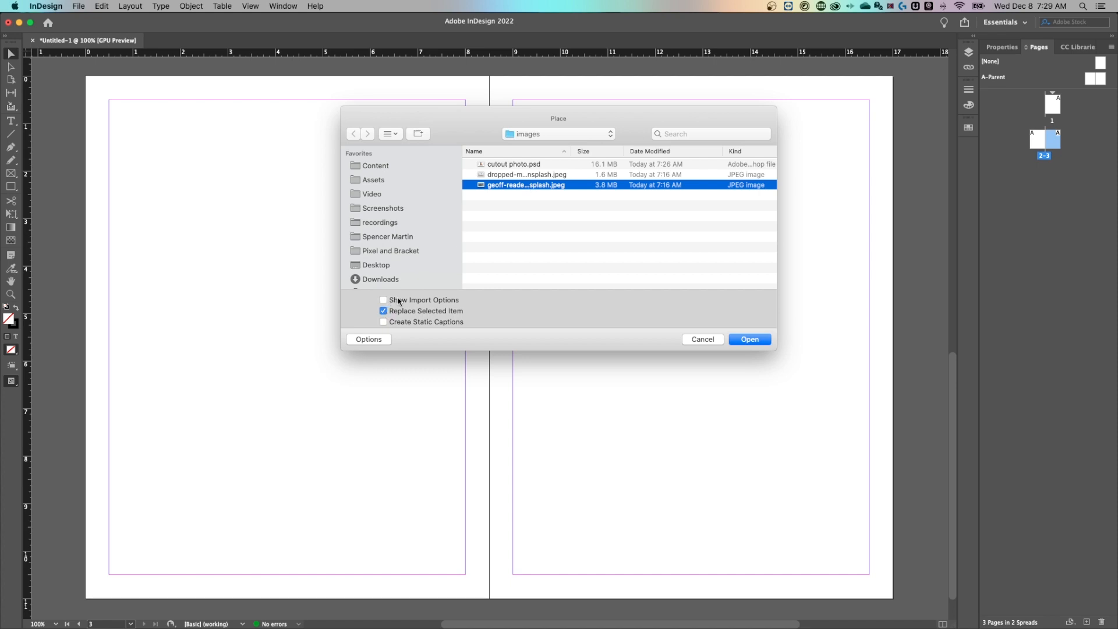
mouse_move(383, 299)
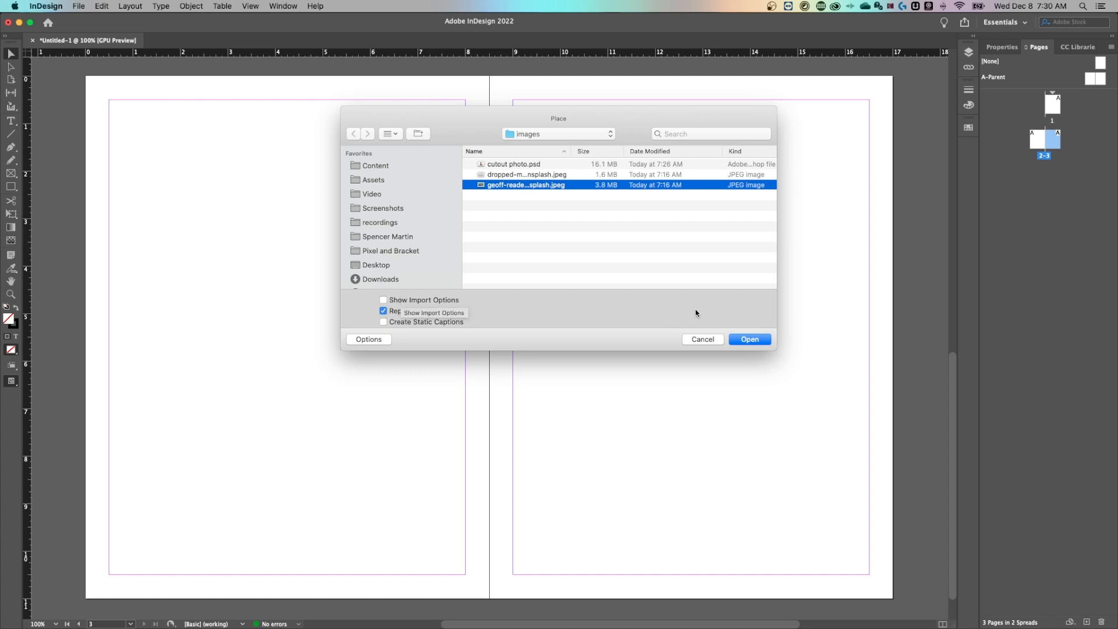
left_click(749, 339)
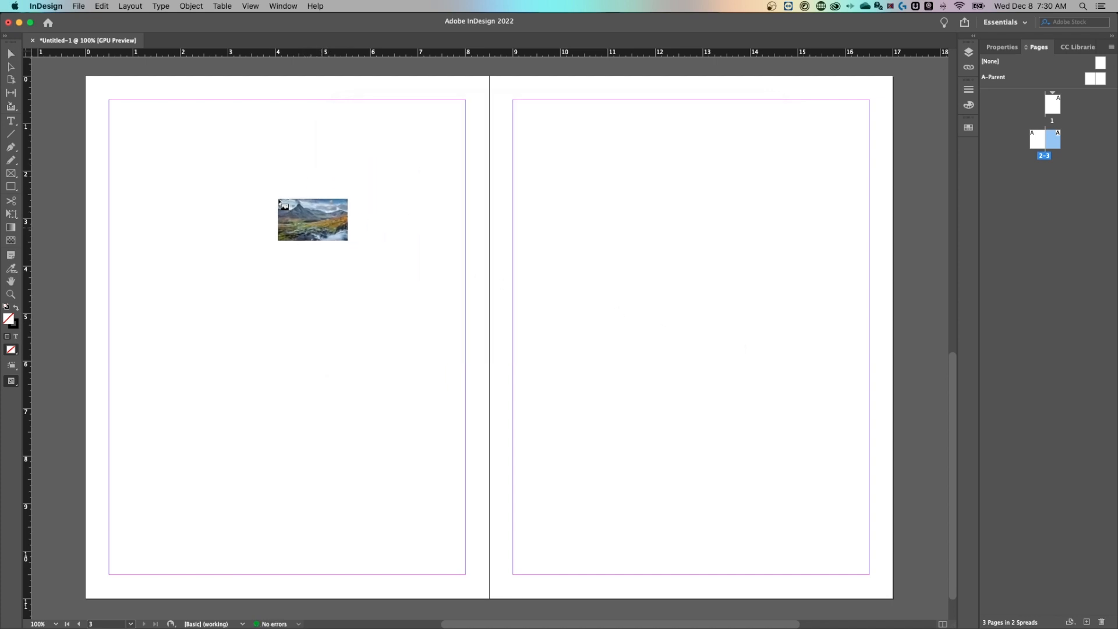
- Drag out a frame on the left page so the mountain photo lands at full size across the spread
left_click_drag(313, 219, 333, 223)
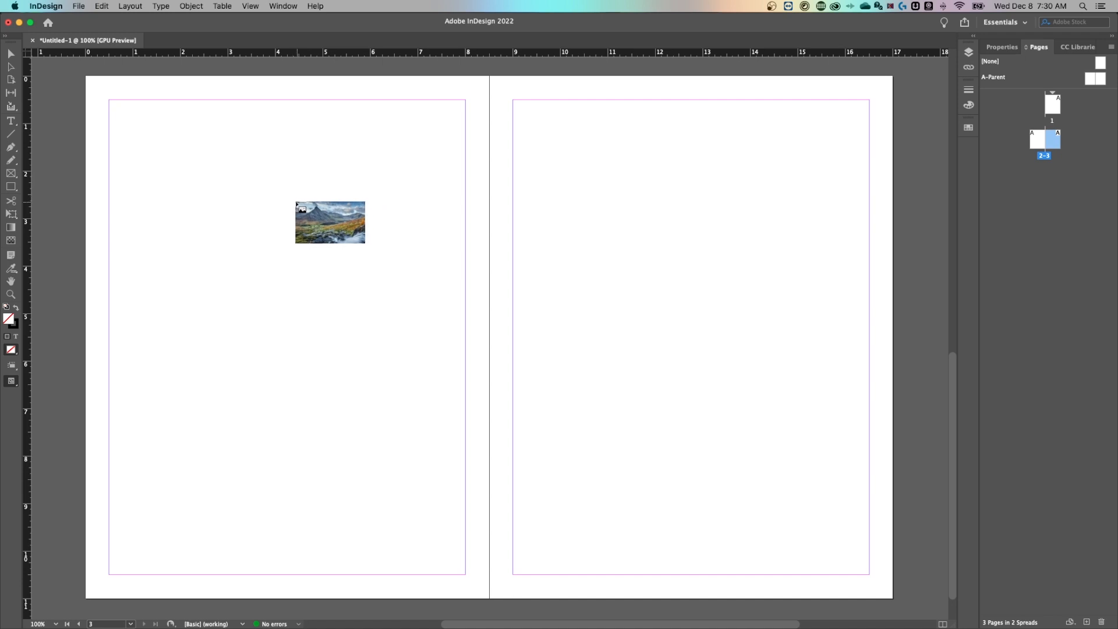
left_click_drag(330, 222, 298, 217)
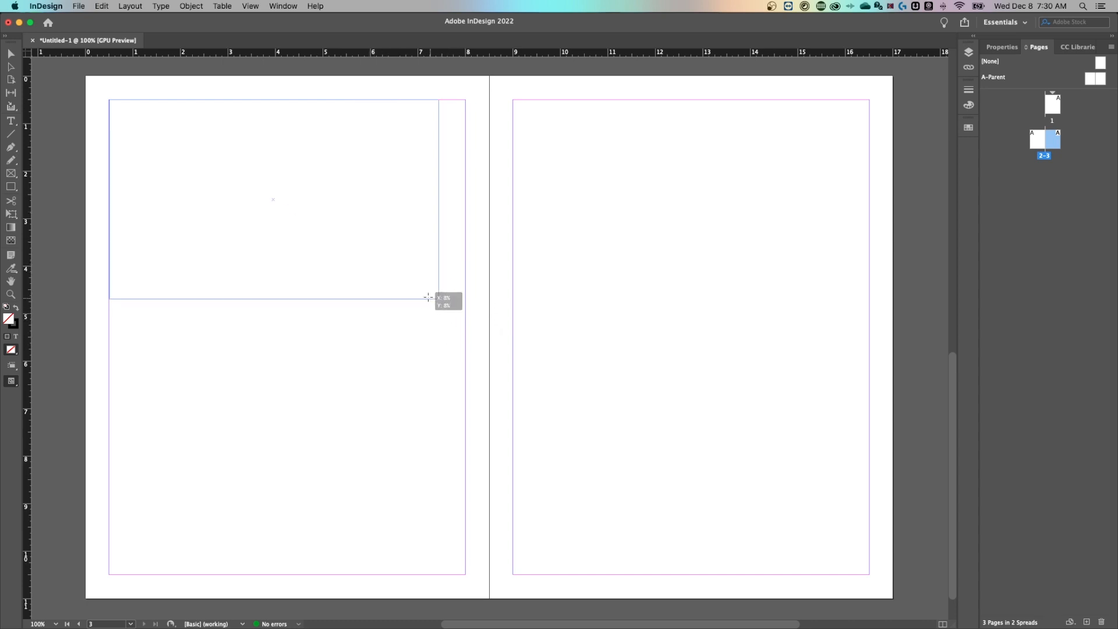
left_click_drag(429, 296, 531, 352)
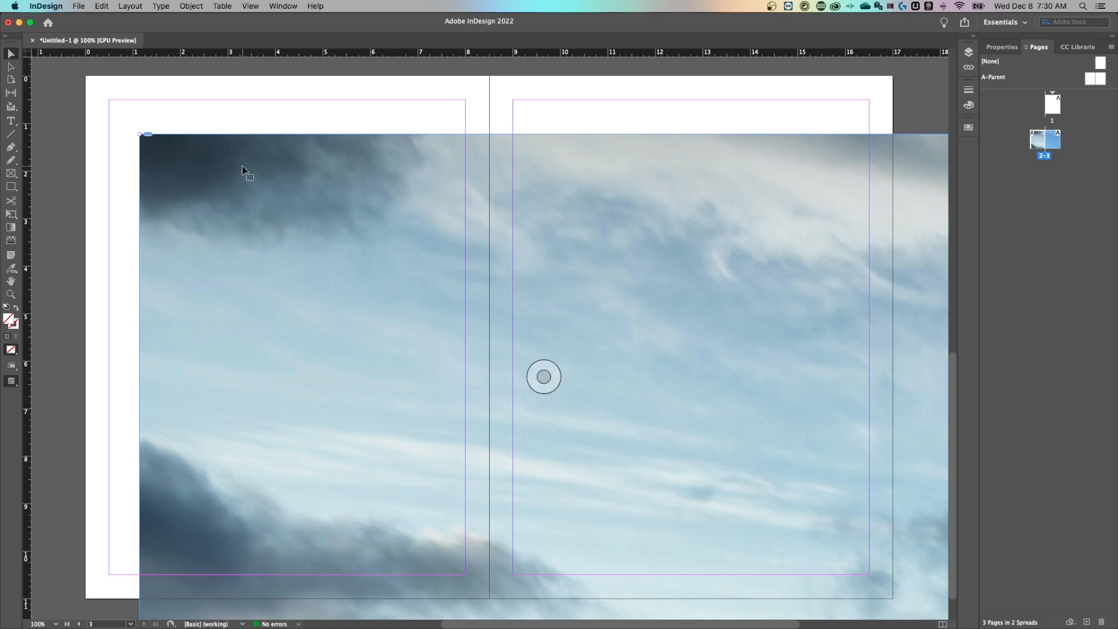
- Show the Links panel with the photo's link info: 72 PPI, 6240 × 3780
left_click(283, 6)
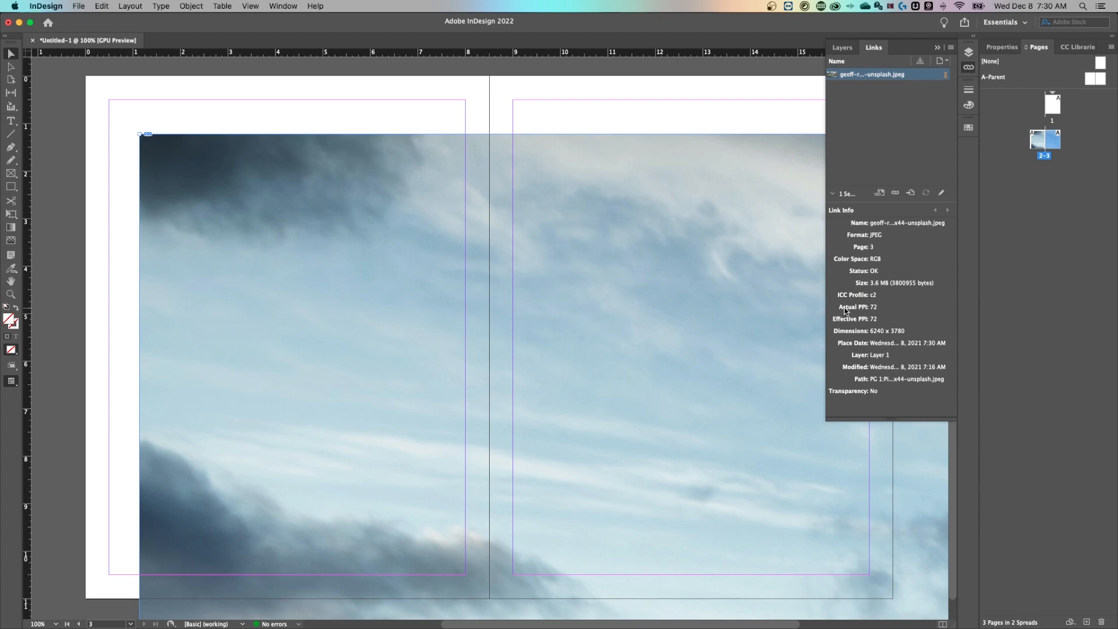
mouse_move(880, 314)
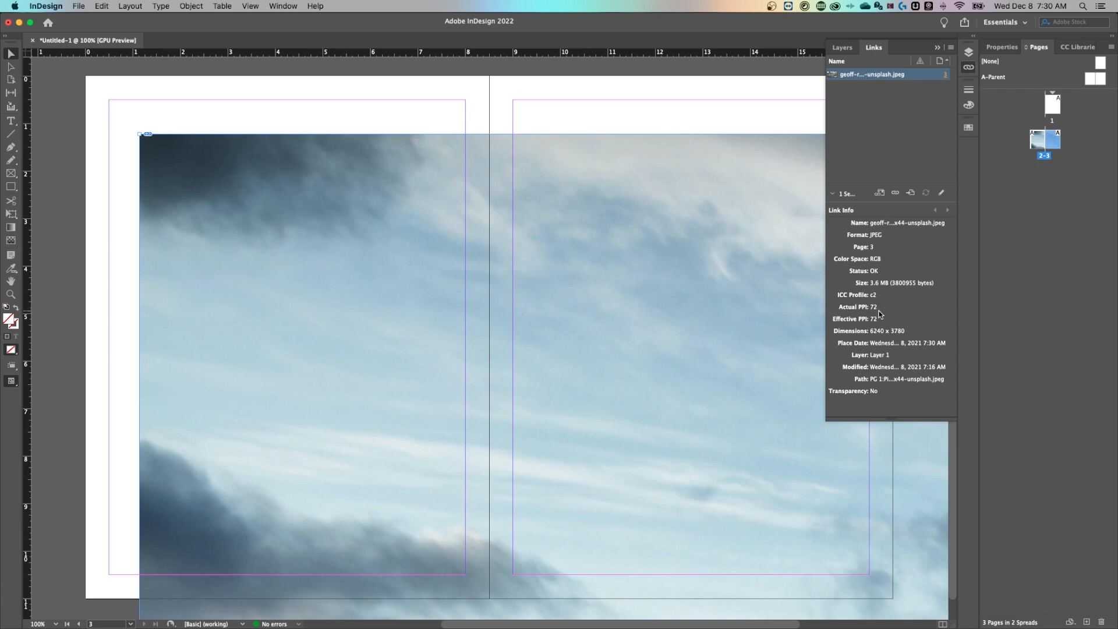
mouse_move(877, 323)
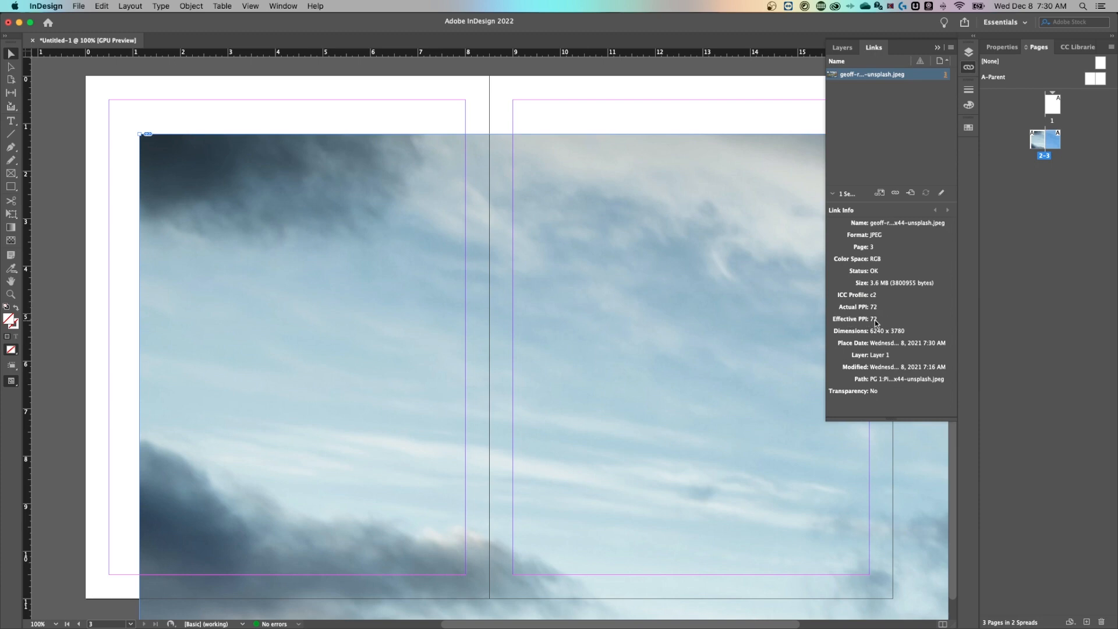
mouse_move(854, 307)
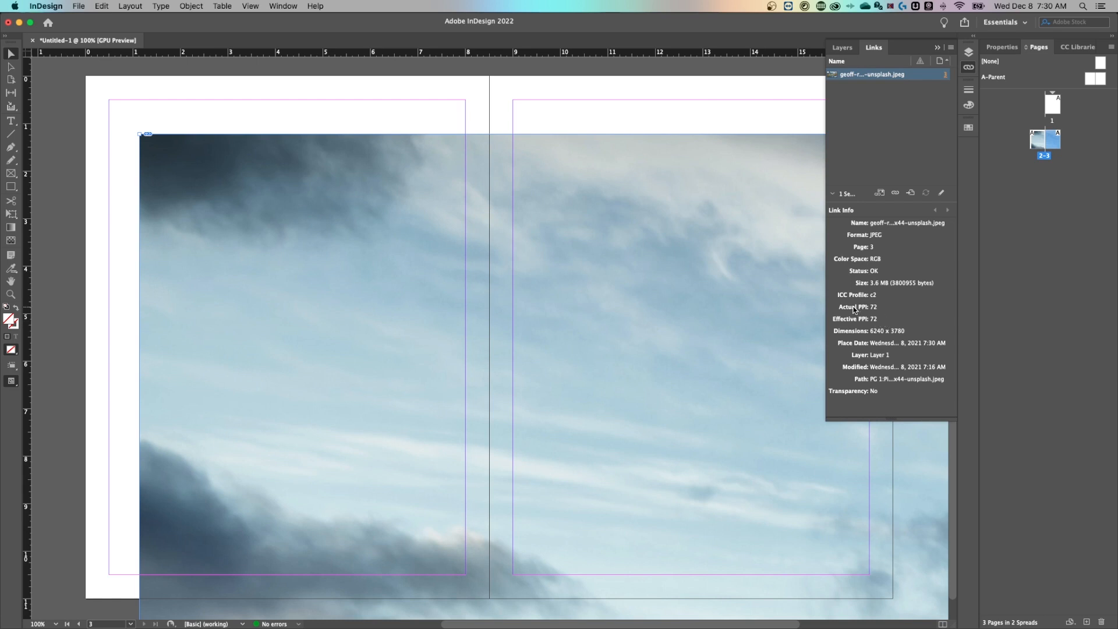
mouse_move(873, 318)
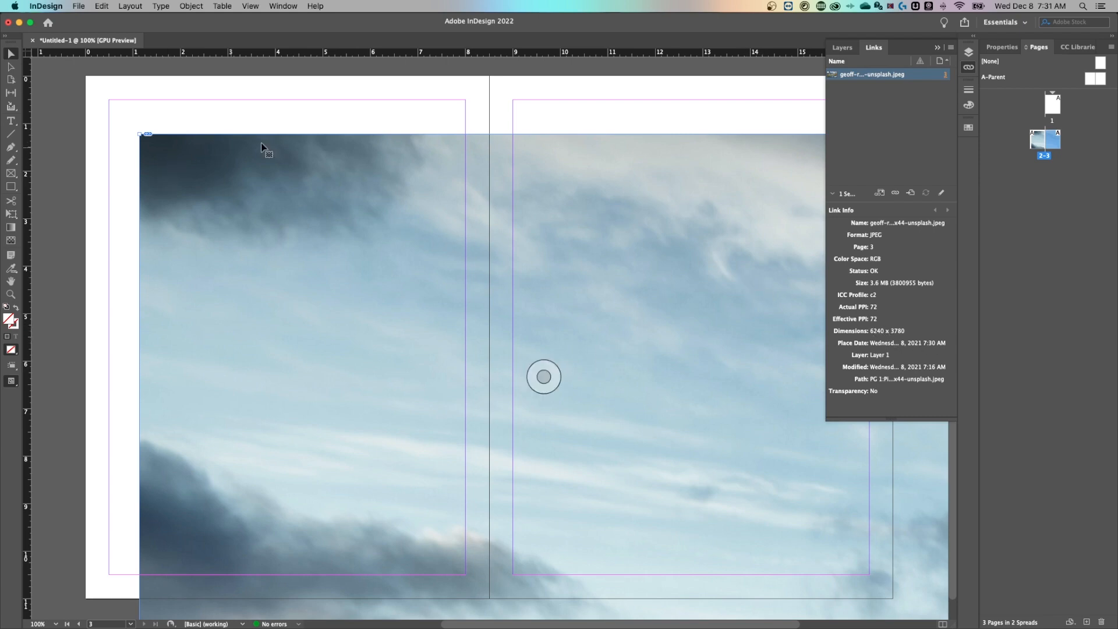
mouse_move(305, 128)
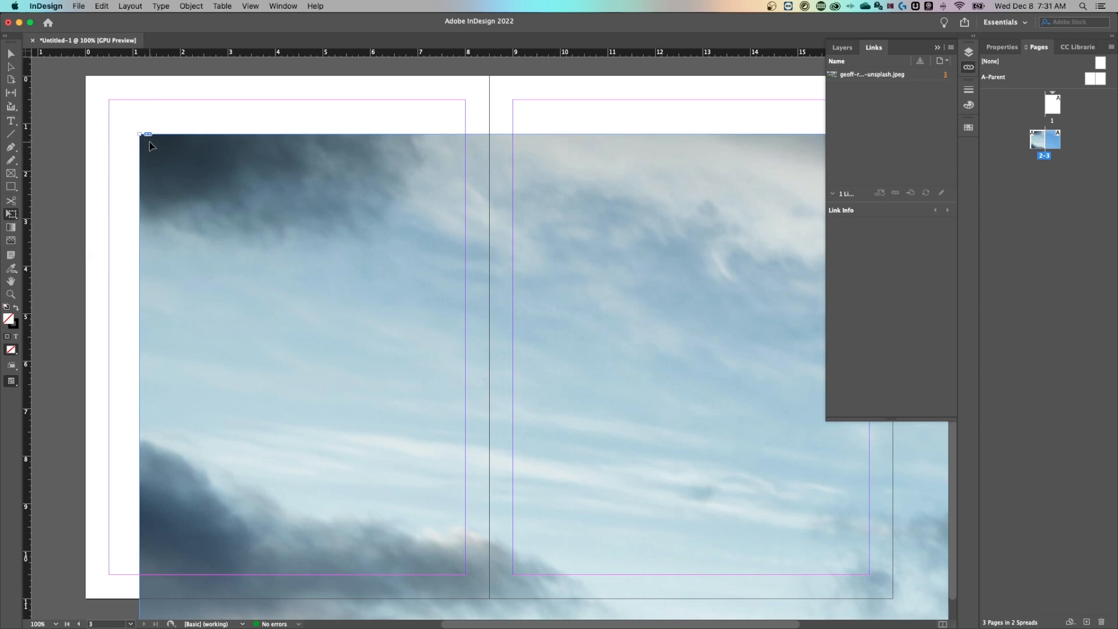
- Reposition the oversized mountain photo and scale it down to fit across the spread at 602 PPI
left_click(870, 74)
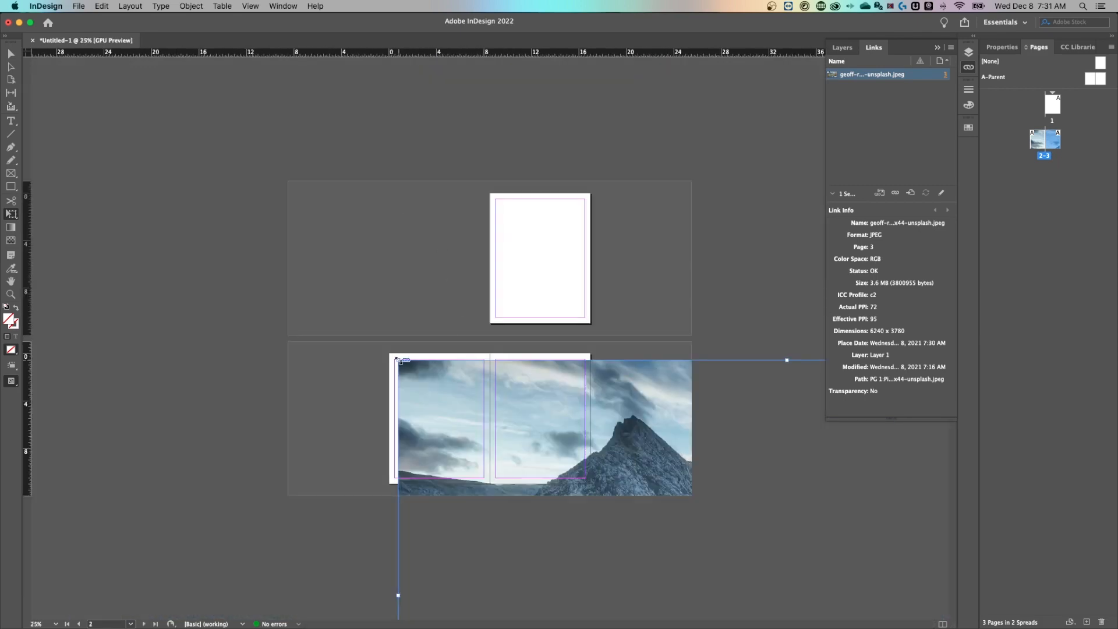
left_click_drag(490, 420, 644, 489)
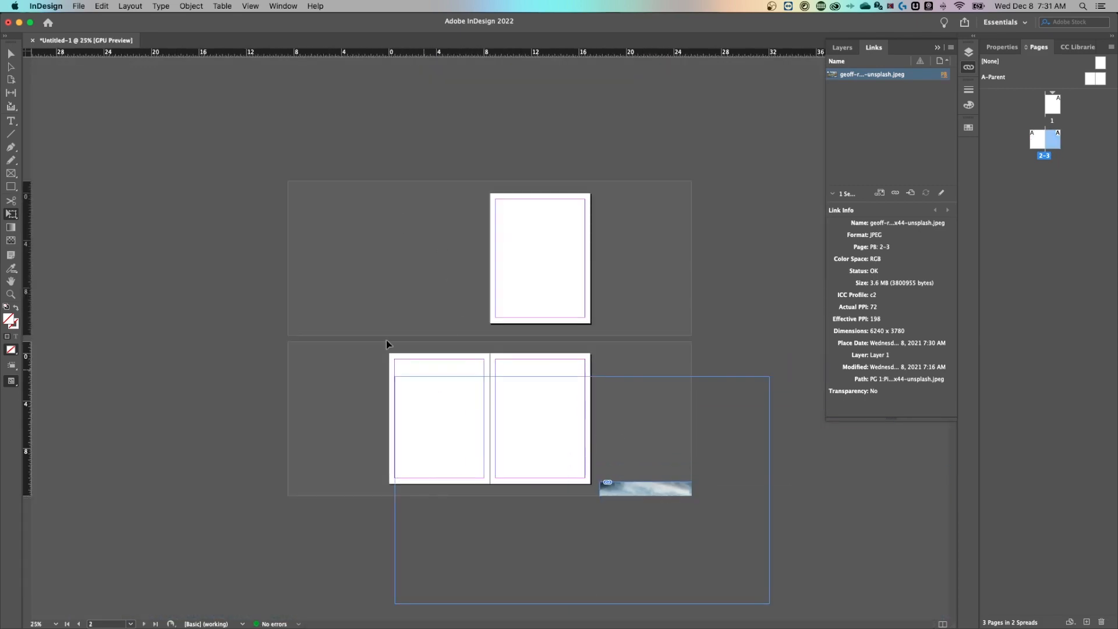
left_click_drag(644, 488, 476, 406)
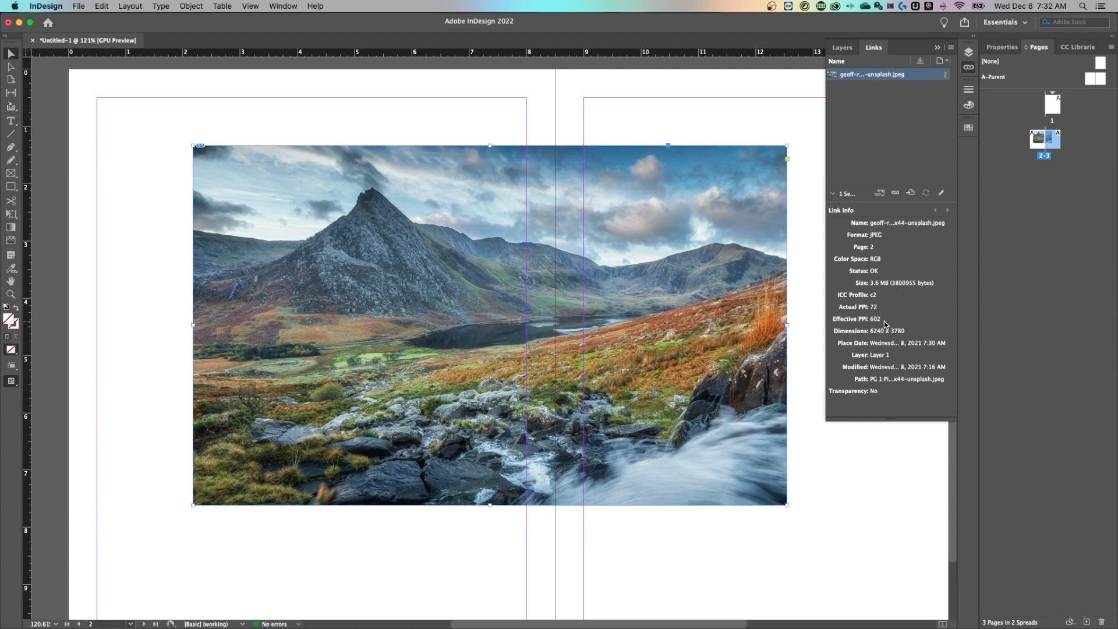
mouse_move(878, 309)
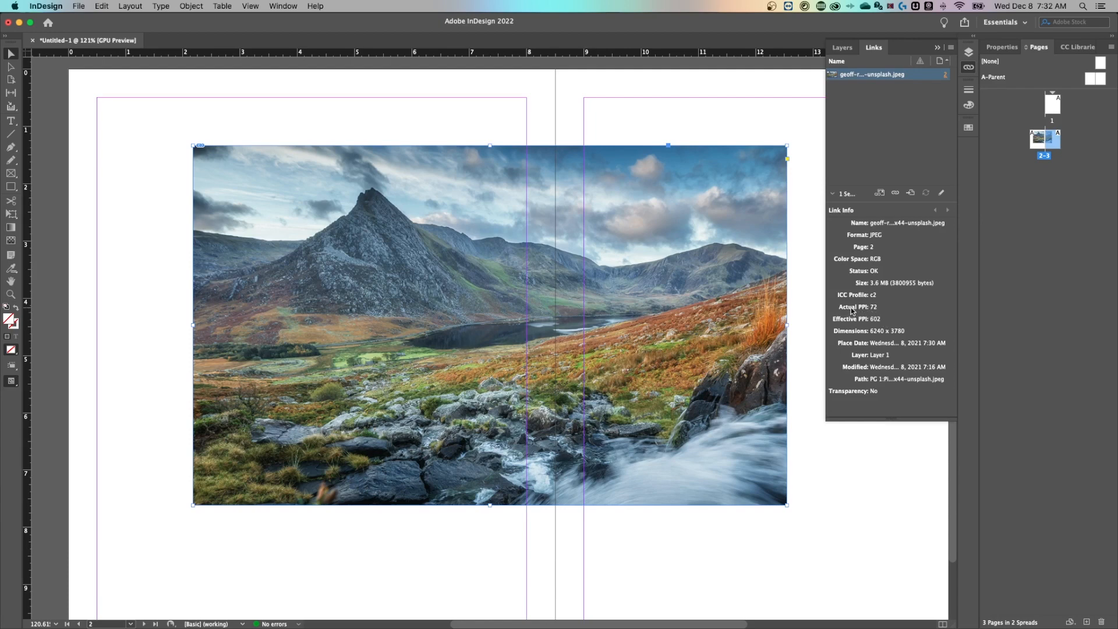
mouse_move(877, 312)
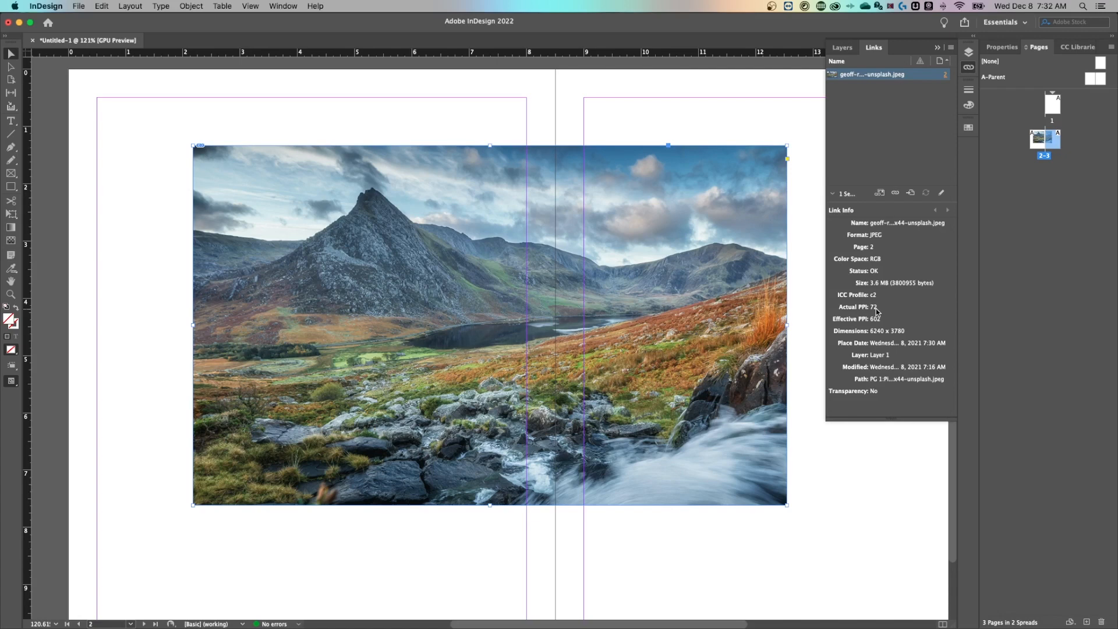
mouse_move(889, 309)
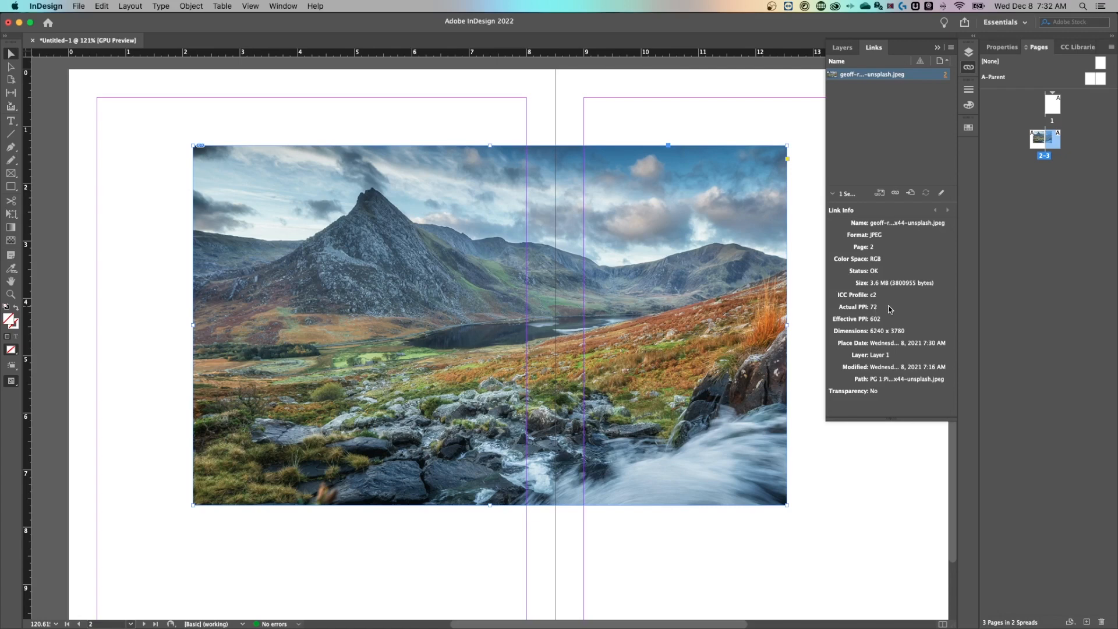
mouse_move(888, 309)
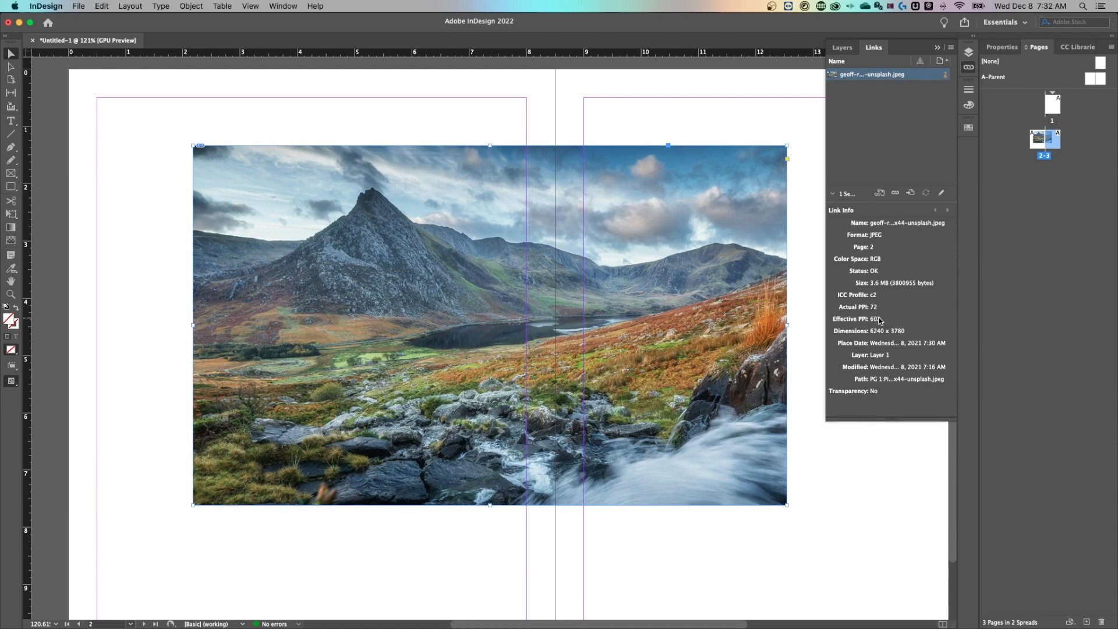
mouse_move(876, 320)
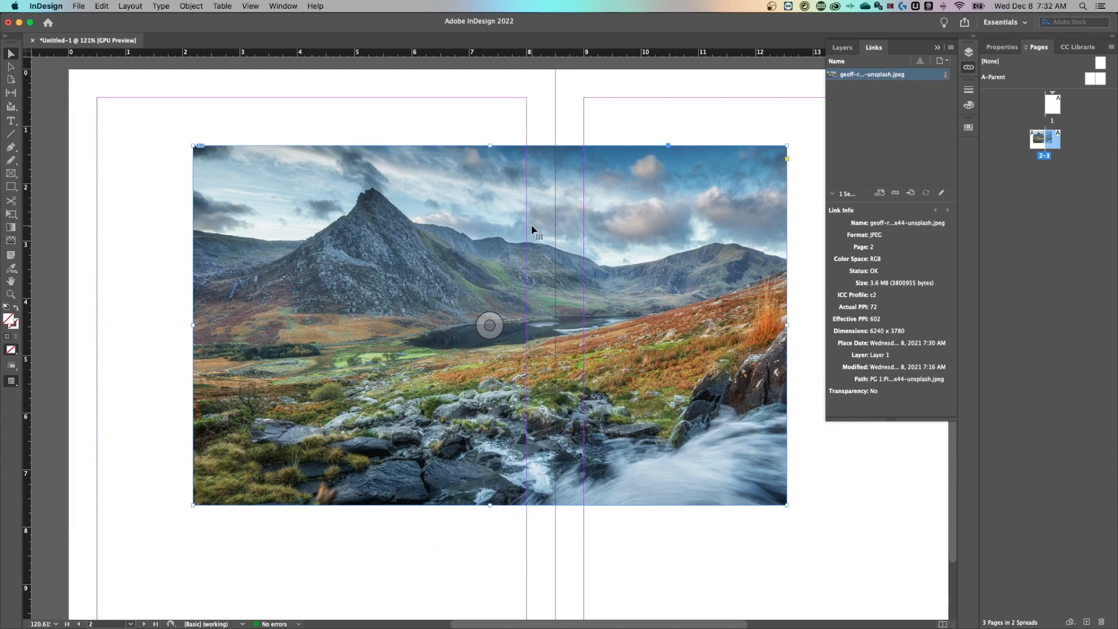
mouse_move(525, 229)
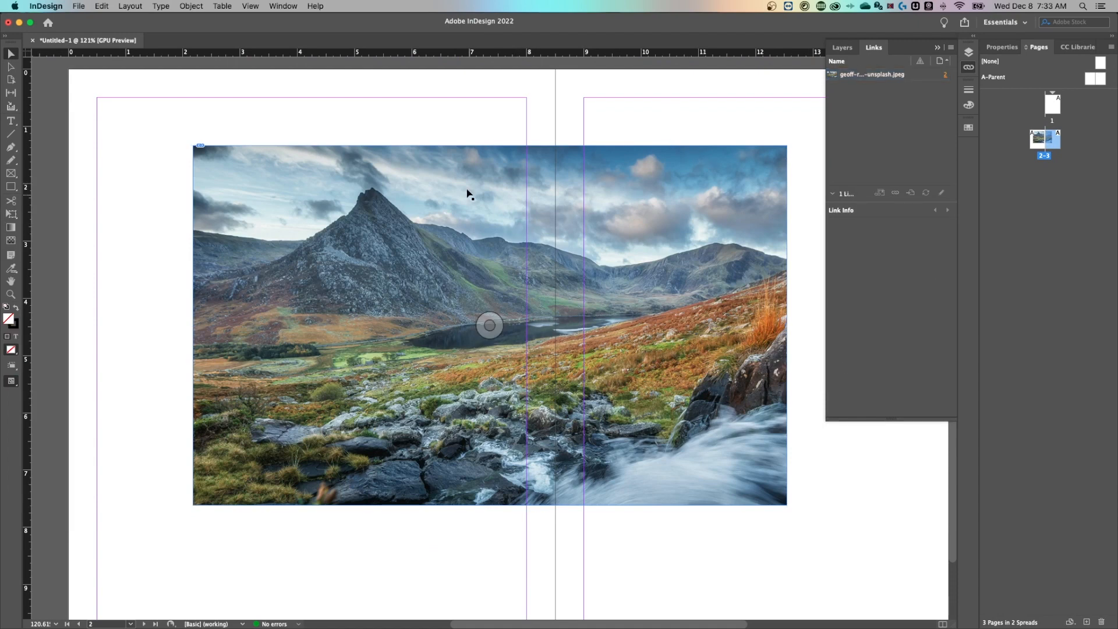
- Move the photo to the left page's top-left margin and crop its frame to that page's width
left_click(490, 325)
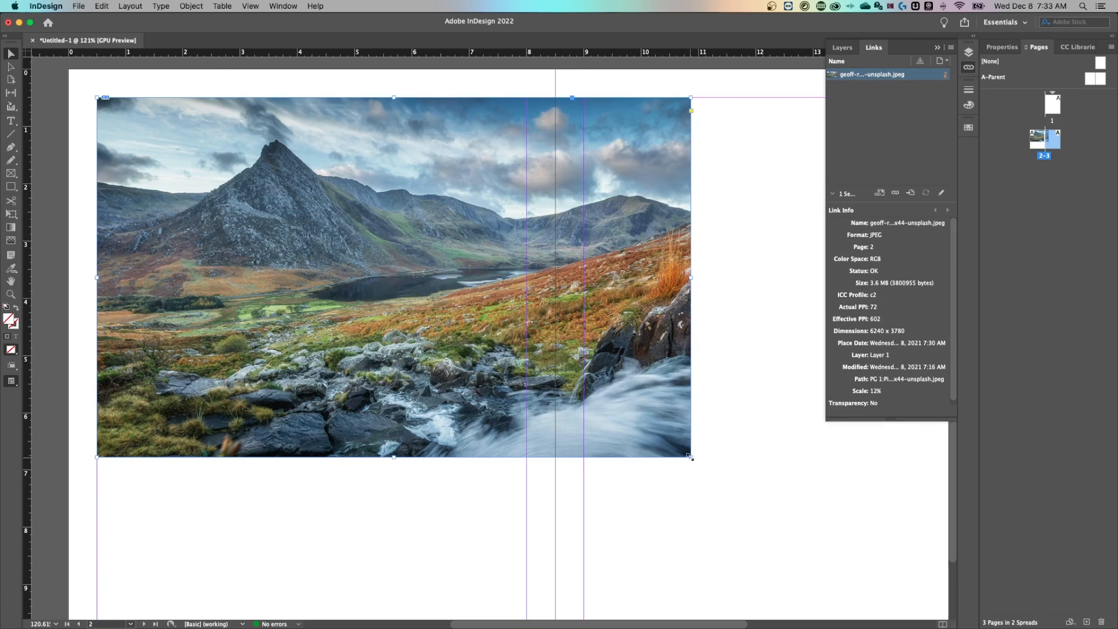
mouse_move(11, 77)
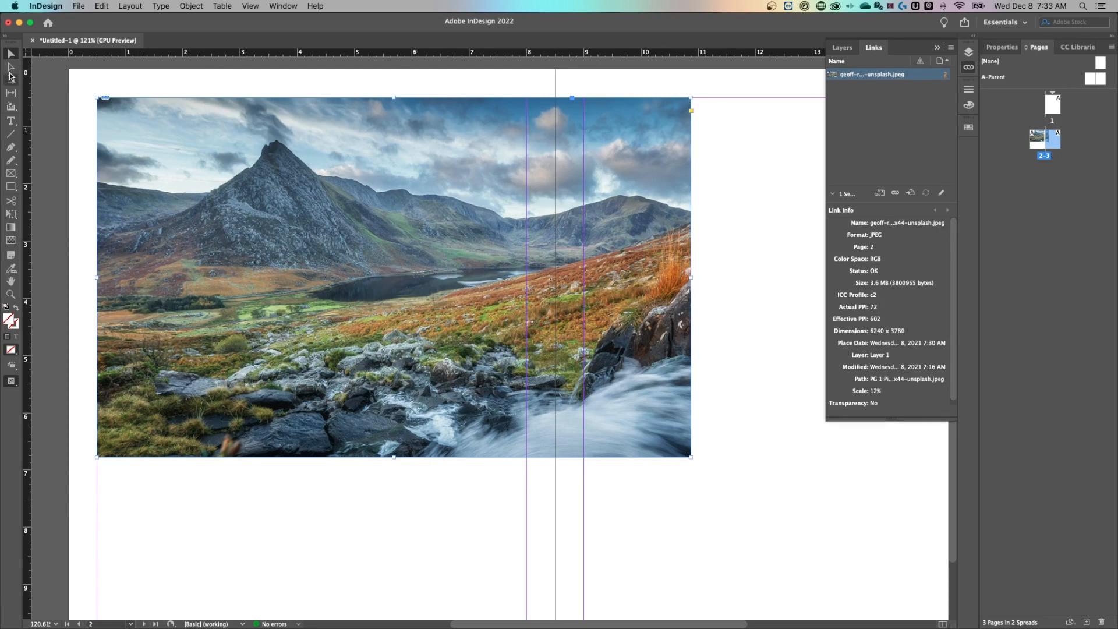
mouse_move(10, 55)
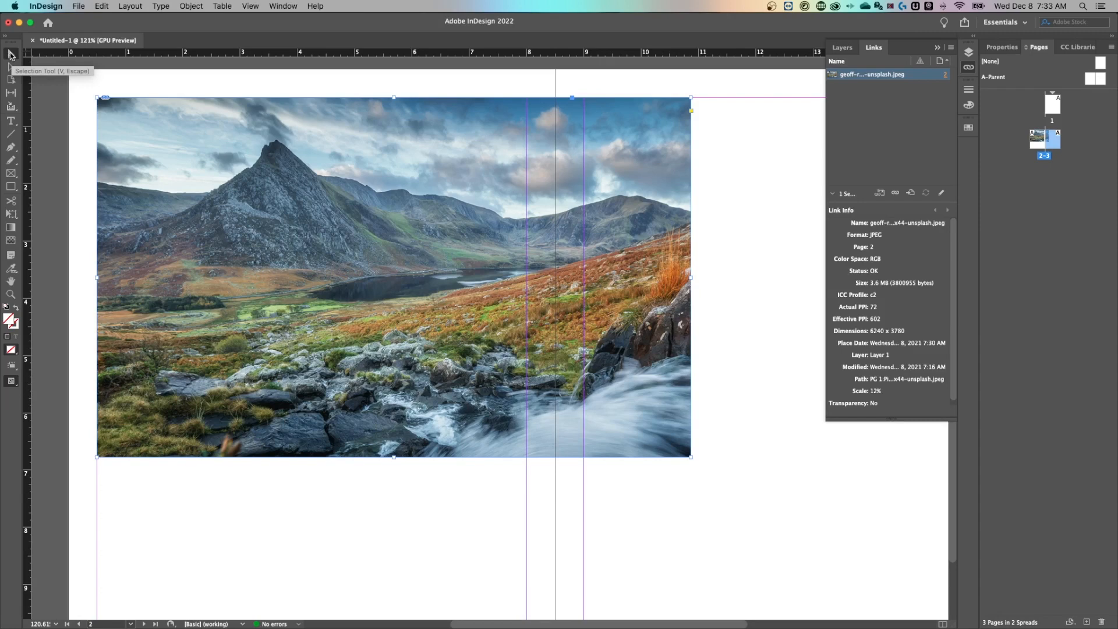
mouse_move(690, 460)
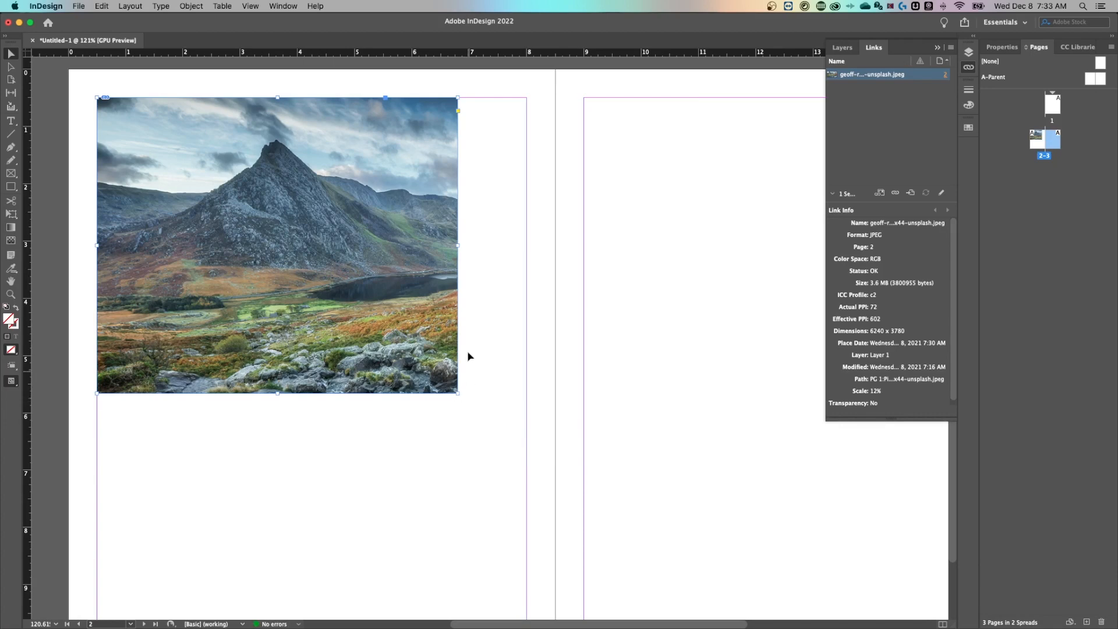
left_click_drag(457, 246, 584, 246)
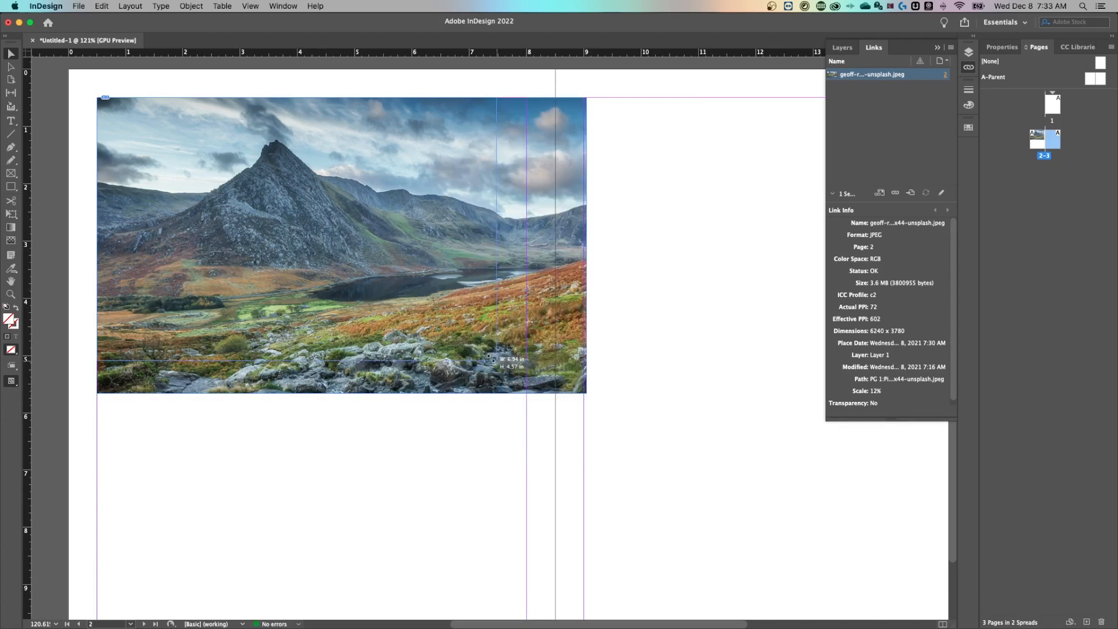
left_click_drag(587, 394, 648, 585)
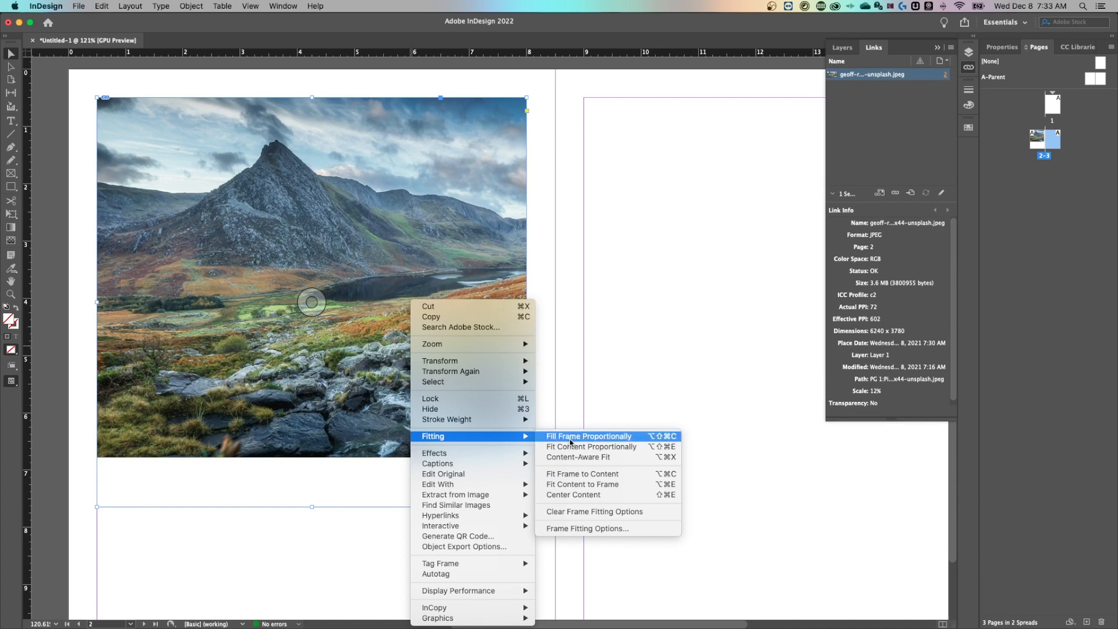
mouse_move(591, 447)
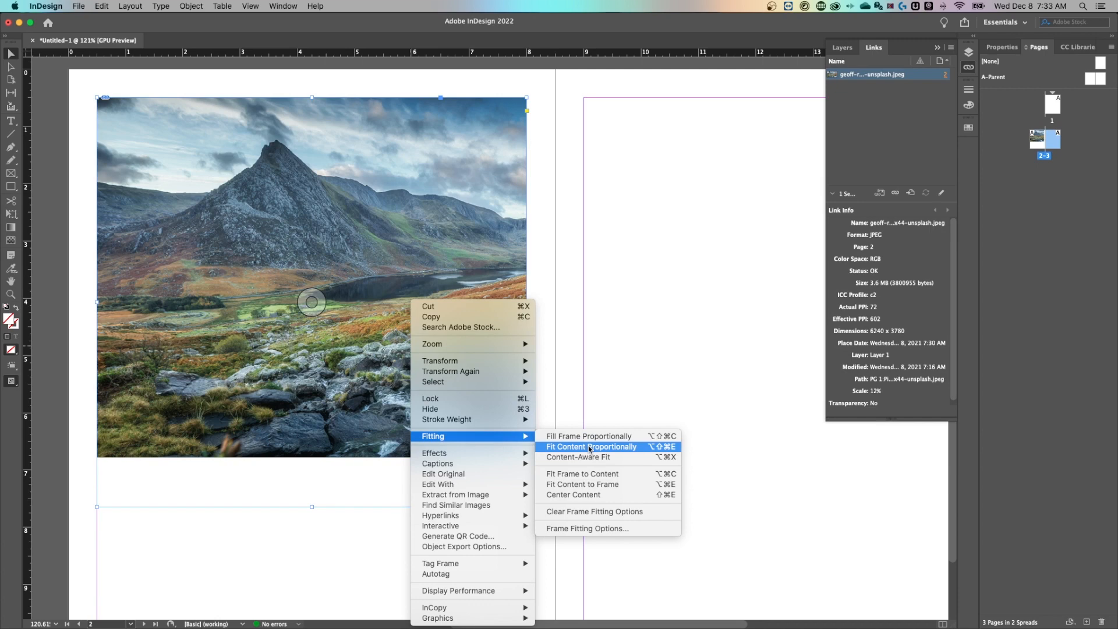
- Fit the photo proportionally, then fill the tall left-page frame proportionally, cropping the sides
left_click(591, 447)
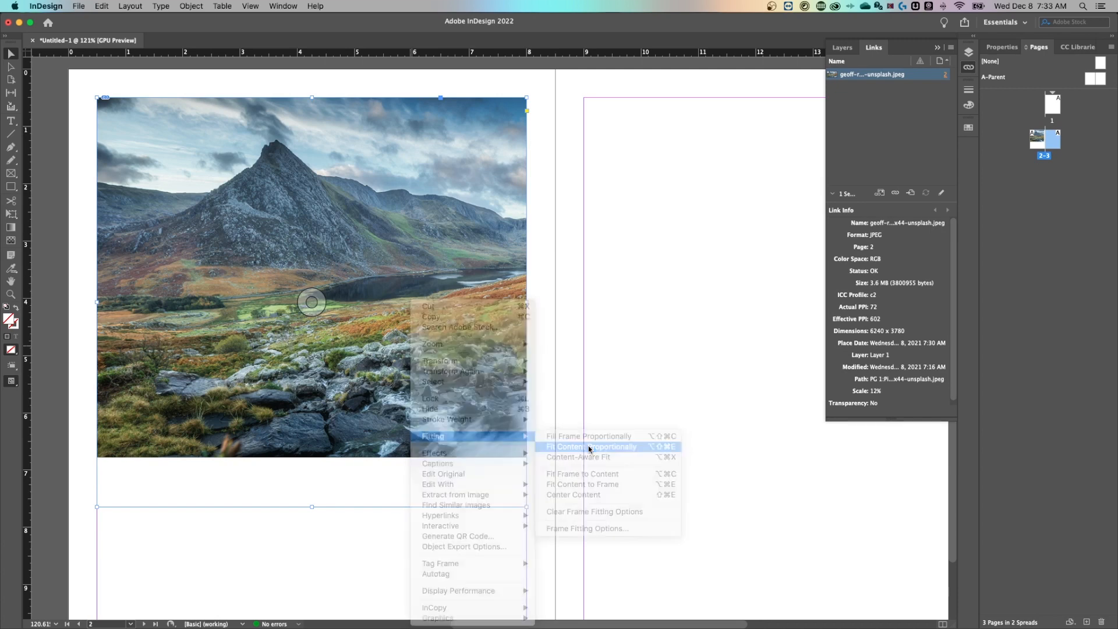
left_click(591, 447)
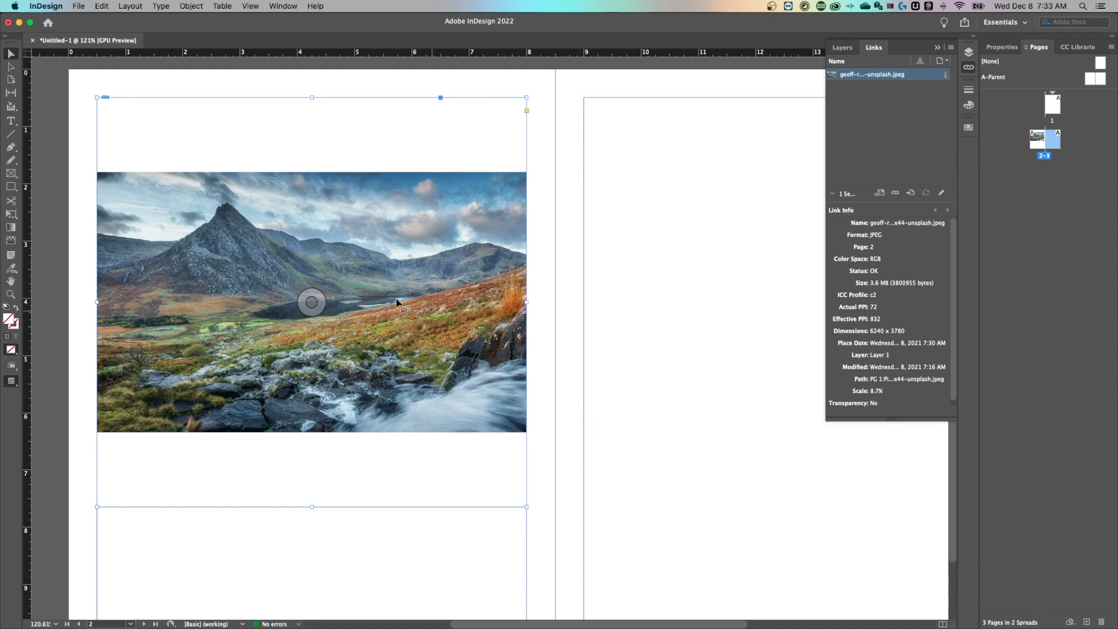
mouse_move(416, 305)
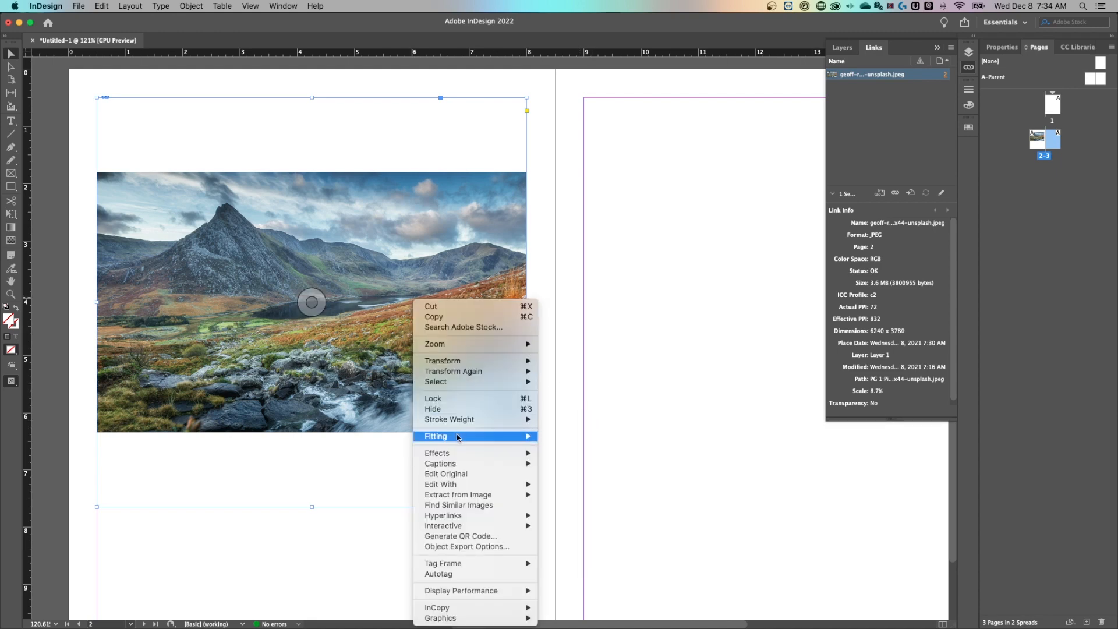
mouse_move(436, 435)
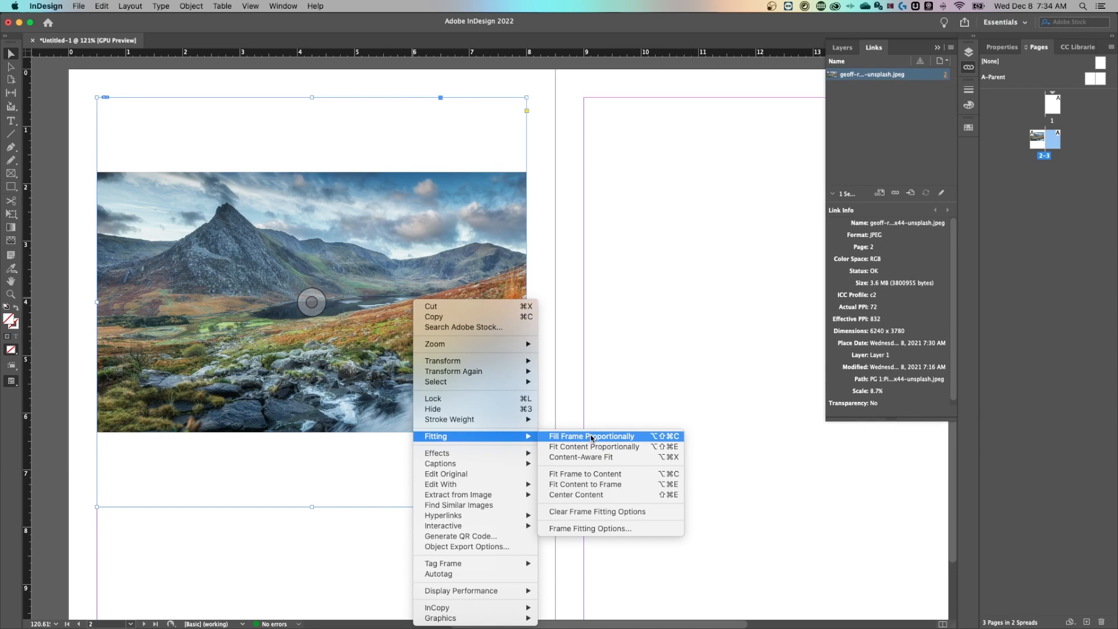
left_click(591, 435)
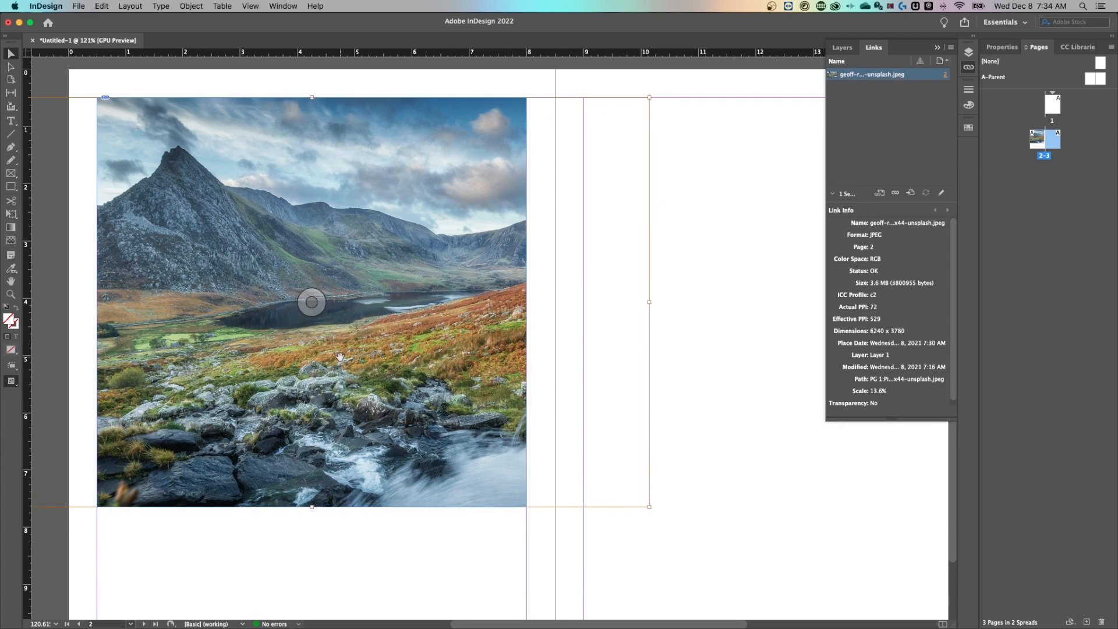
- Shift the photo in its frame, try Fit Content to Frame, then restore its proportions
left_click_drag(312, 302, 354, 310)
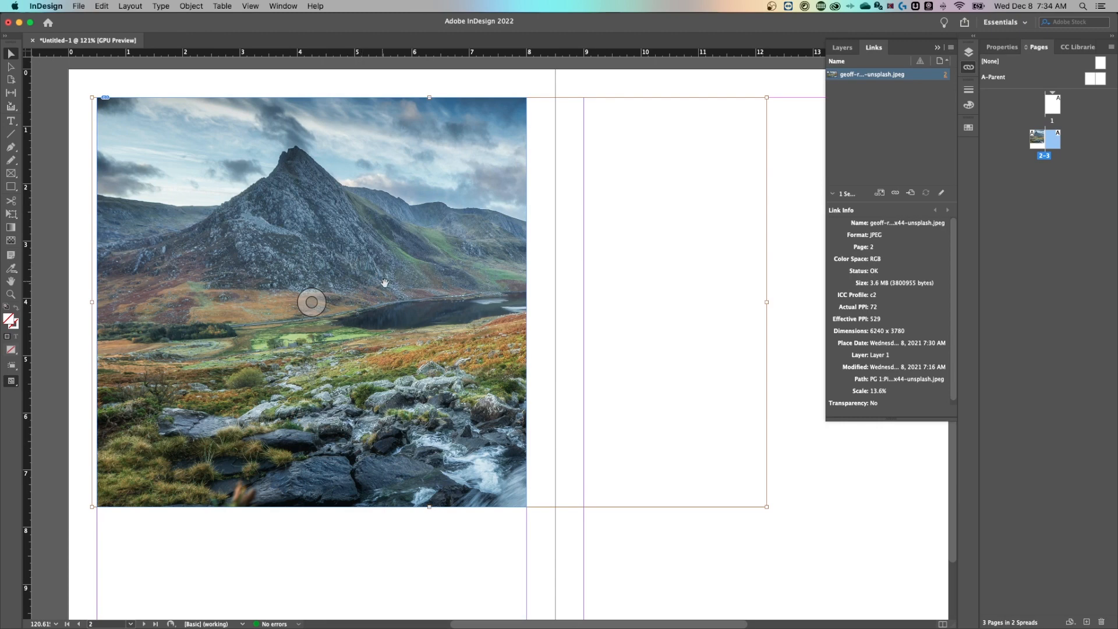
right_click(311, 303)
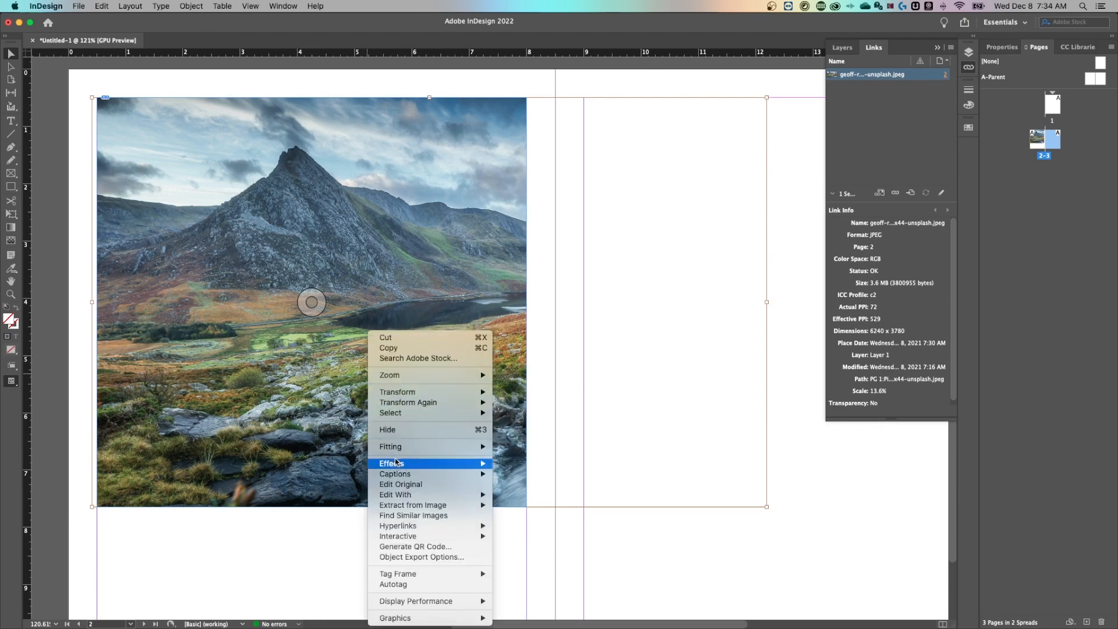
mouse_move(390, 447)
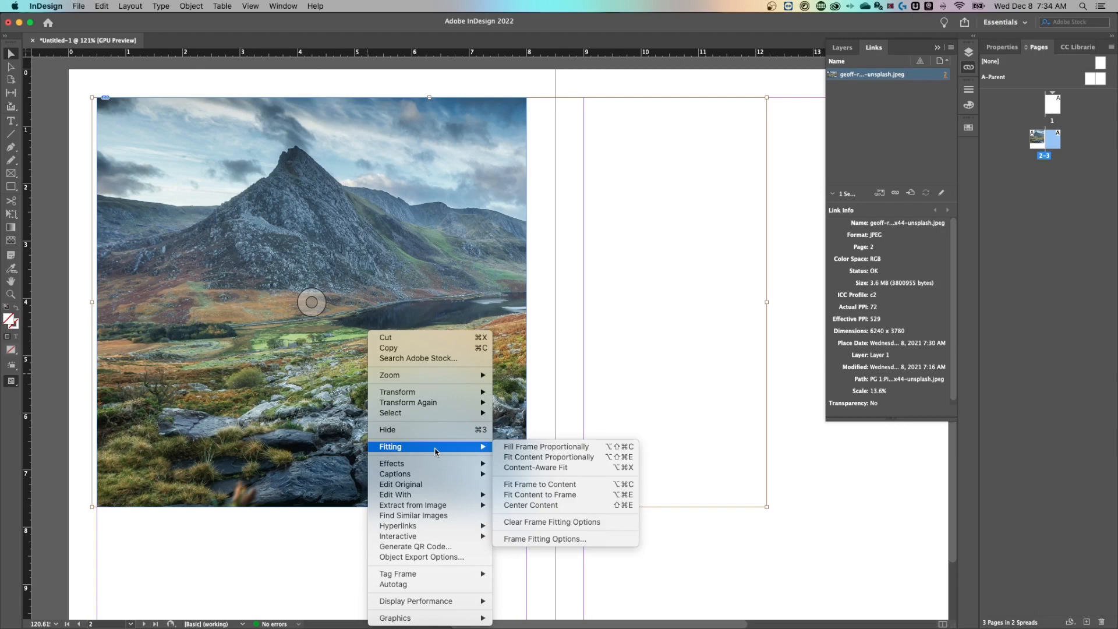
mouse_move(540, 495)
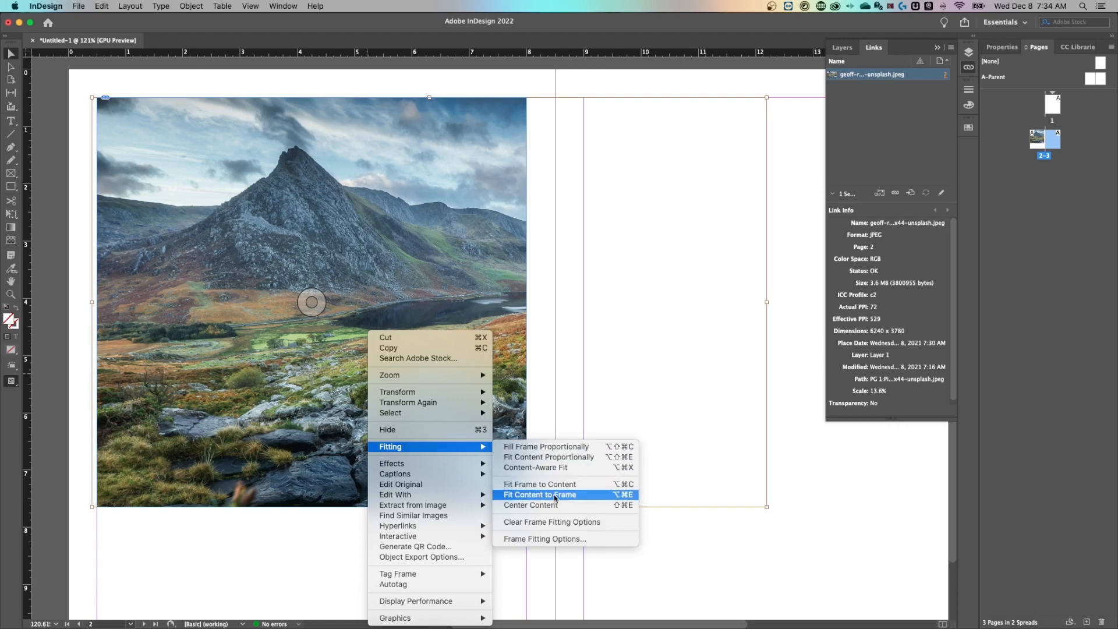
left_click(540, 494)
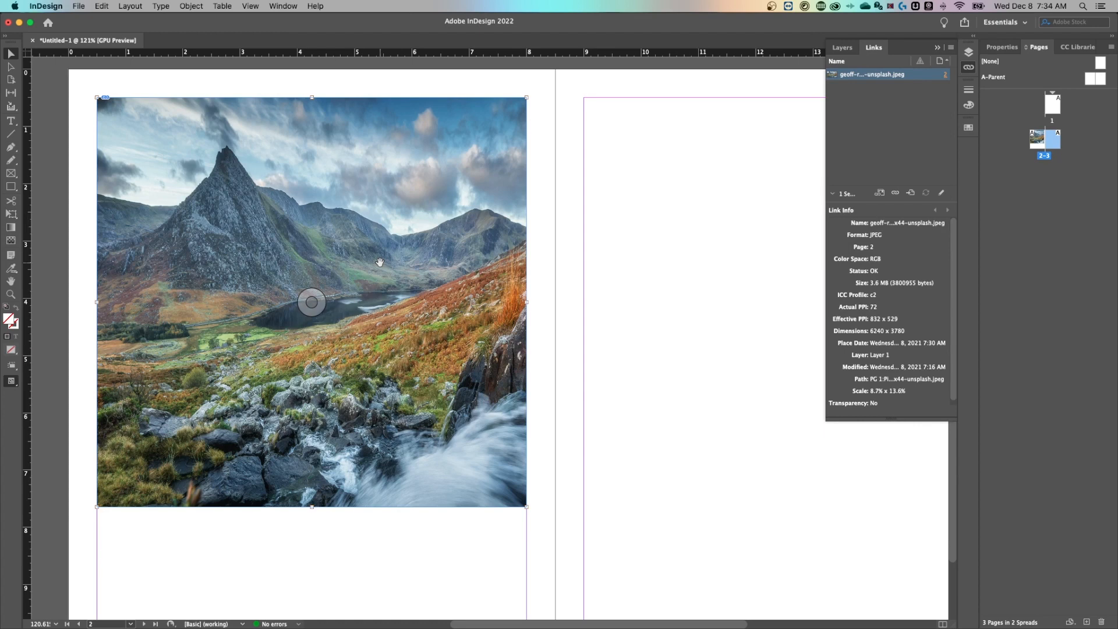
mouse_move(406, 245)
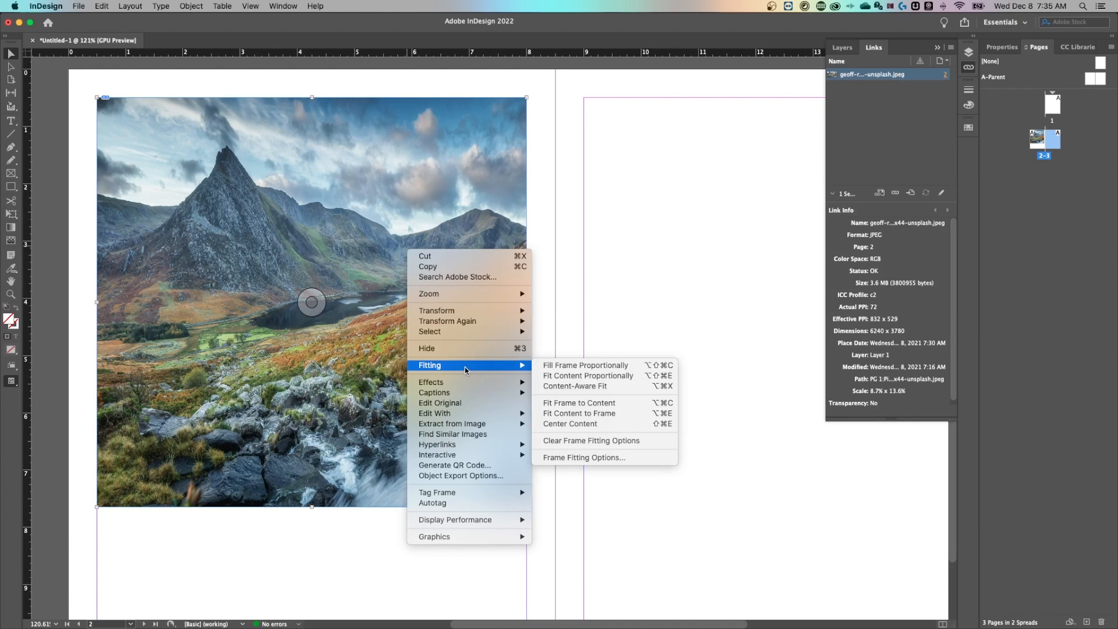
mouse_move(479, 371)
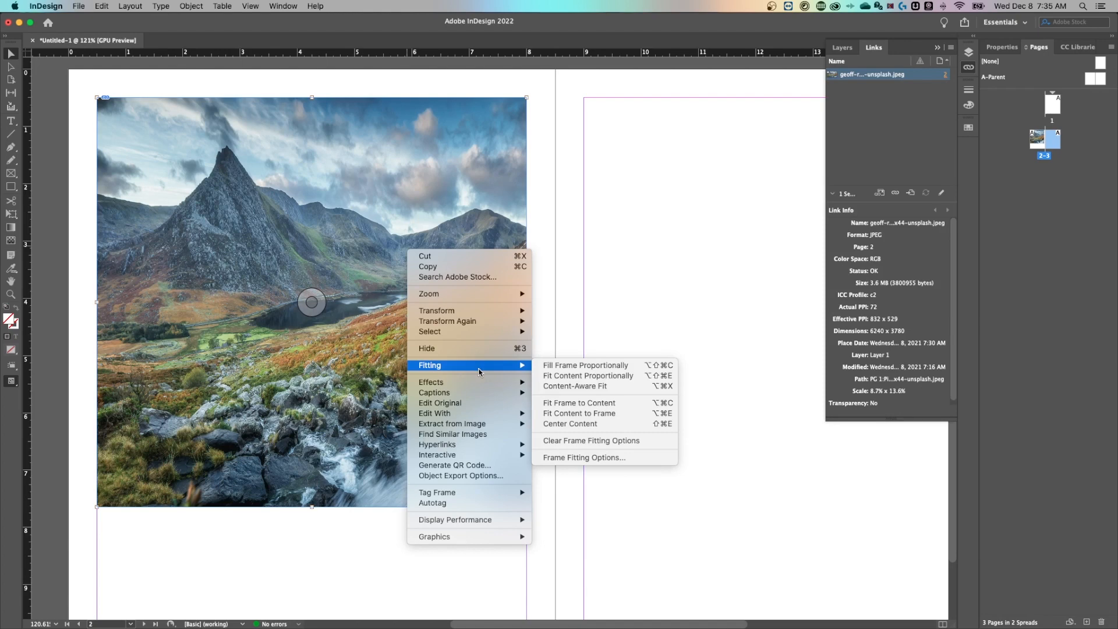
mouse_move(585, 365)
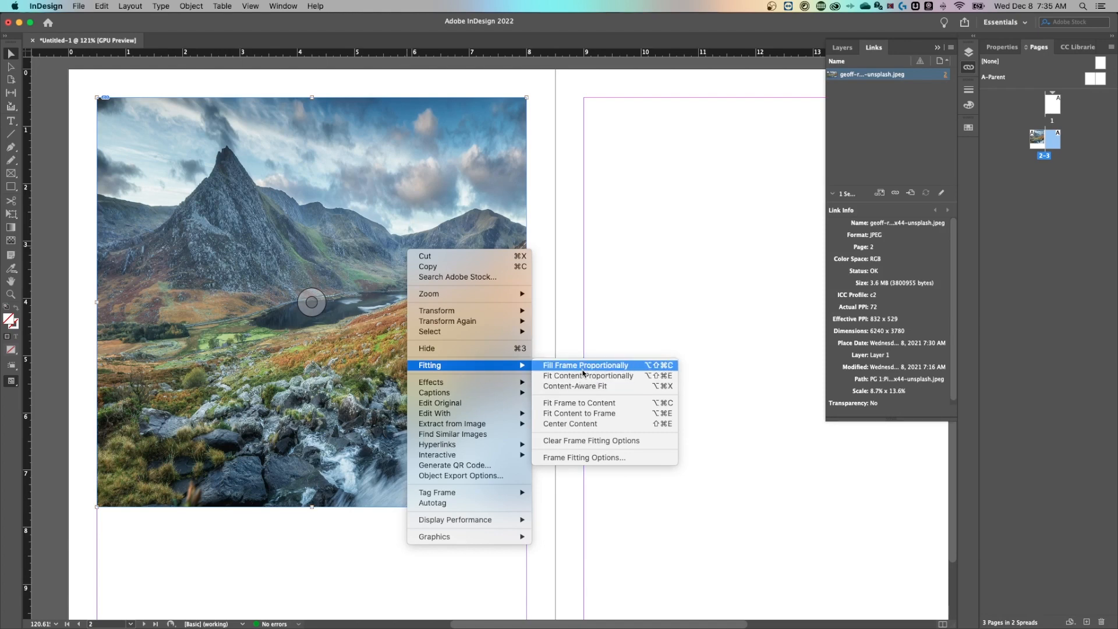
mouse_move(588, 376)
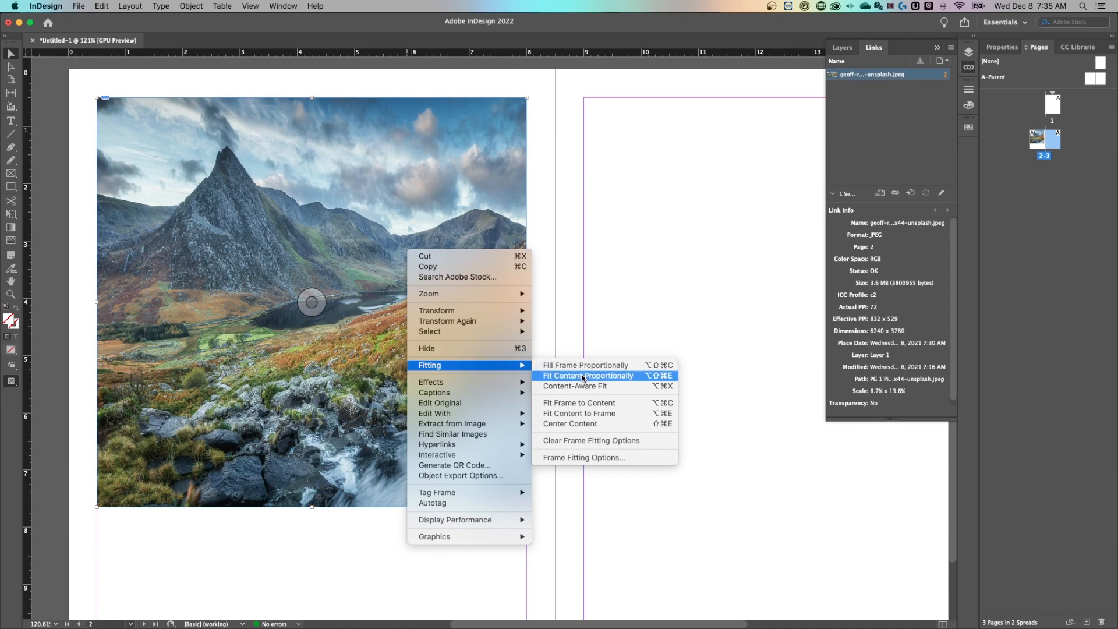
left_click(588, 376)
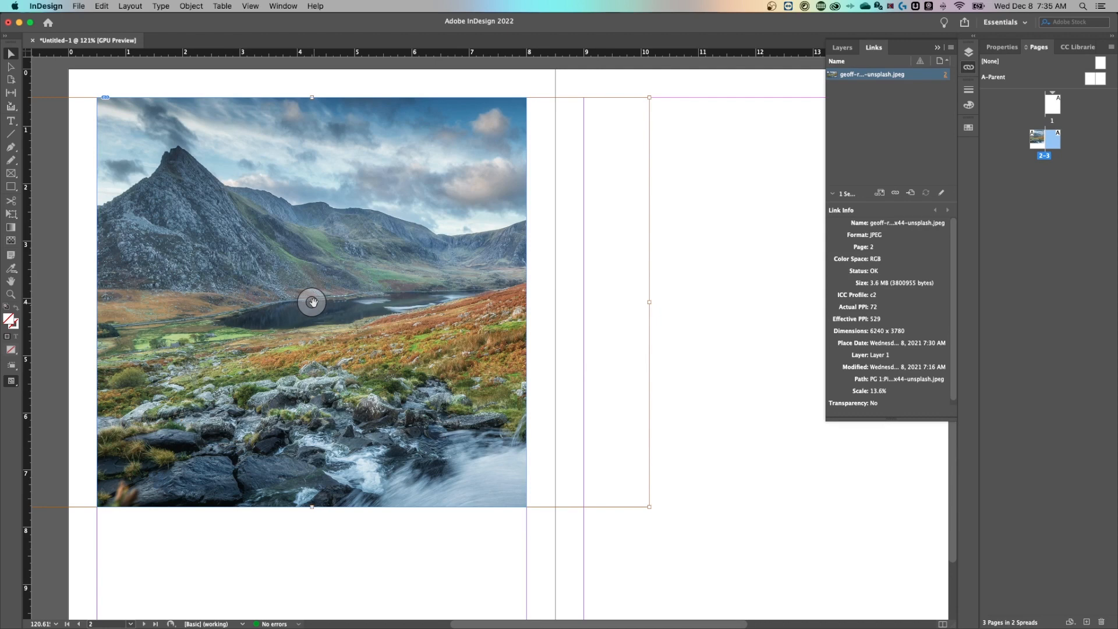
mouse_move(365, 318)
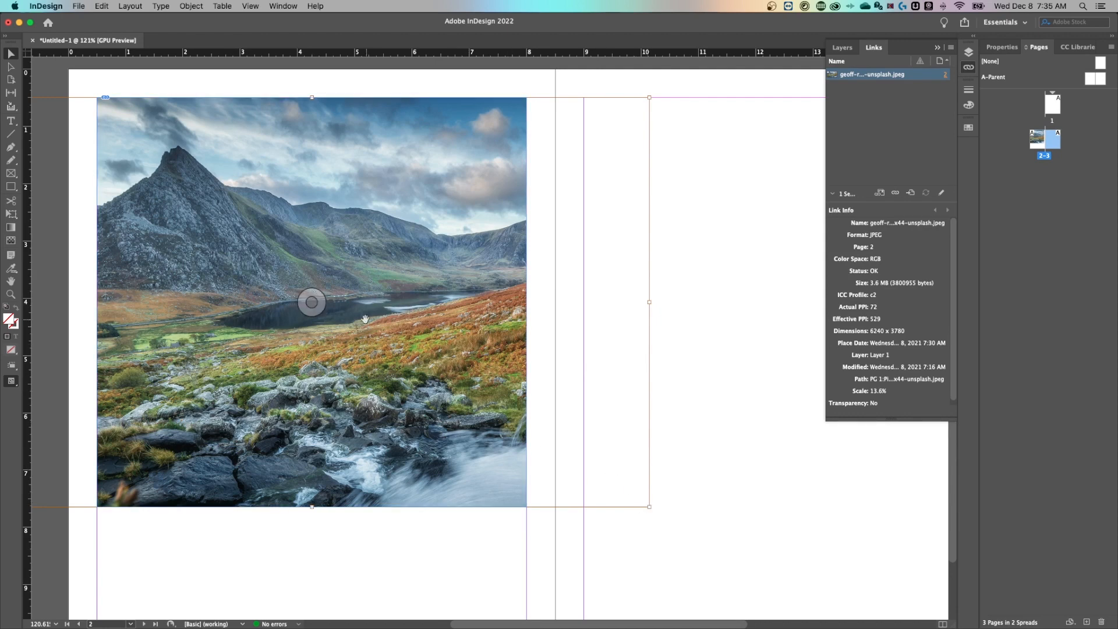
mouse_move(471, 245)
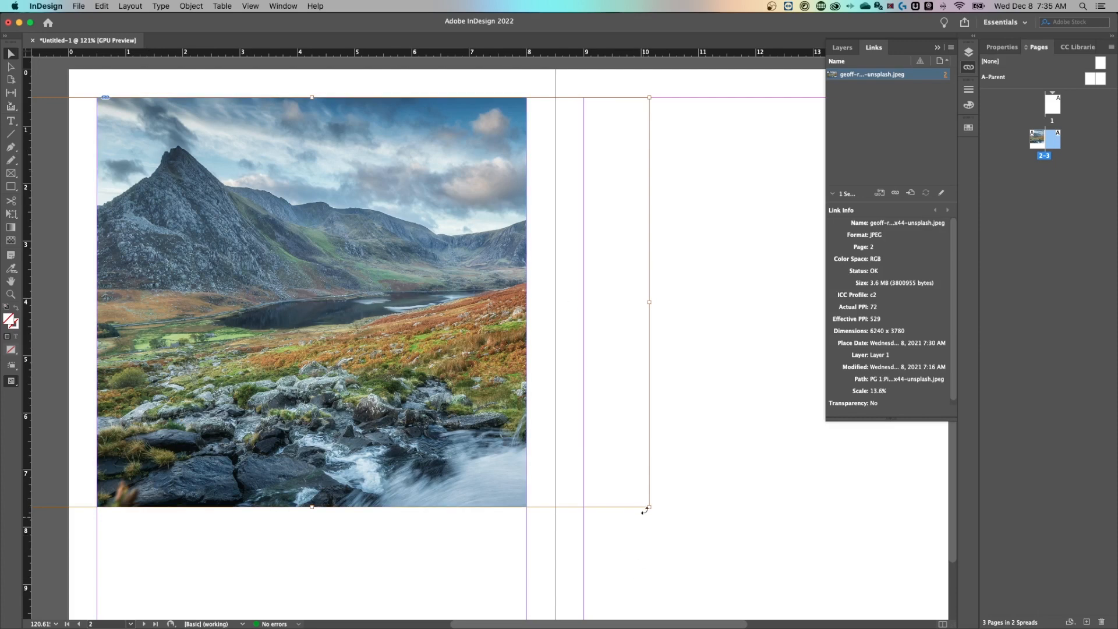
- Scale the photo down to 9.4% inside its frame, leaving empty space right and below
left_click_drag(648, 509, 497, 442)
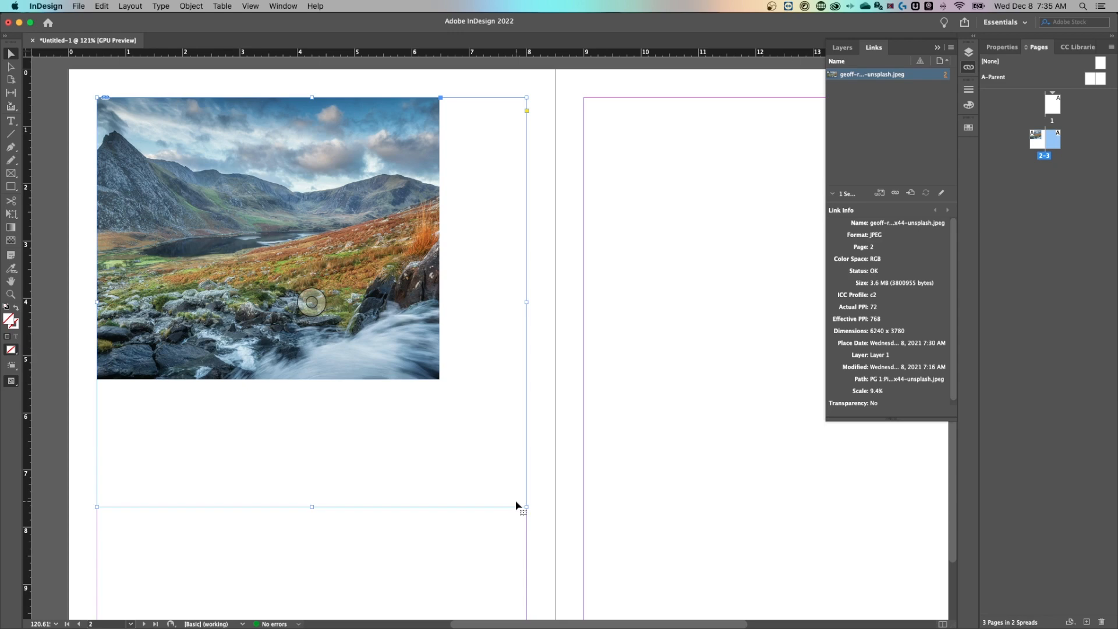
- With the Rectangle Frame Tool, draw an empty frame at the right page's top-left margin
left_click(594, 482)
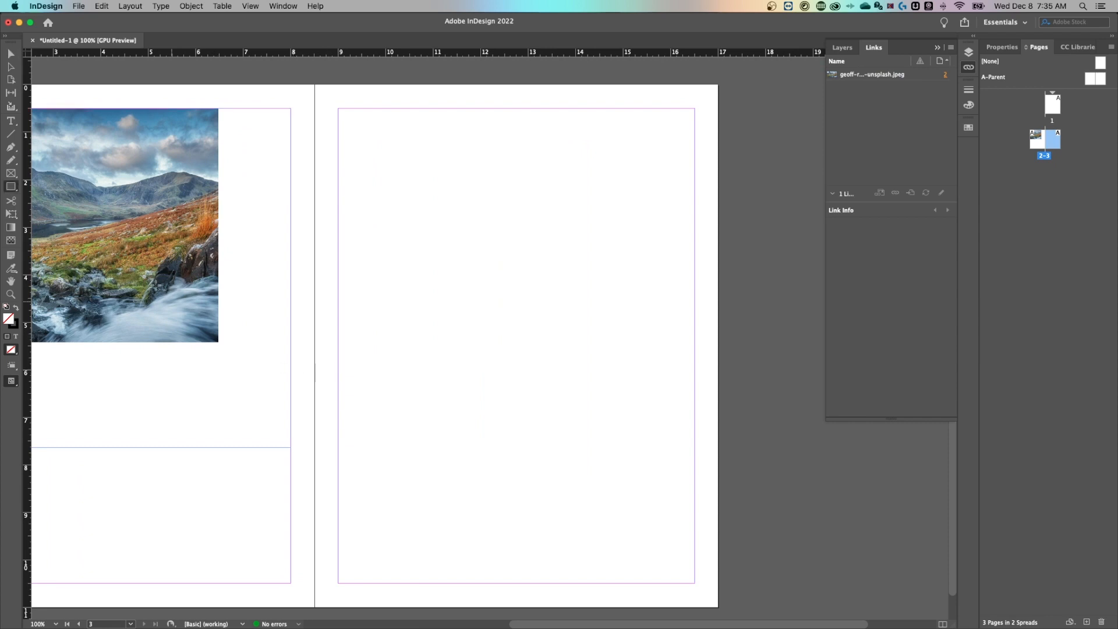
left_click(10, 187)
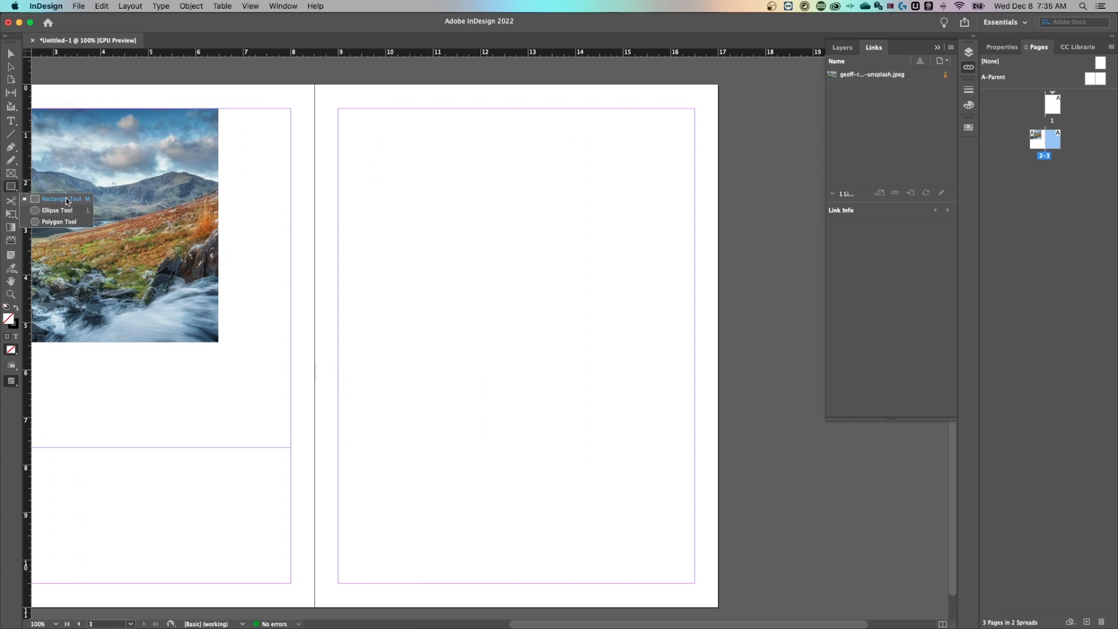
left_click(12, 174)
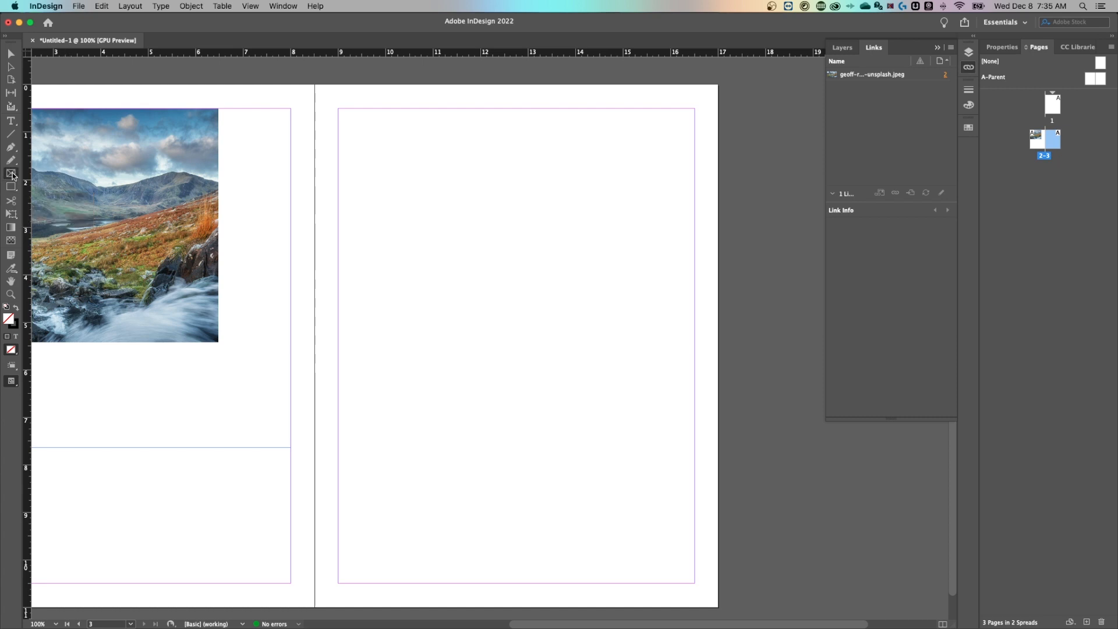
left_click(11, 174)
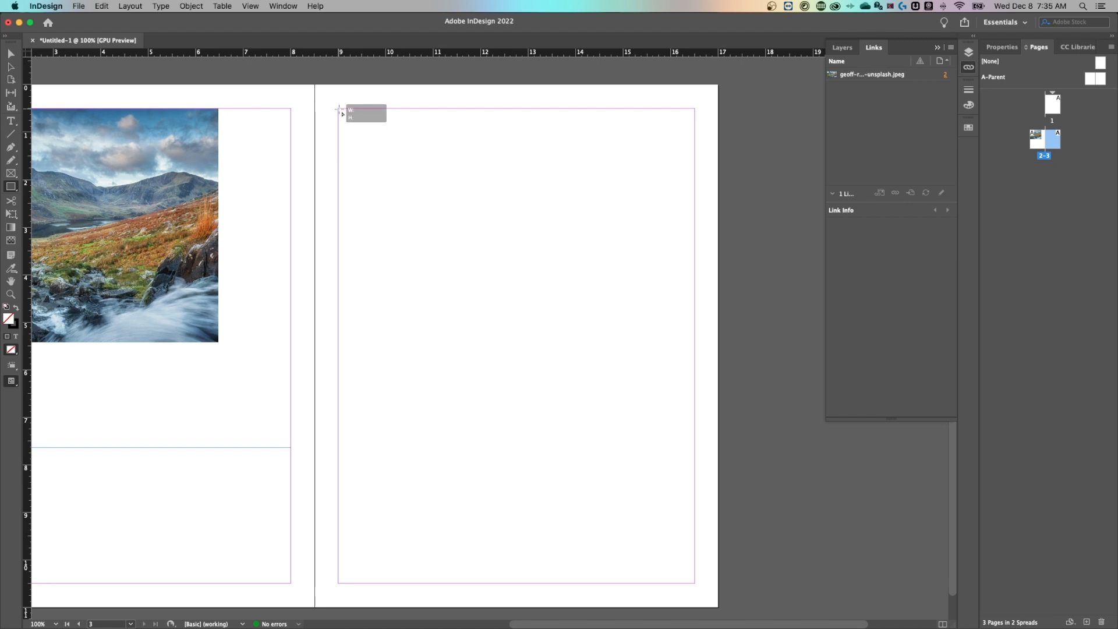
left_click_drag(339, 110, 553, 391)
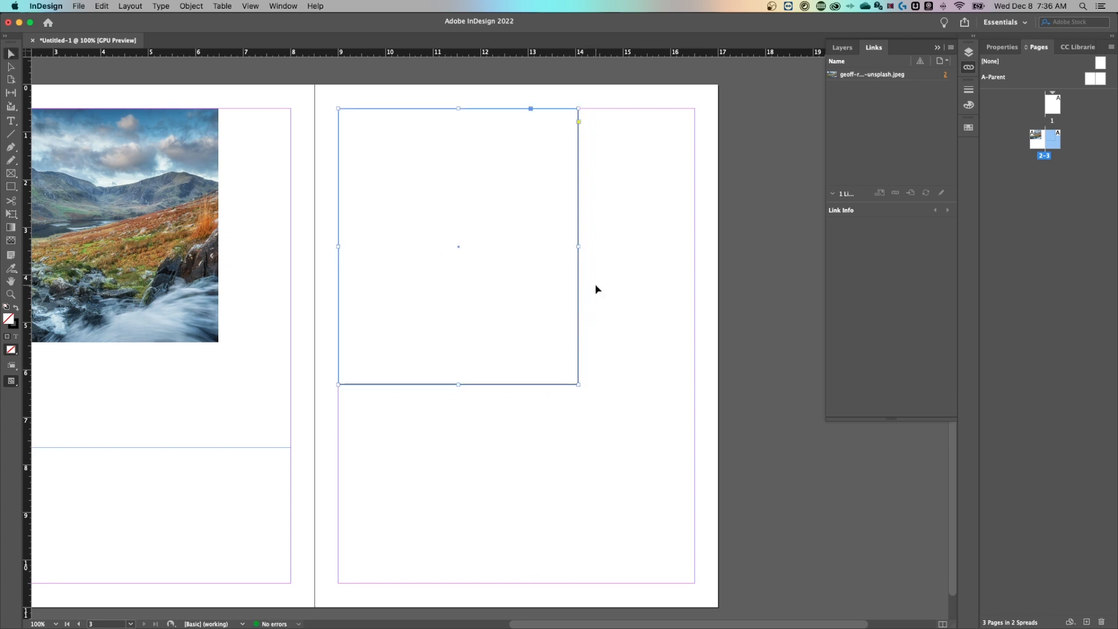
mouse_move(589, 286)
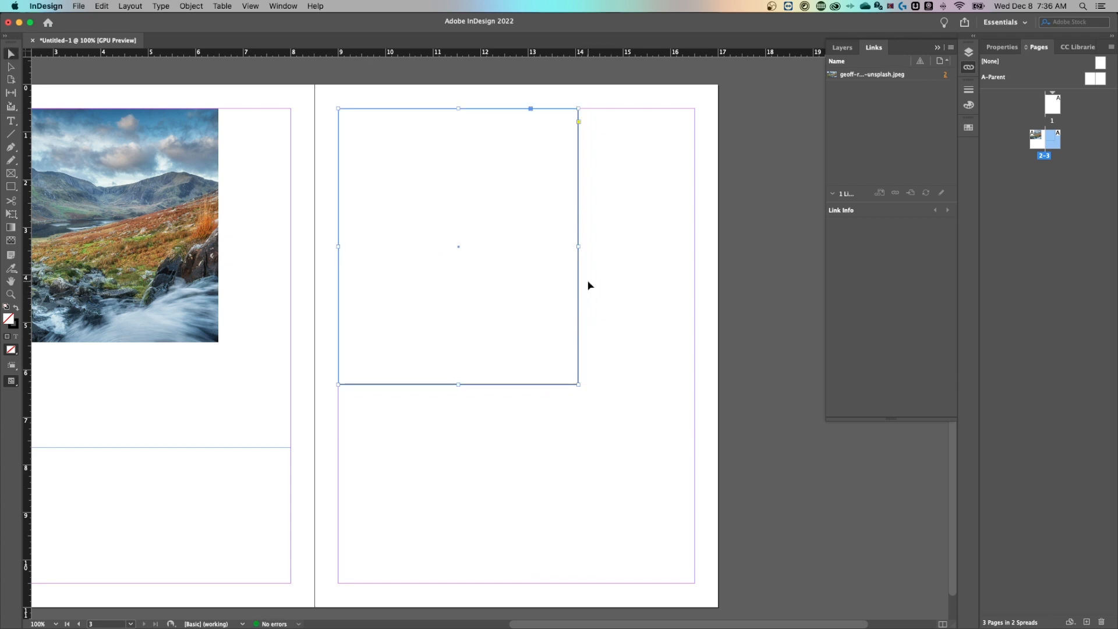
mouse_move(585, 184)
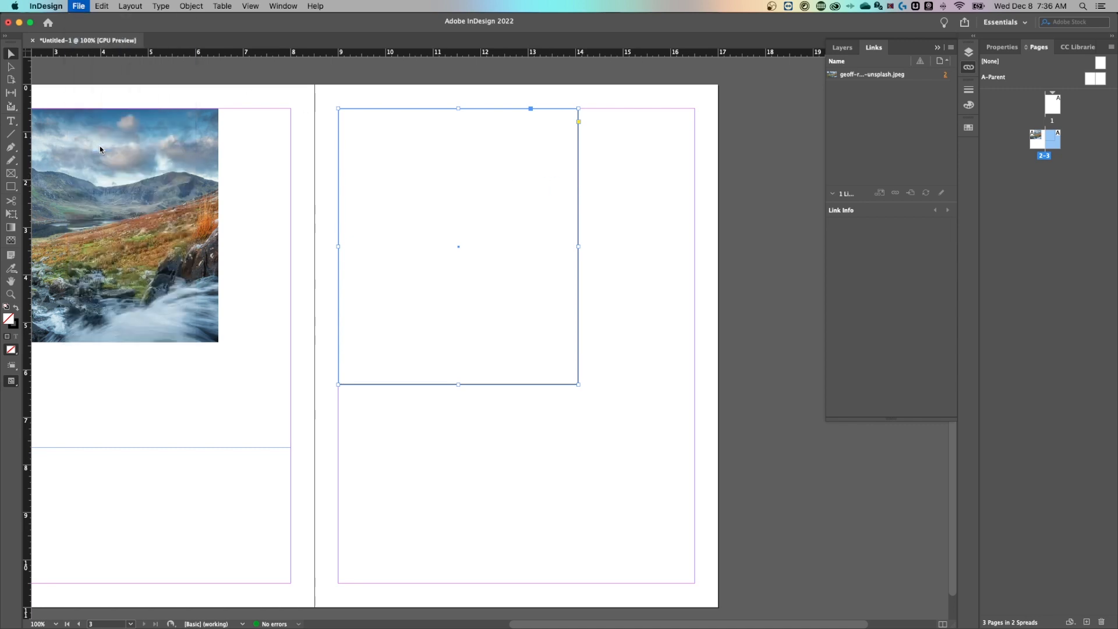
- Place the second dropped…unsplash JPEG into the empty right-page frame via File > Place
left_click(78, 6)
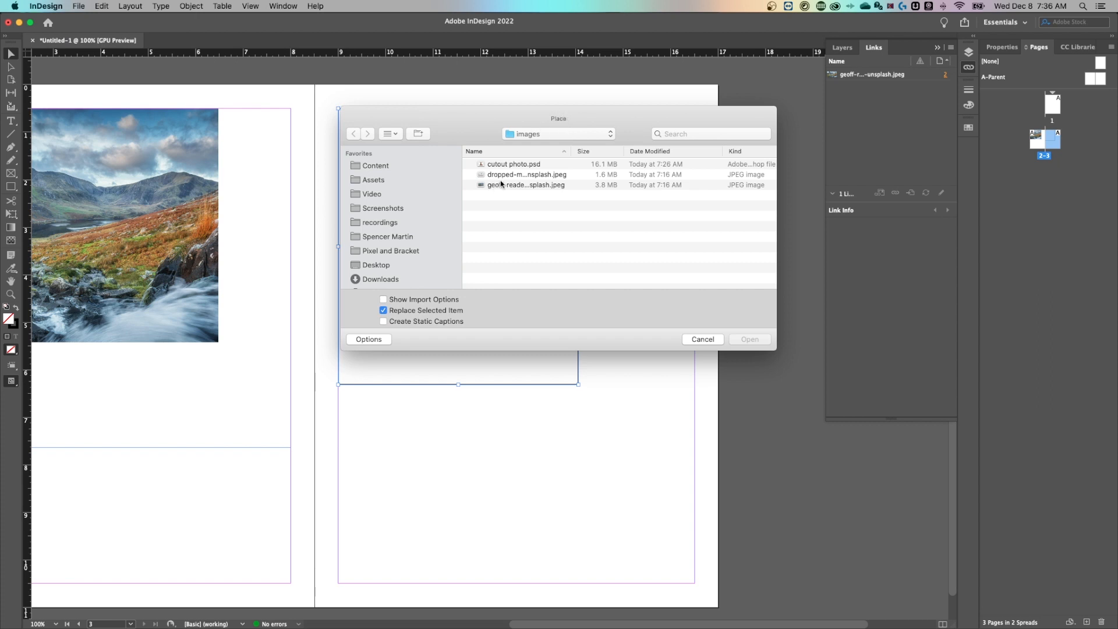
left_click(526, 174)
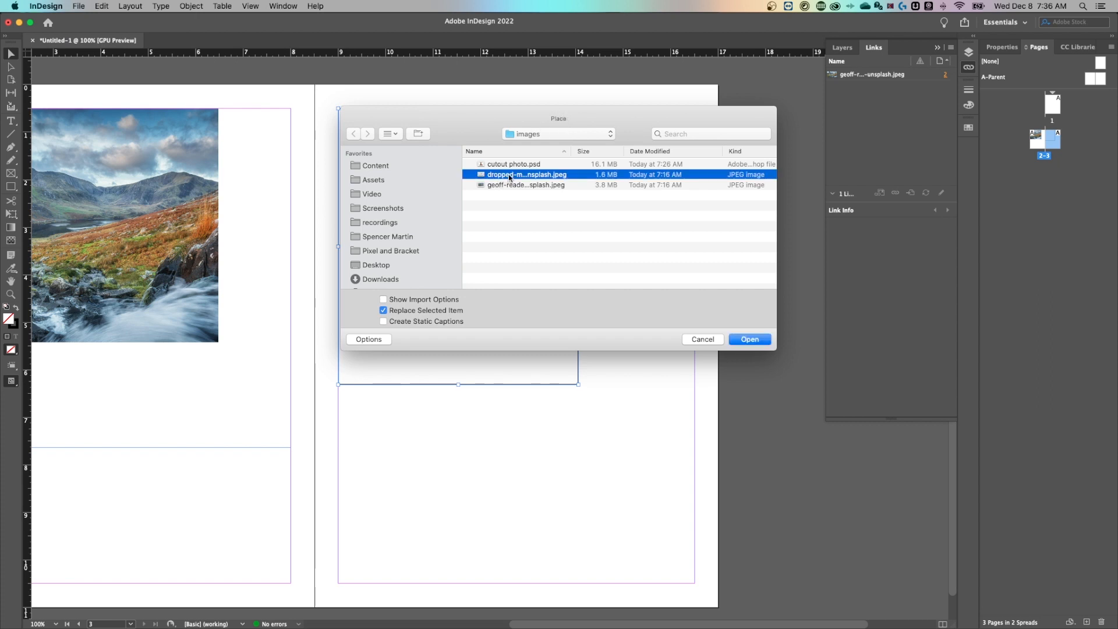
mouse_move(442, 312)
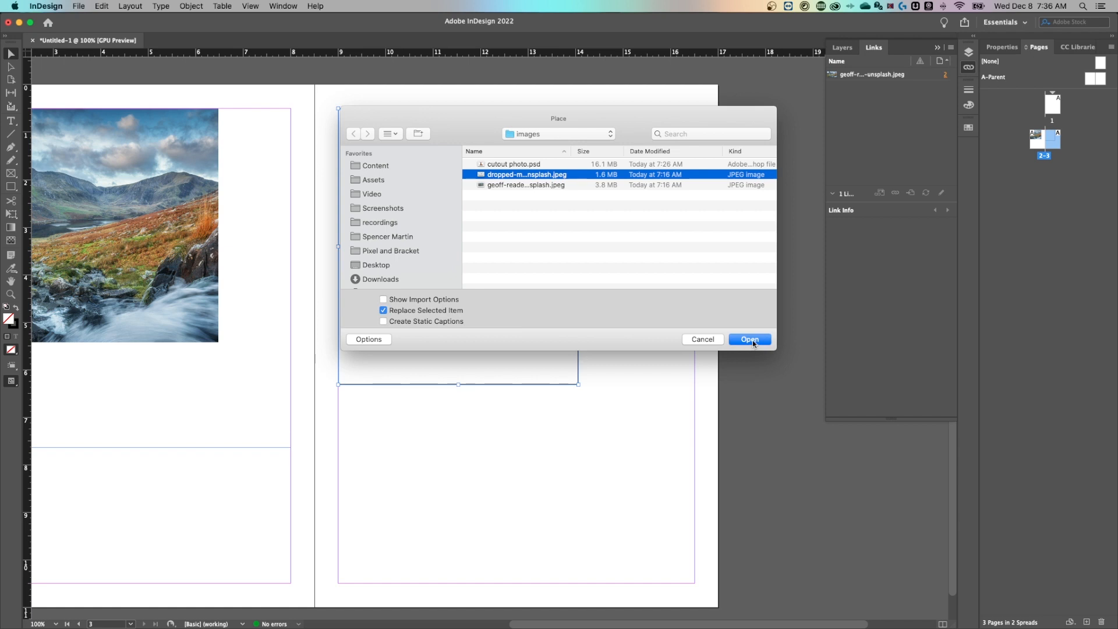
left_click(750, 339)
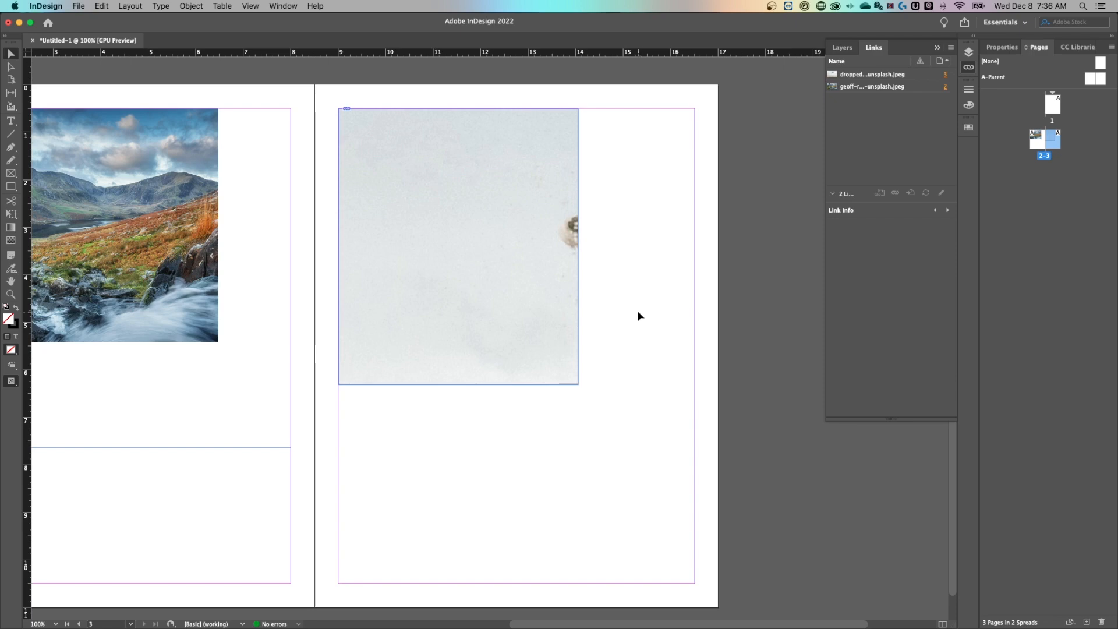
mouse_move(631, 320)
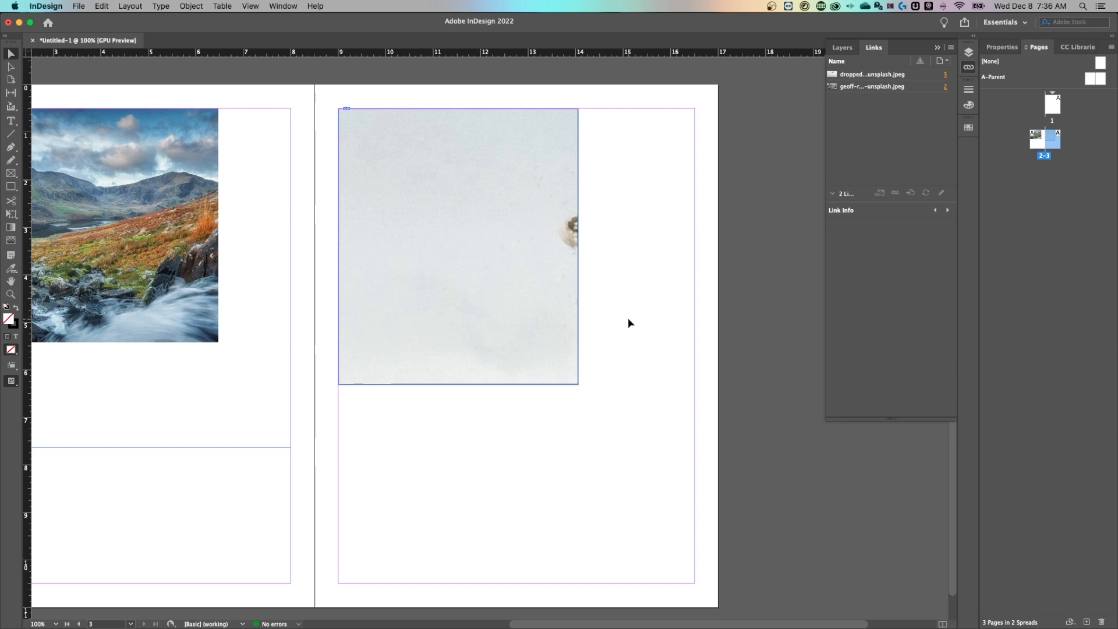
- Remove the right-page frame's stroke: colour None and weight 0 pt
left_click(457, 246)
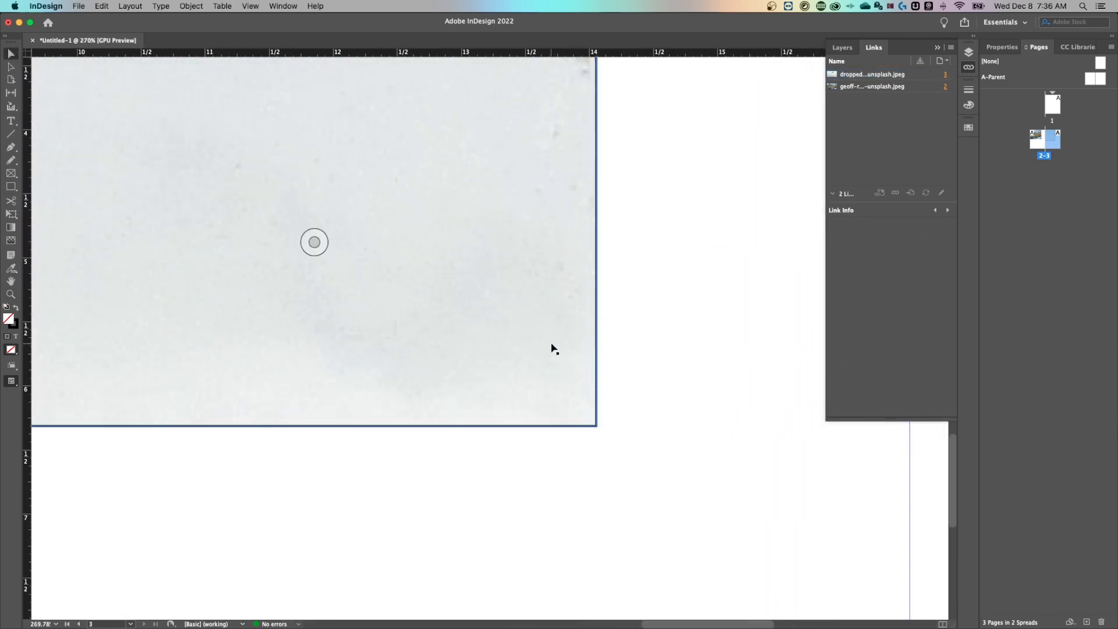
left_click(871, 74)
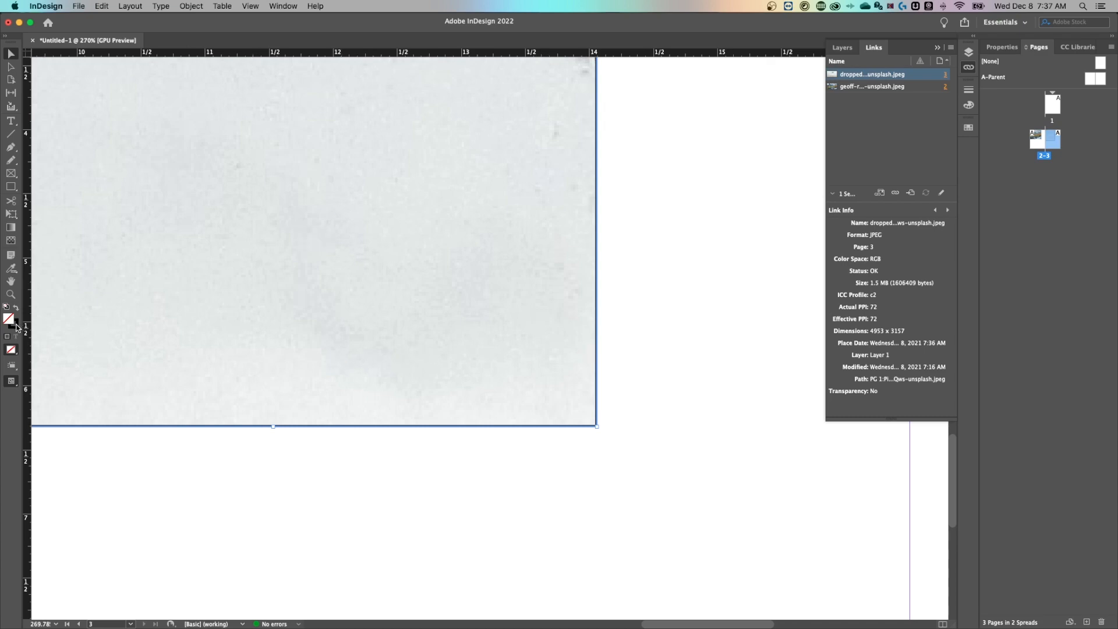
mouse_move(11, 321)
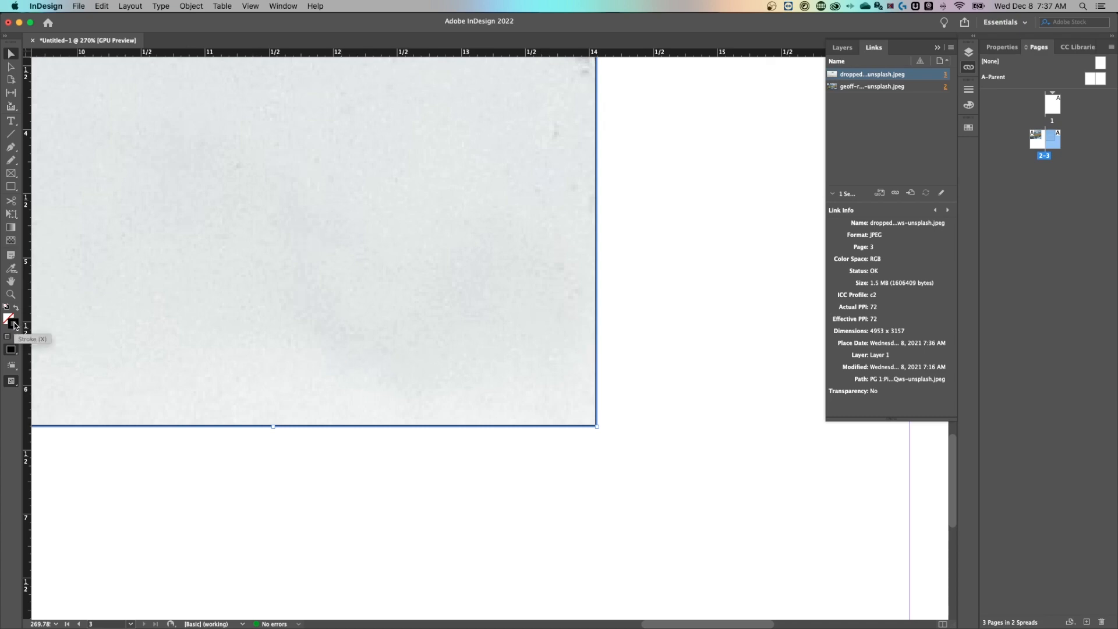
left_click(12, 350)
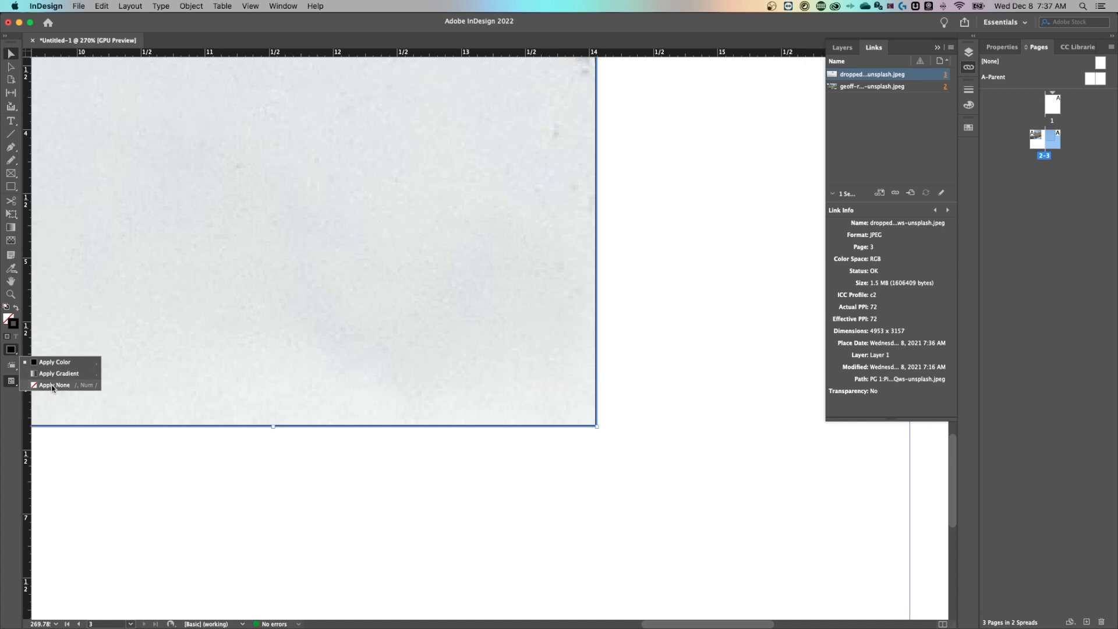
left_click(54, 385)
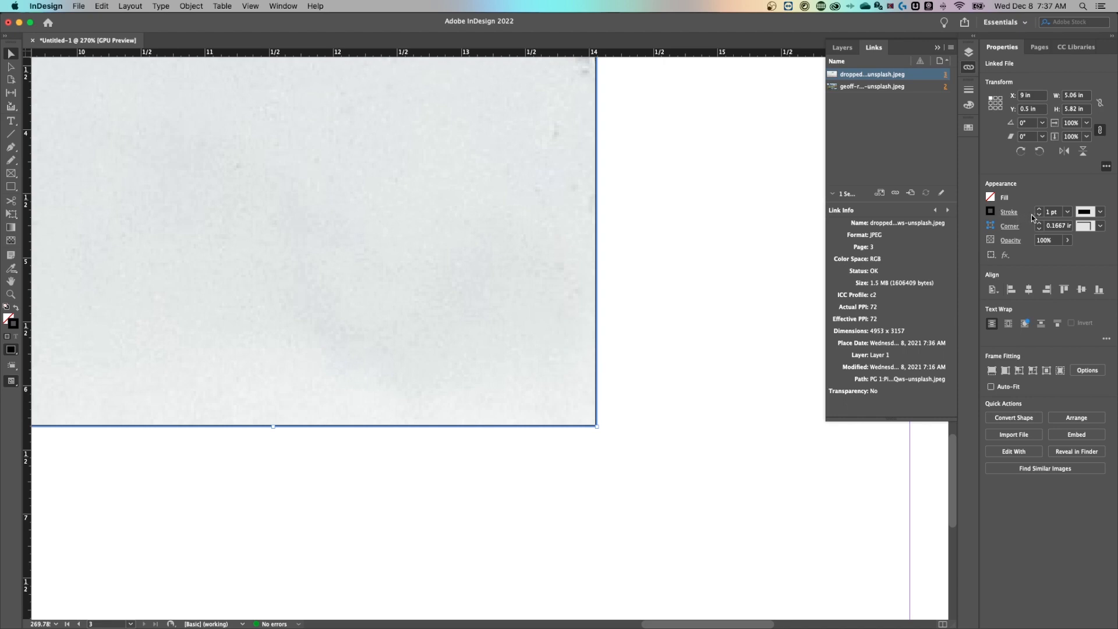
left_click(1052, 212)
type("0")
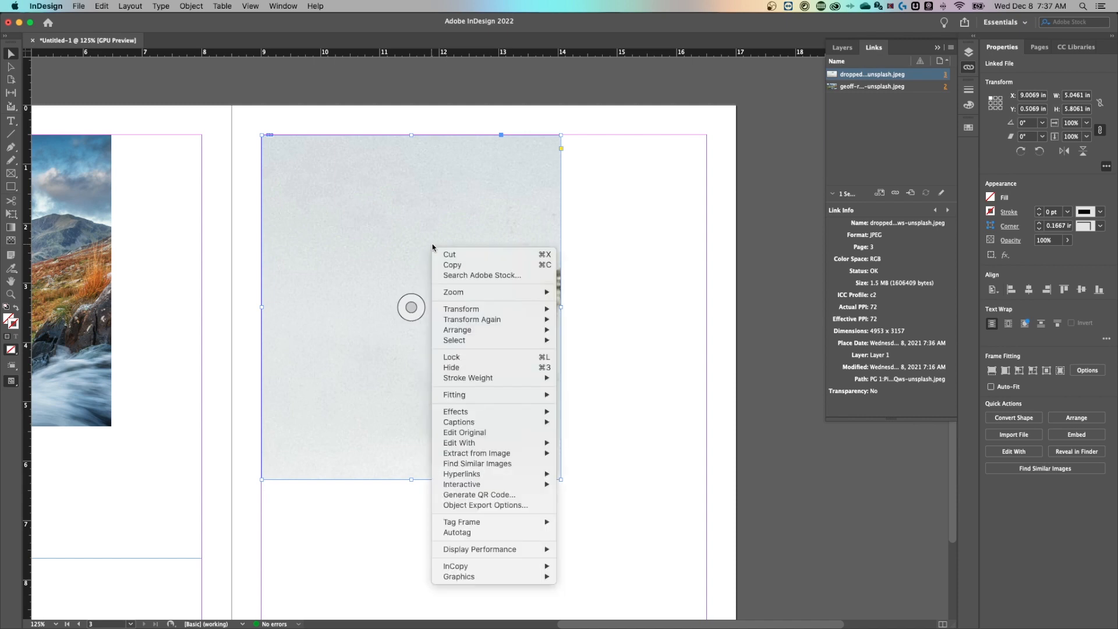
mouse_move(454, 395)
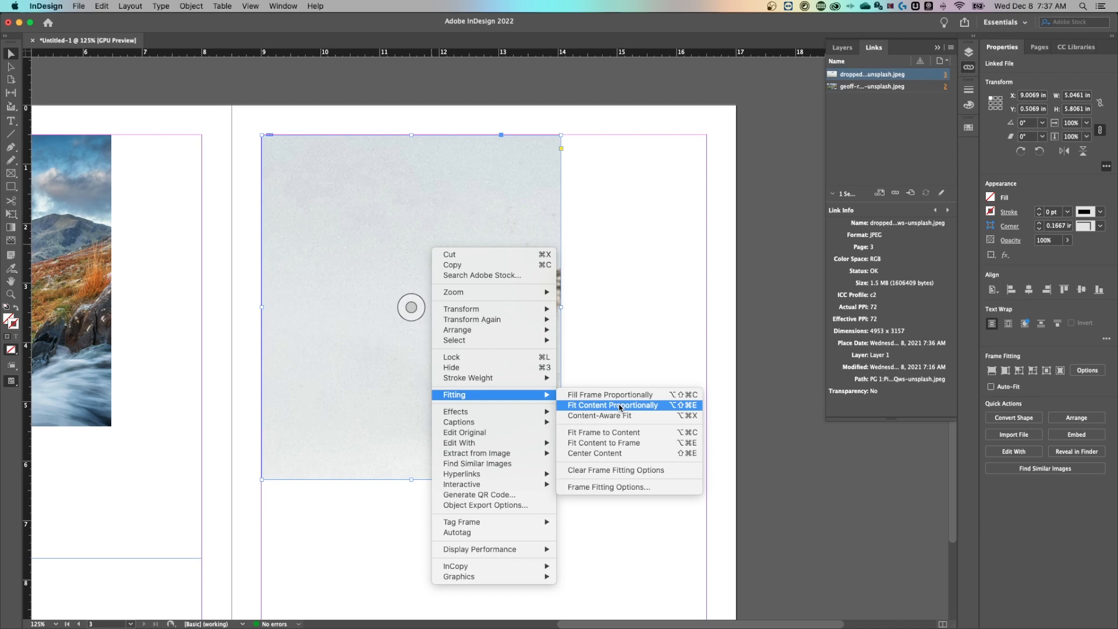
- Fit the jumping-person photo proportionally inside its right-page frame
left_click(611, 406)
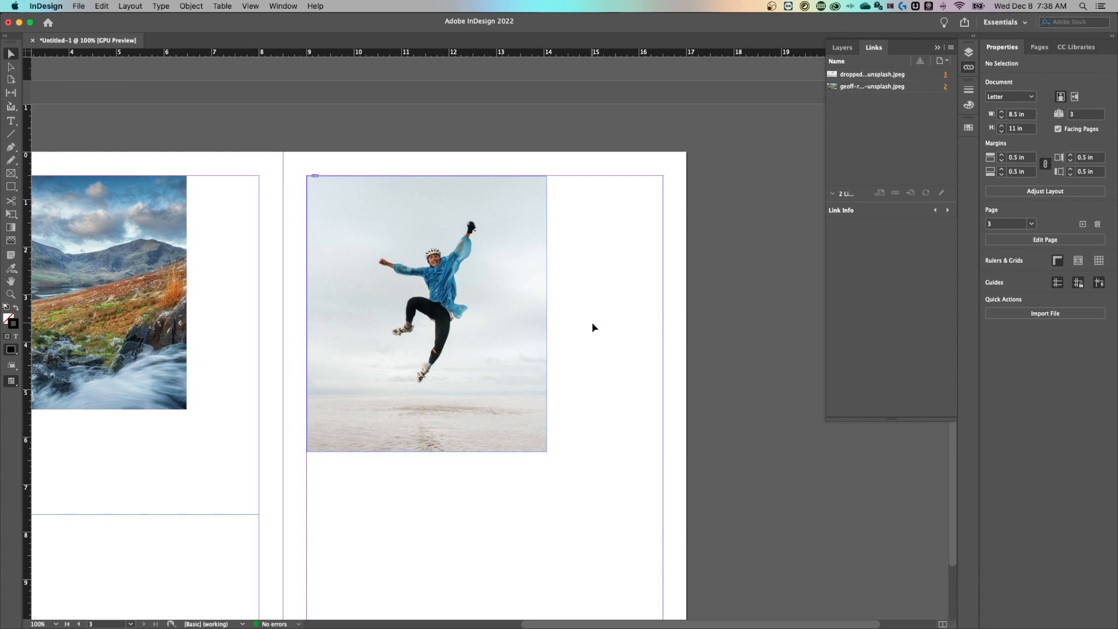
- Shrink the jumping-person frame from its corner and scale the photo down inside it
left_click(426, 316)
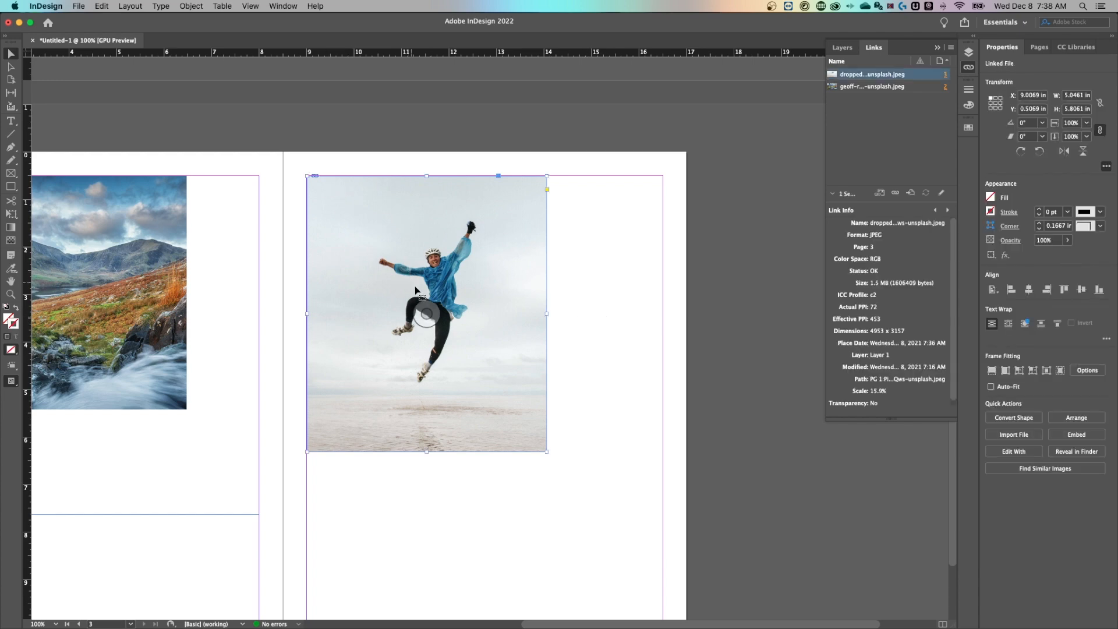
mouse_move(544, 453)
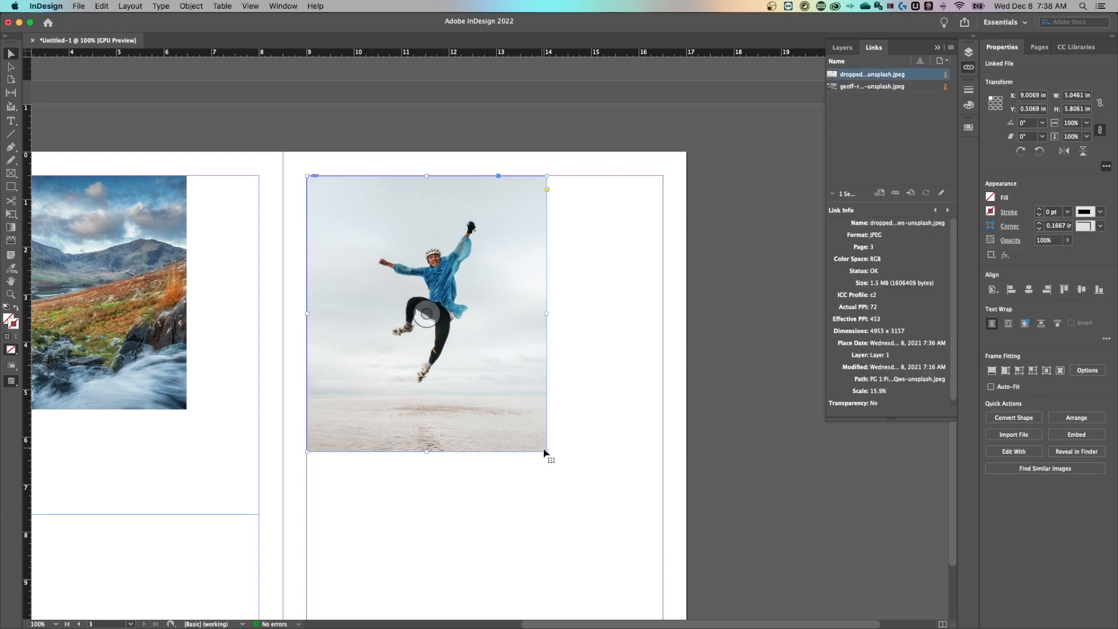
left_click_drag(547, 451, 521, 399)
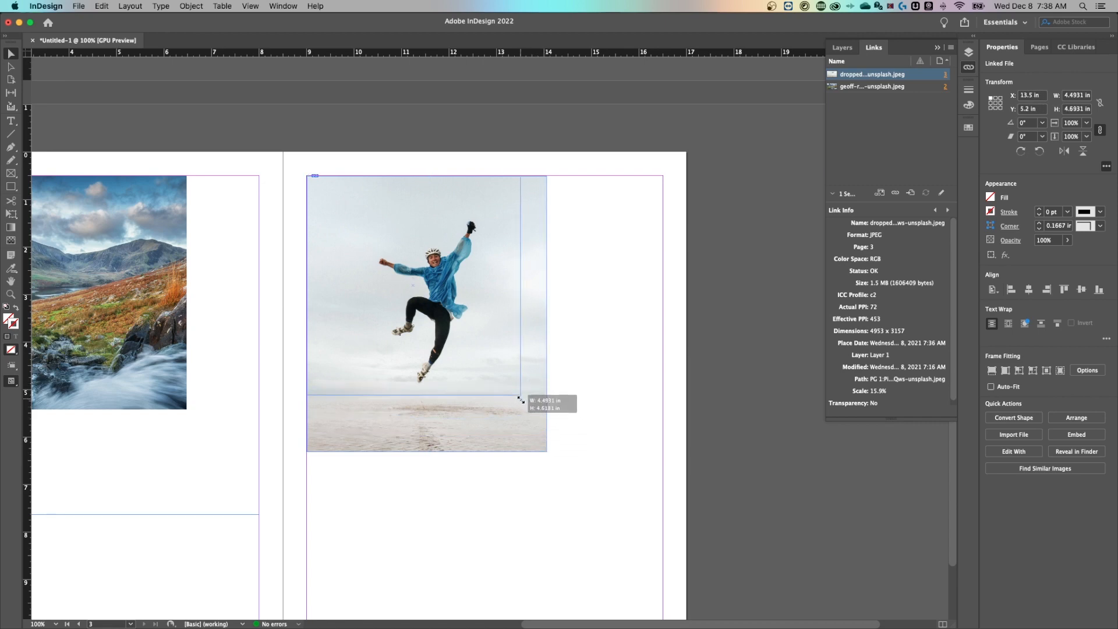
left_click_drag(521, 398, 523, 401)
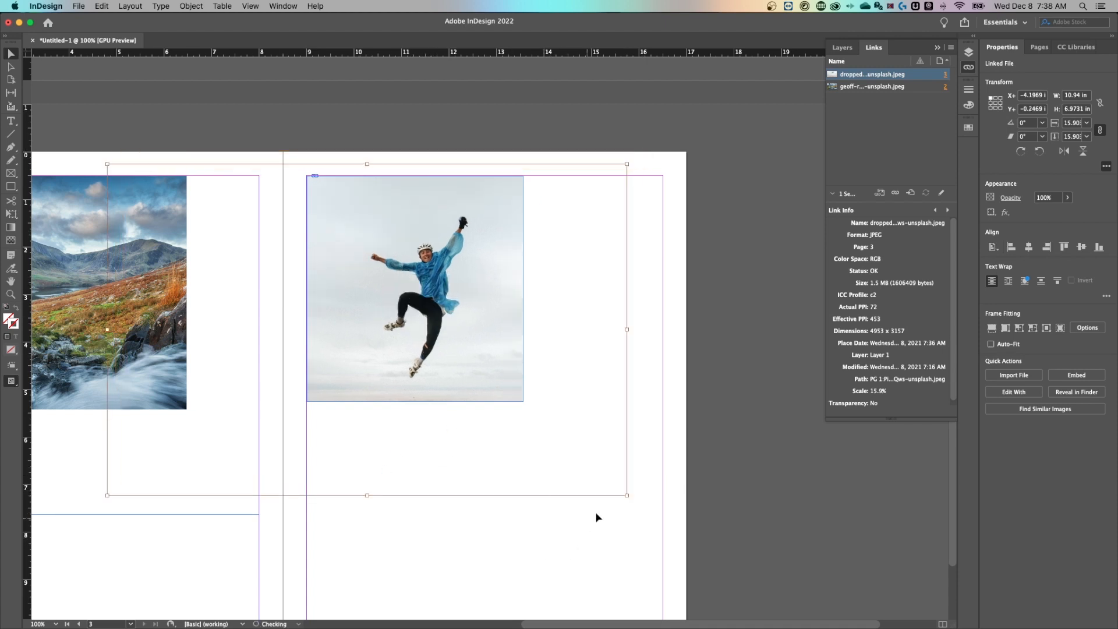
left_click_drag(626, 495, 514, 455)
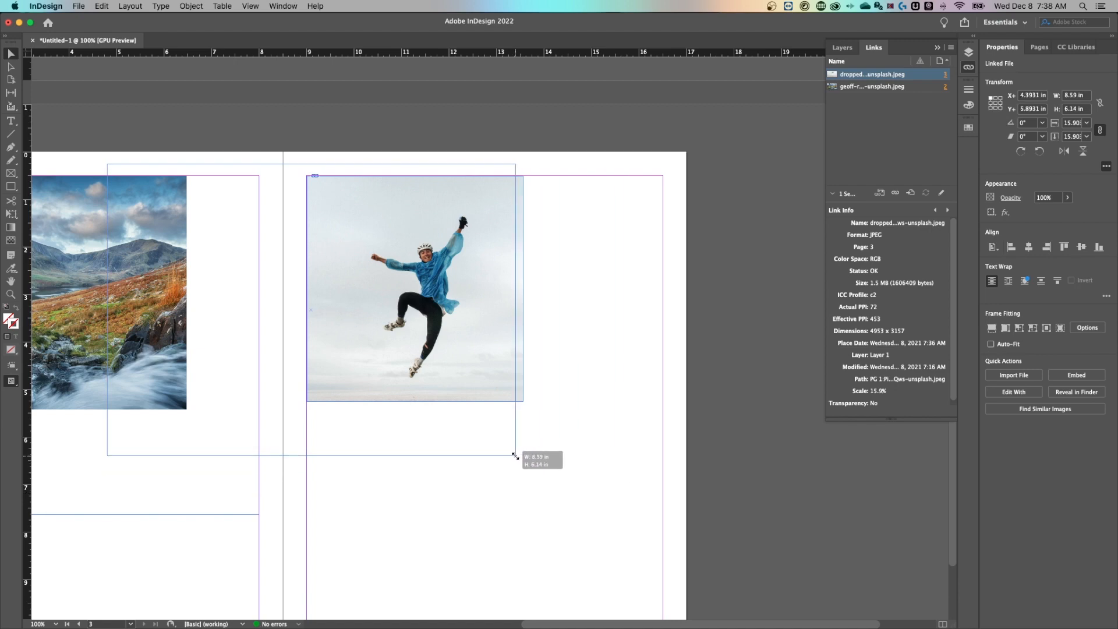
left_click_drag(514, 454, 560, 454)
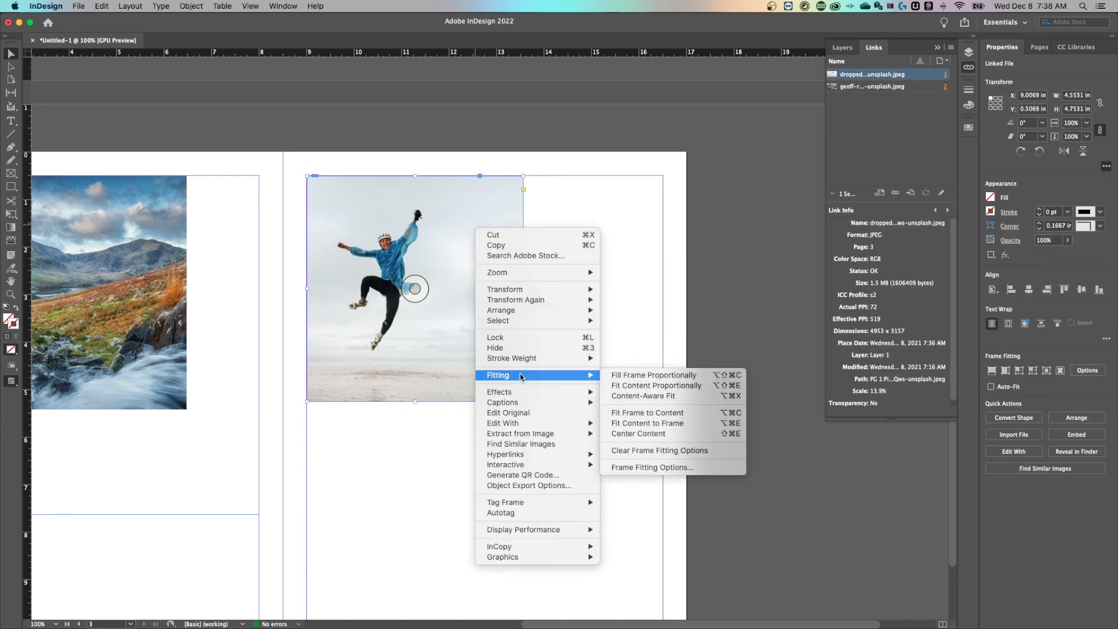
mouse_move(655, 385)
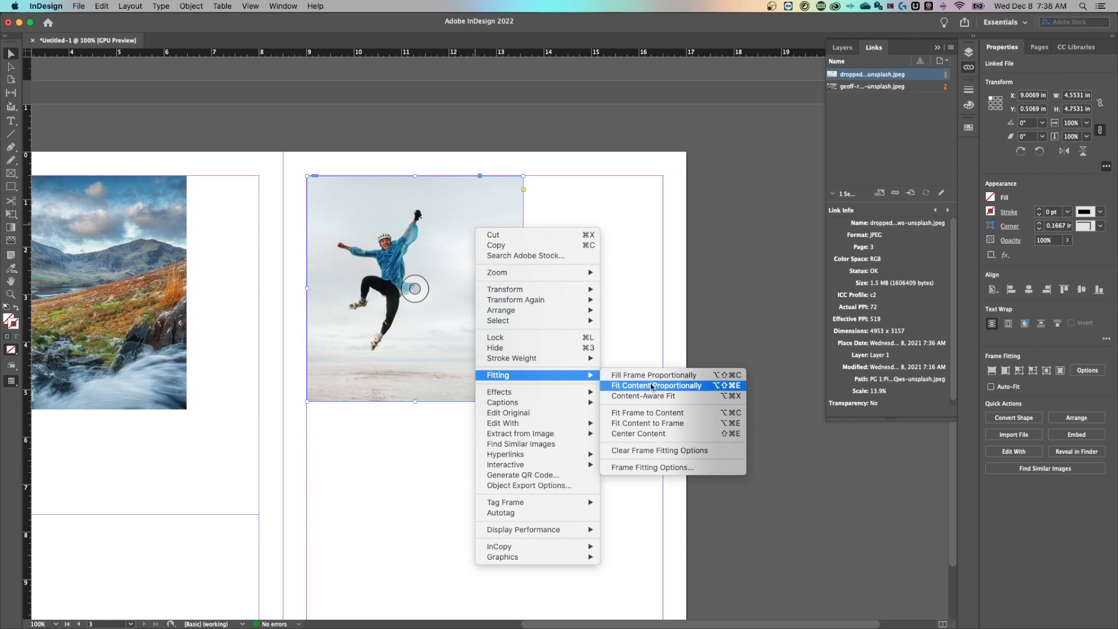
- Fit the photo proportionally, then make it fill its frame proportionally instead
left_click(655, 385)
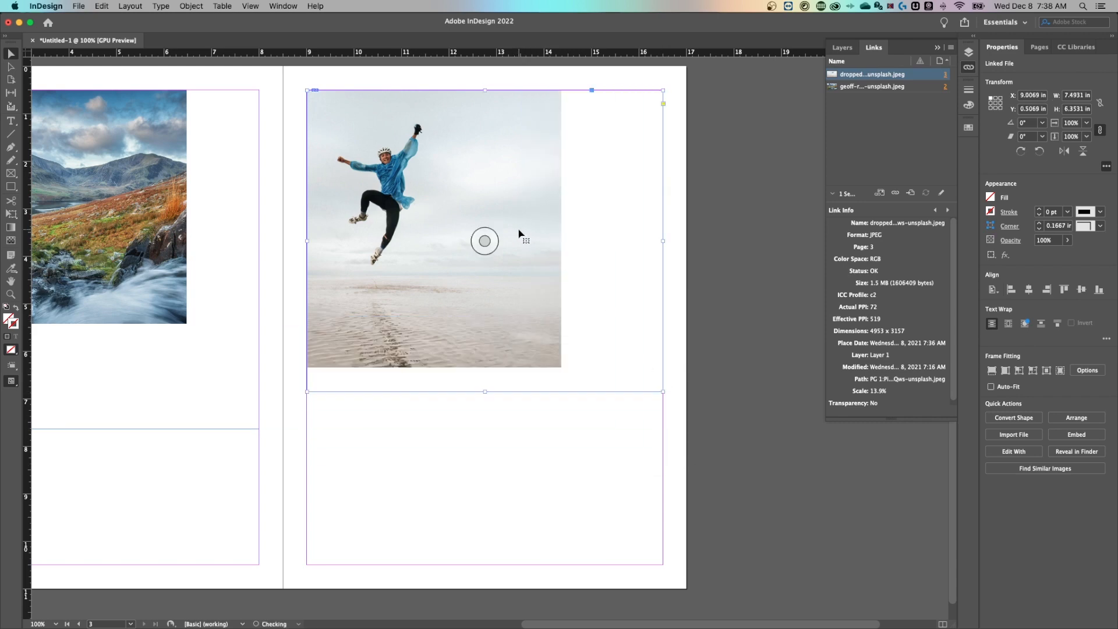
right_click(485, 241)
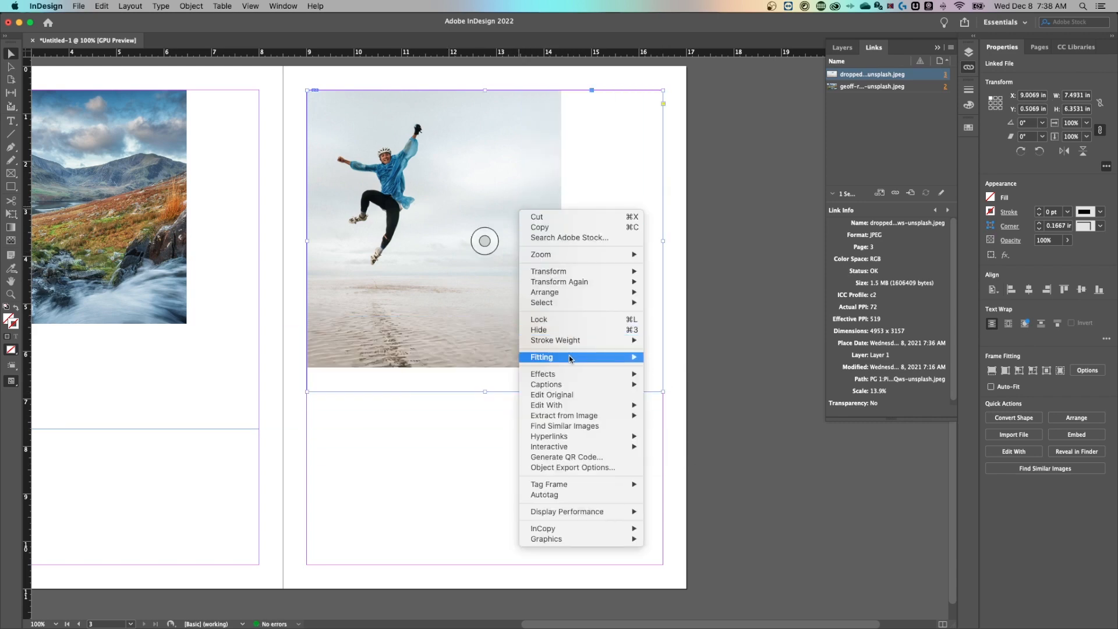
mouse_move(542, 357)
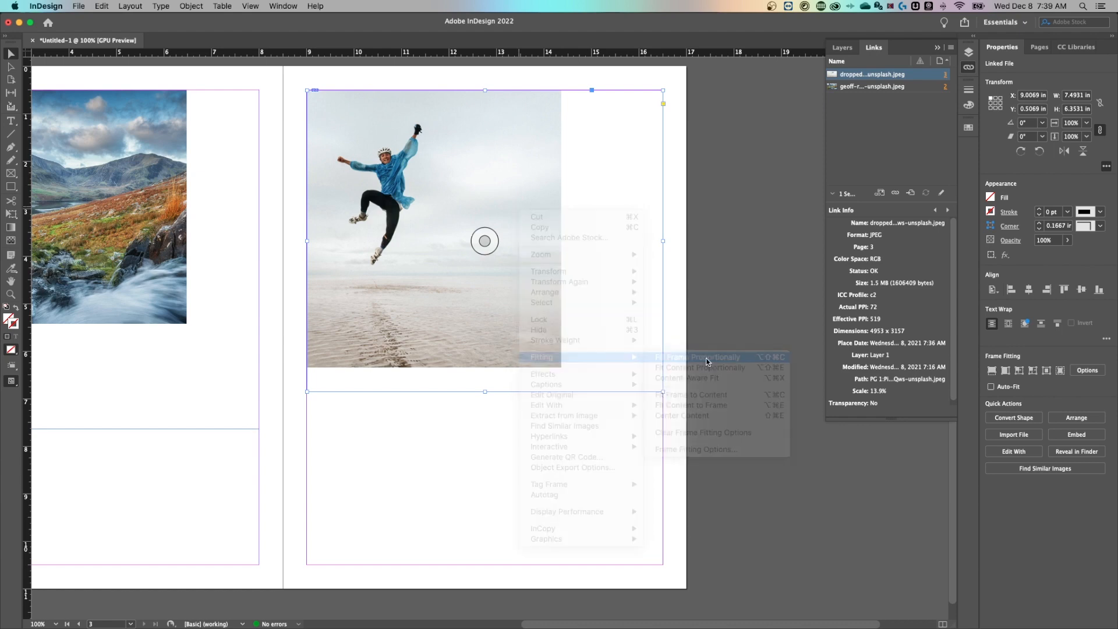
left_click(698, 357)
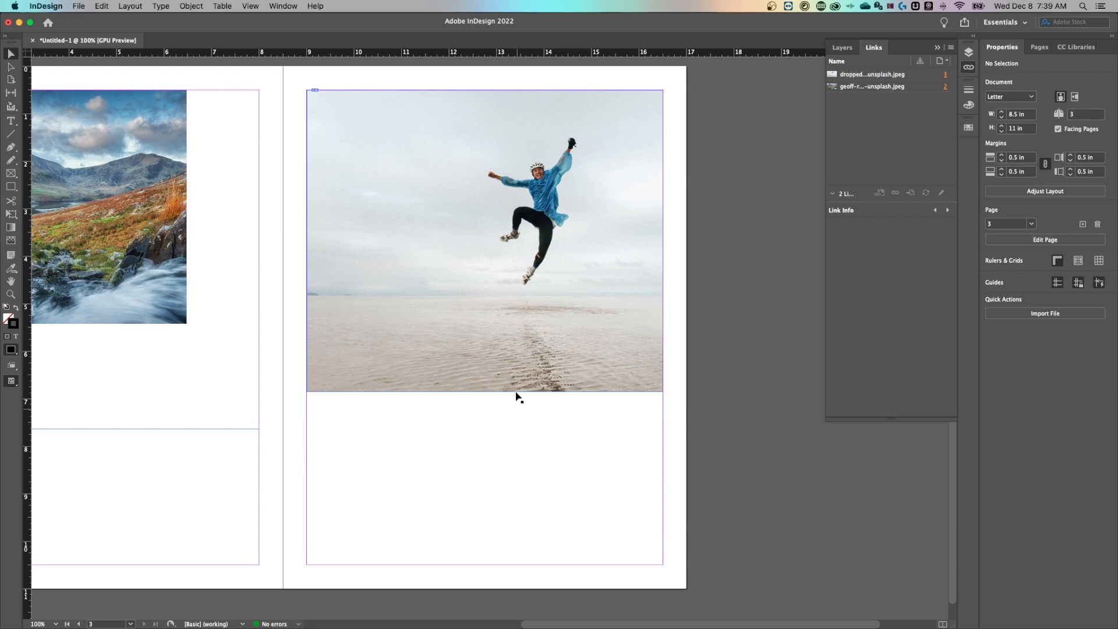
- Delete the jumping-person frame and place the JPEG into the empty circle frame
left_click(485, 241)
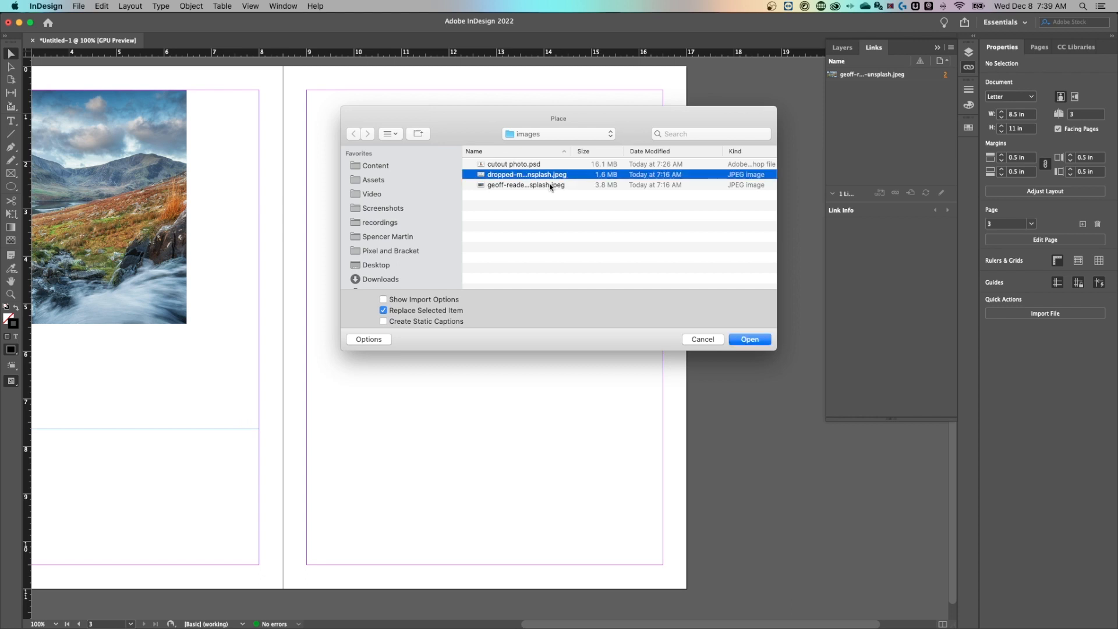
left_click(749, 339)
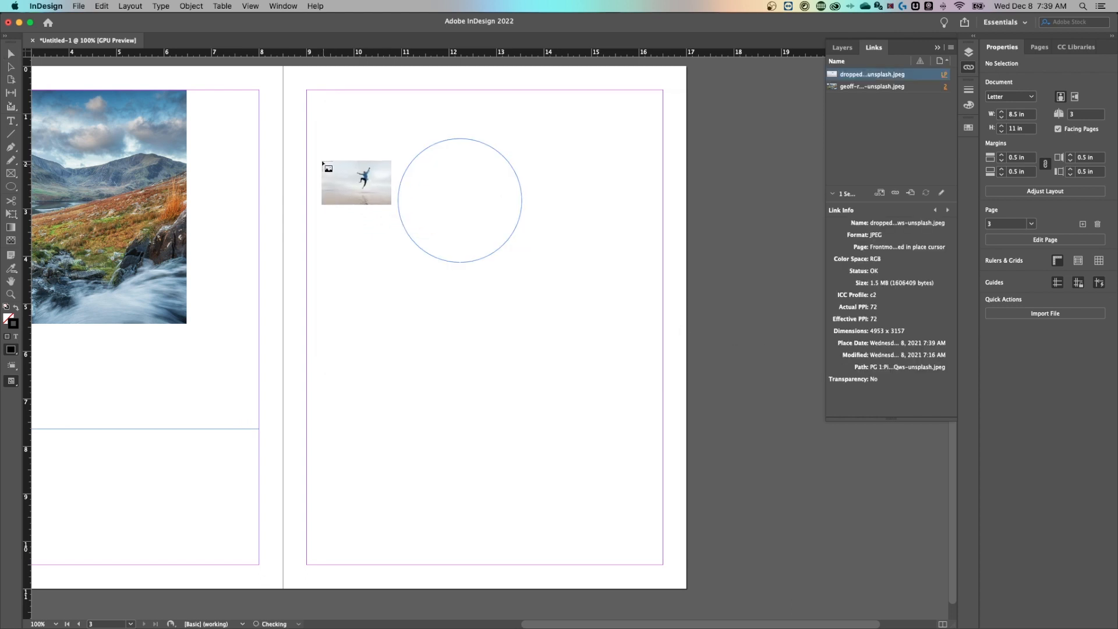
left_click_drag(356, 182, 488, 198)
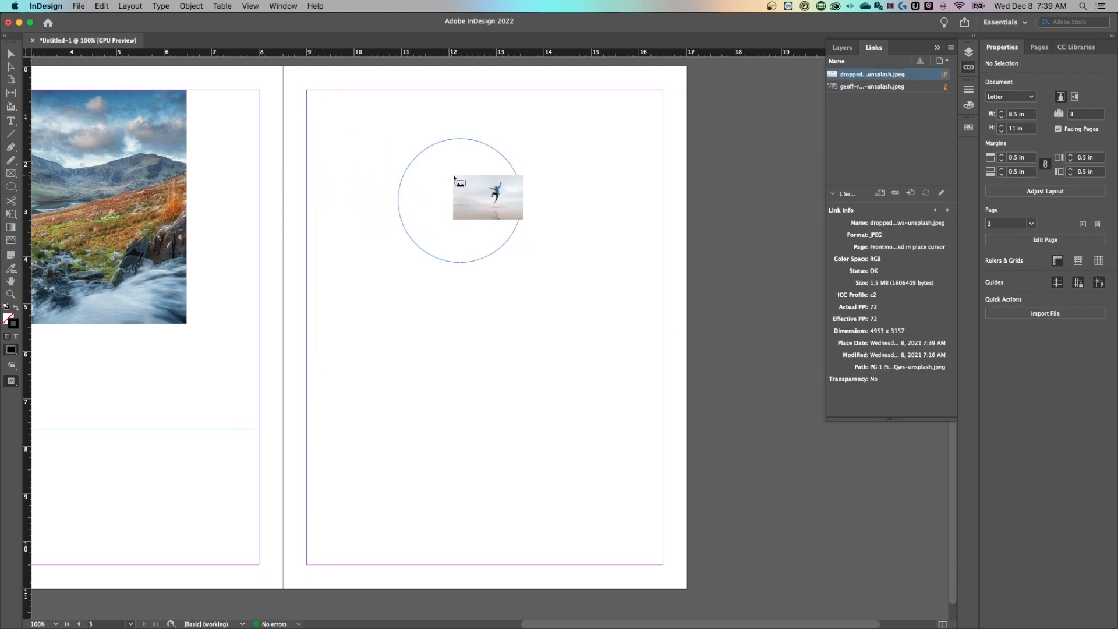
left_click(459, 200)
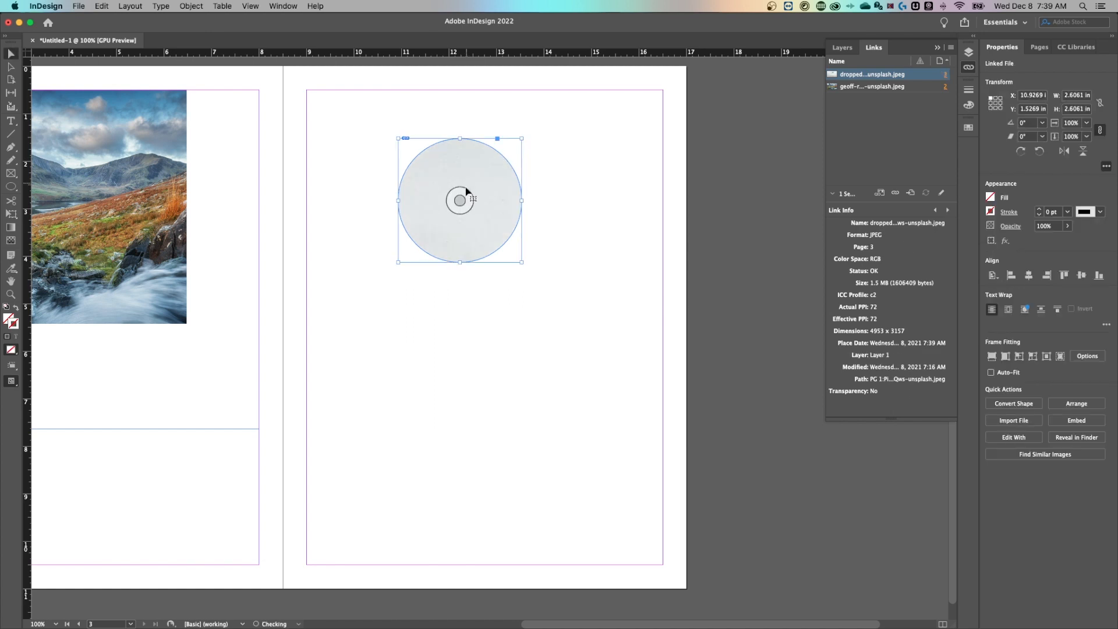
- Fill the circle proportionally, reposition the jumper inside, move it top-left, then remove it
right_click(460, 199)
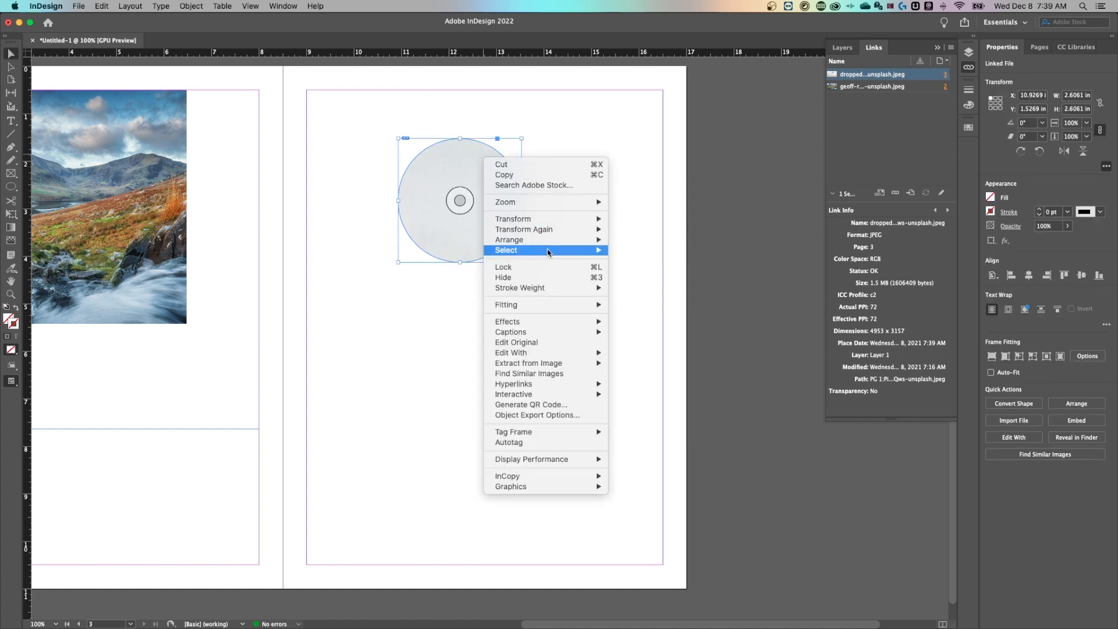
mouse_move(507, 305)
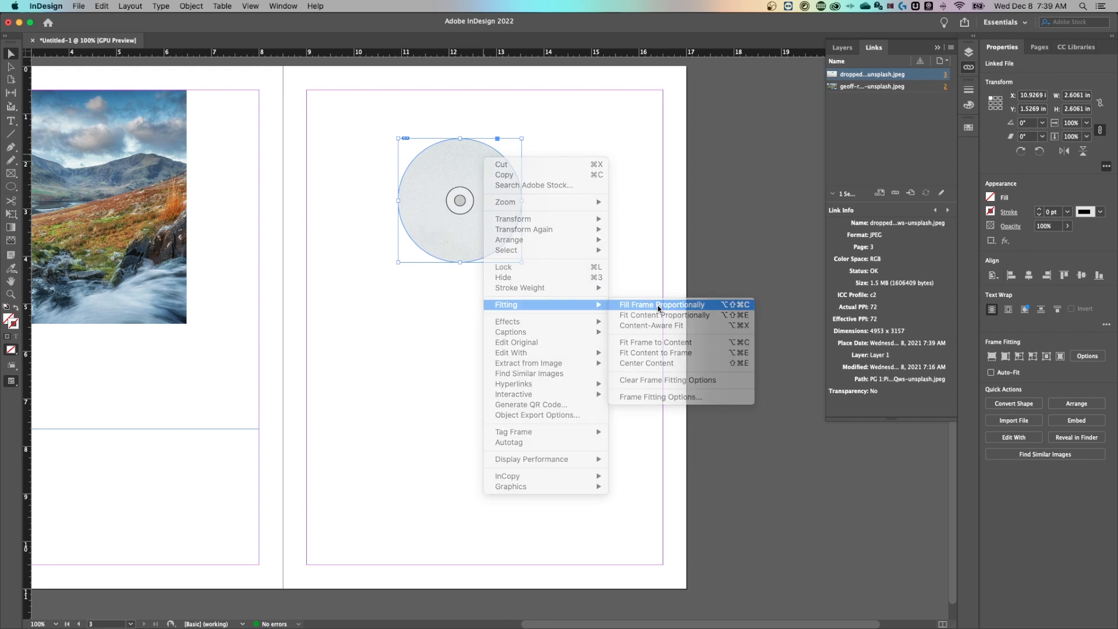
left_click(661, 304)
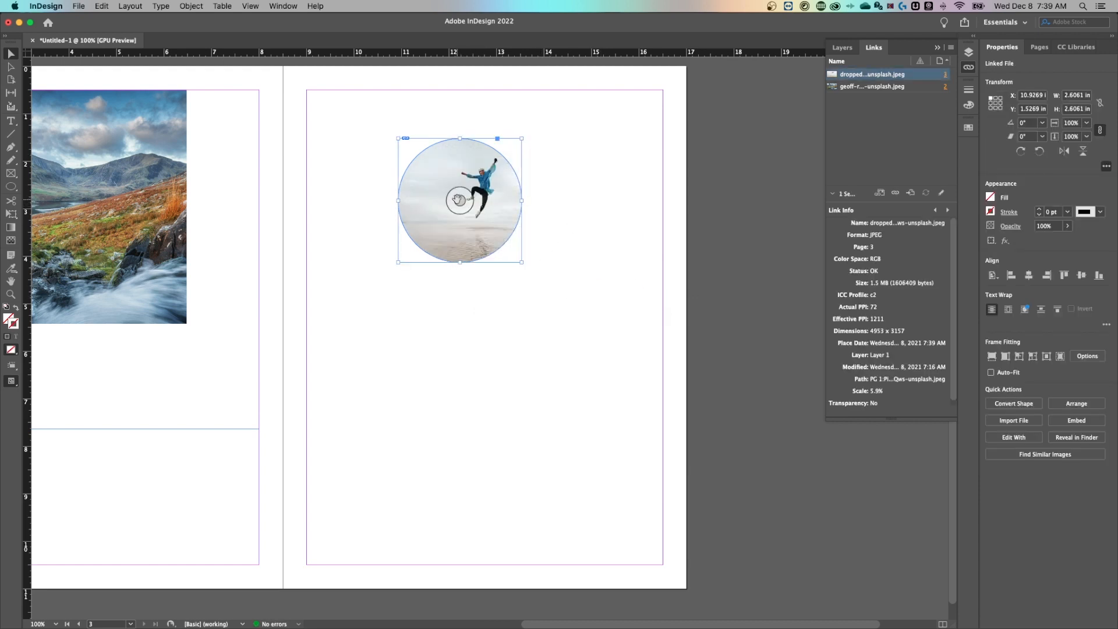
left_click_drag(398, 262, 295, 300)
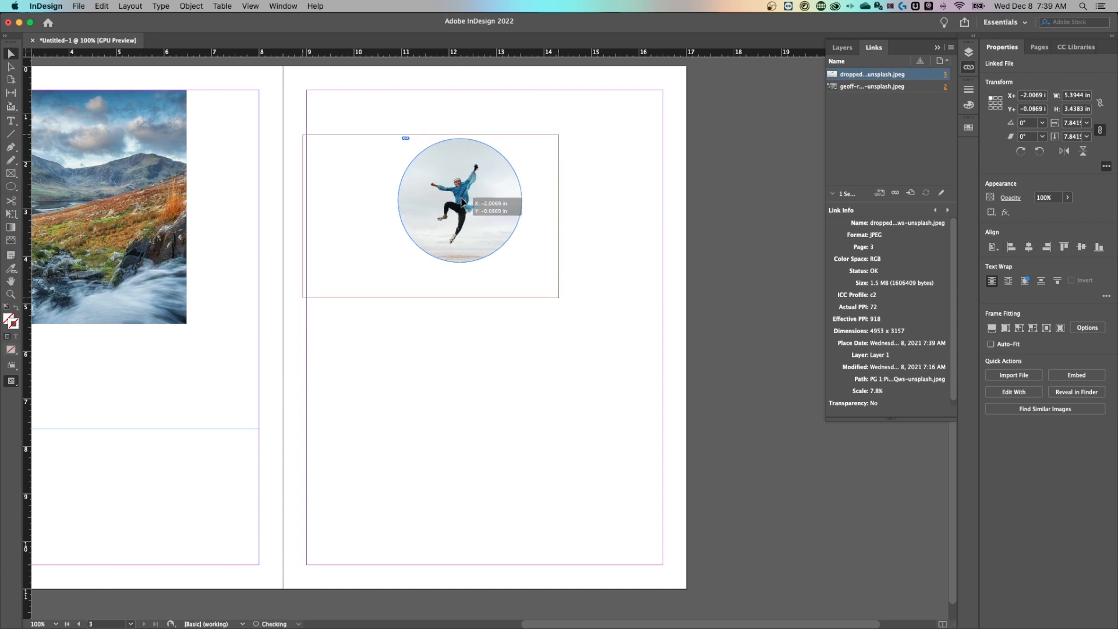
left_click(608, 192)
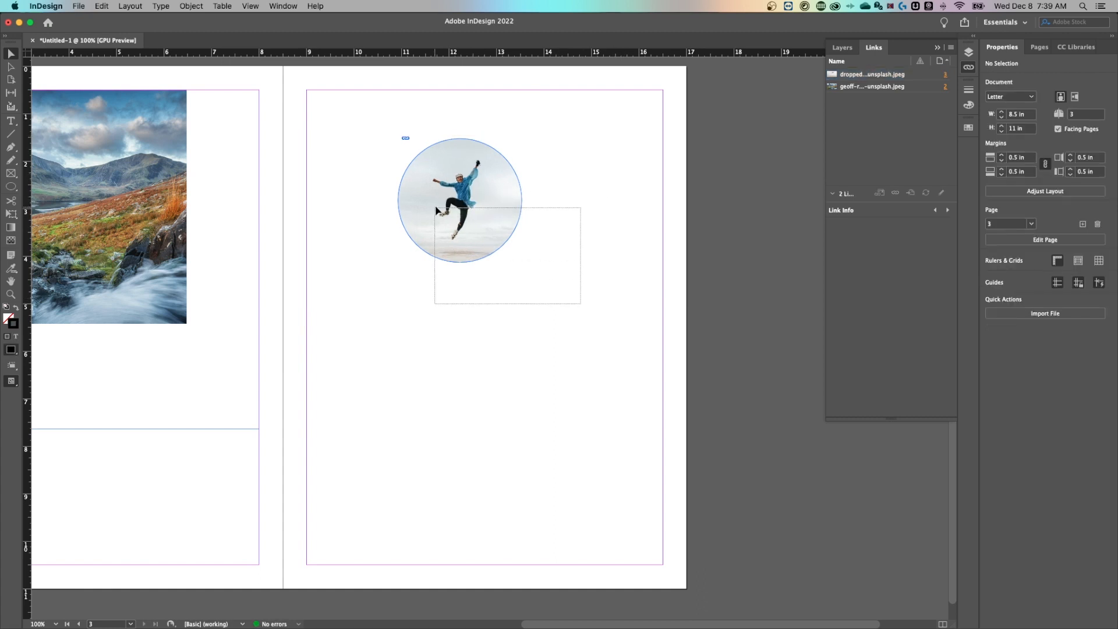
left_click_drag(460, 200, 381, 159)
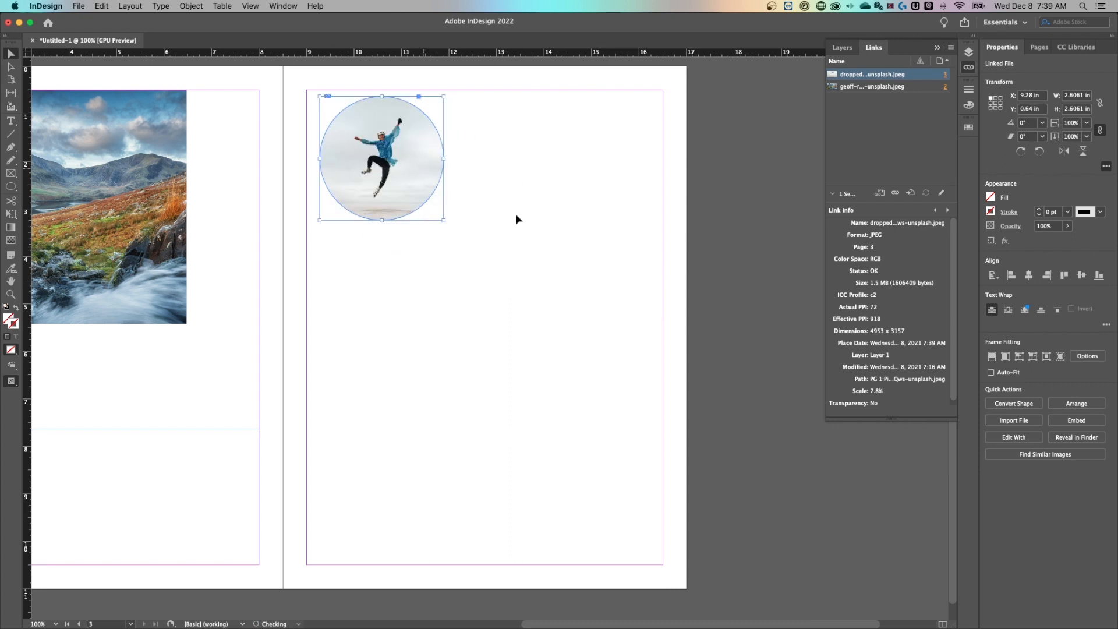
left_click(79, 6)
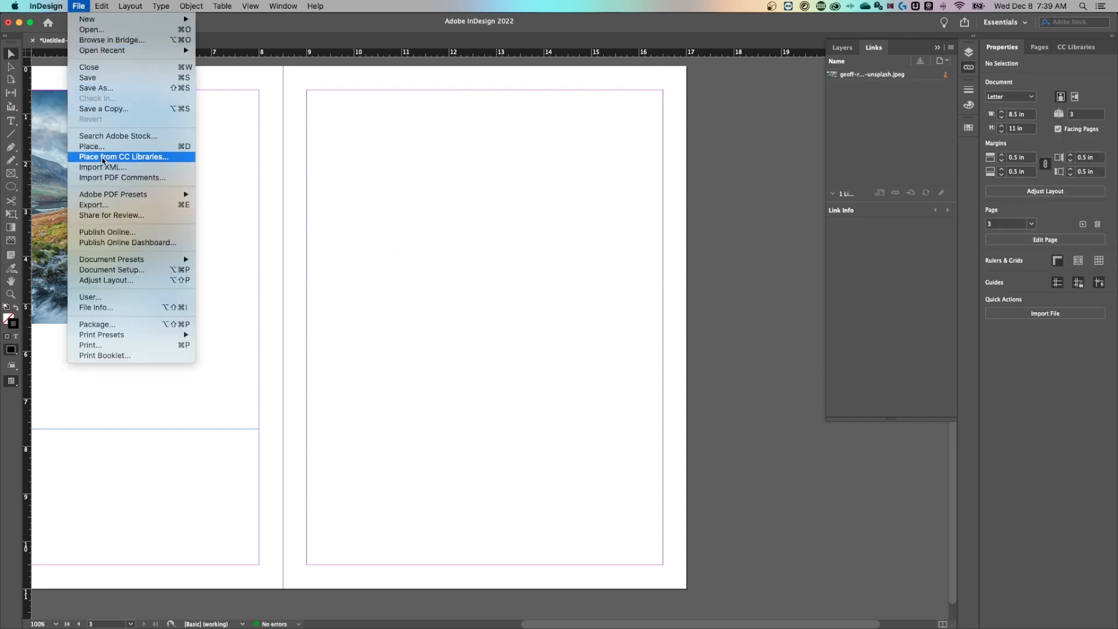
- Load both JPEG photos together into the place cursor for the right page
left_click(91, 147)
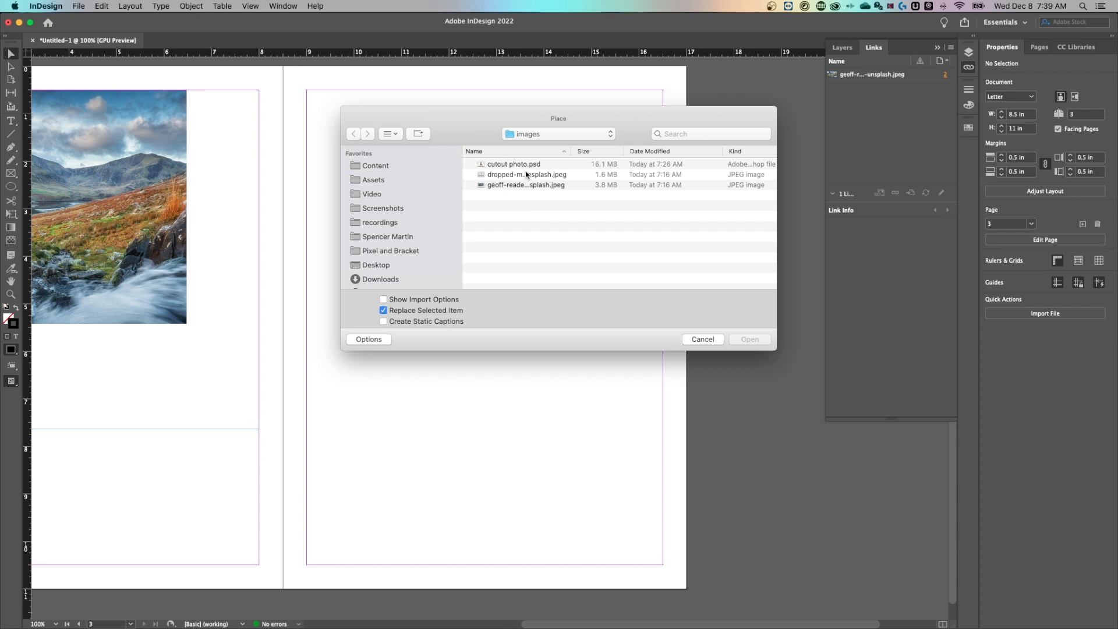
left_click(526, 185)
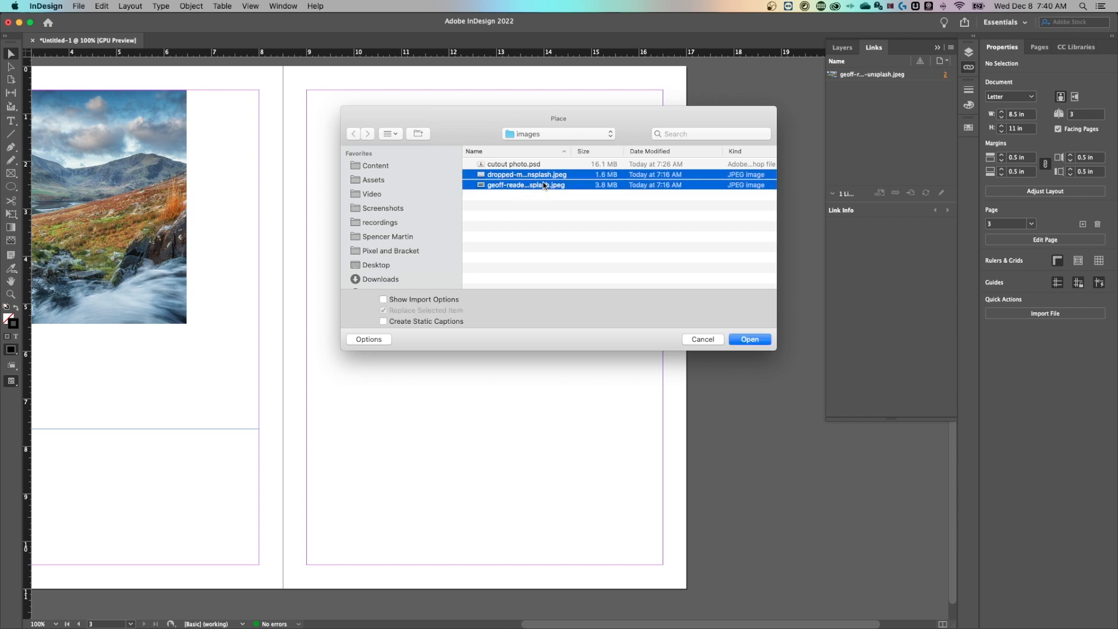
left_click(750, 339)
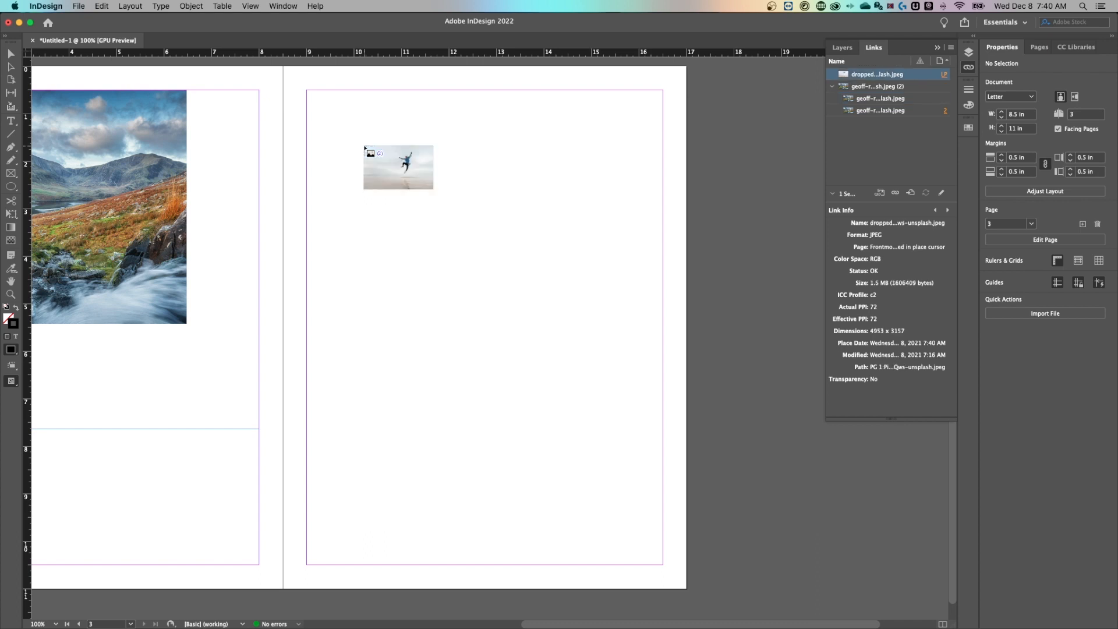
left_click_drag(398, 167, 345, 119)
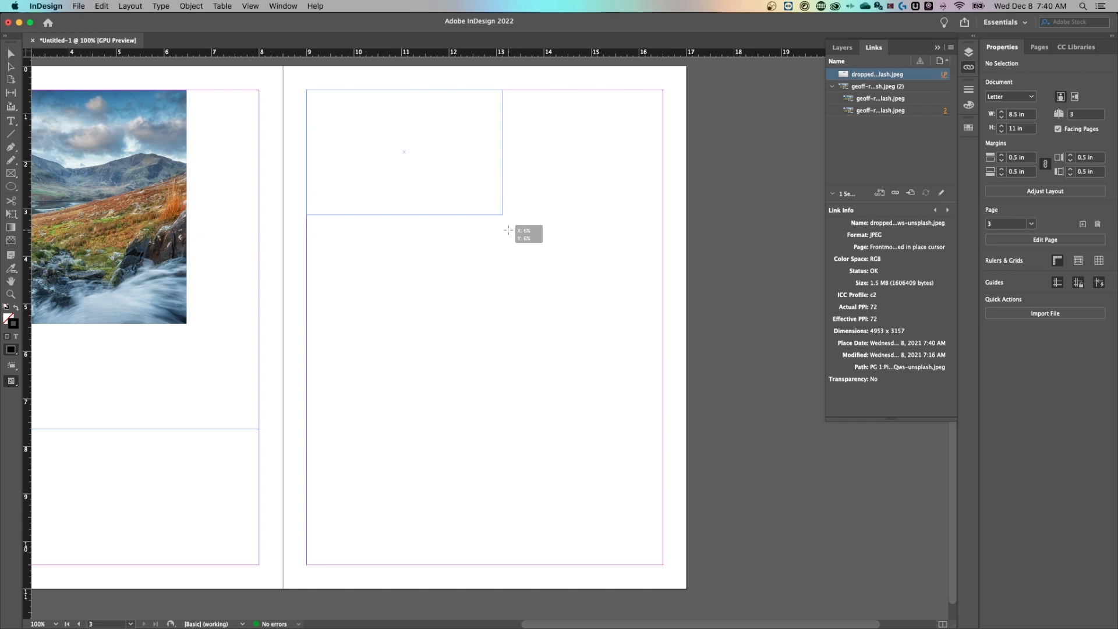
left_click(404, 153)
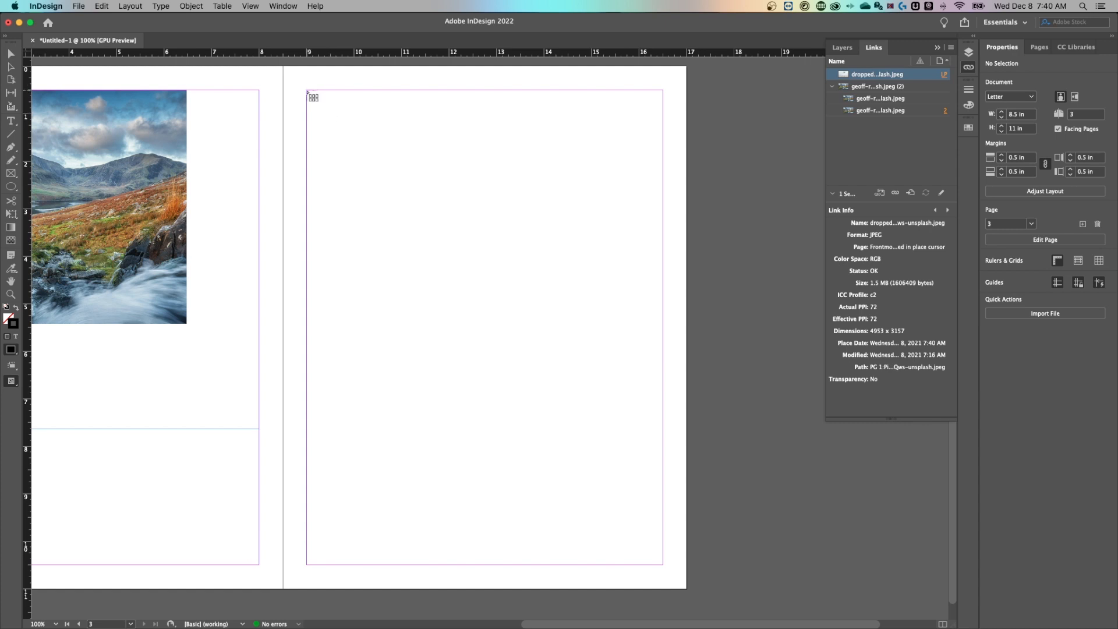
- Place both photos as a side-by-side grid at the top and fill their frames proportionally
left_click_drag(309, 92, 591, 322)
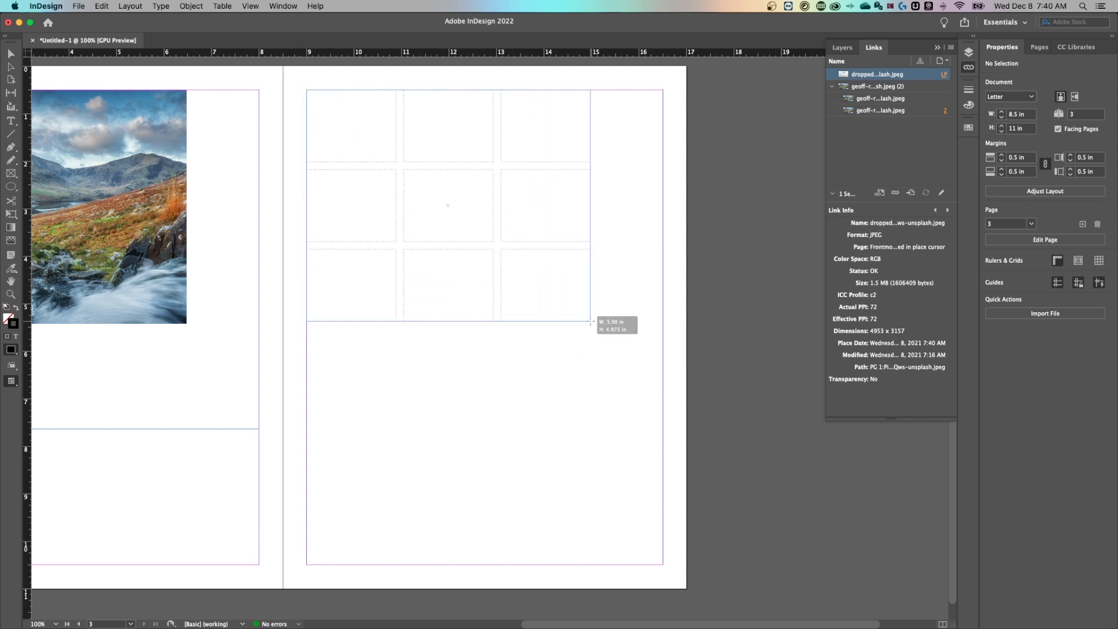
left_click(448, 125)
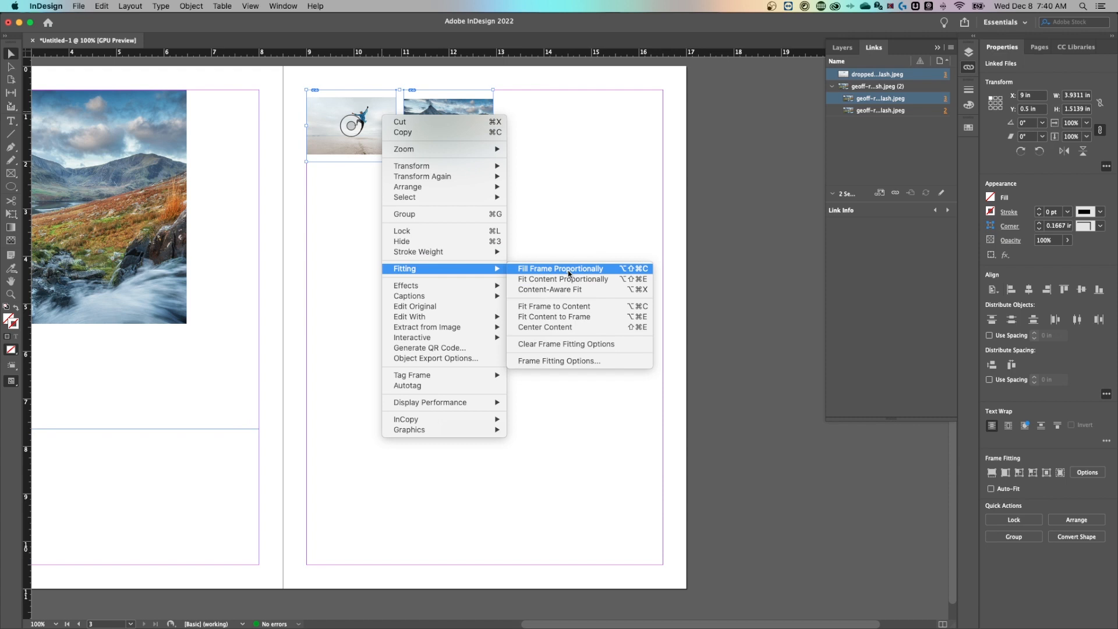
left_click(561, 268)
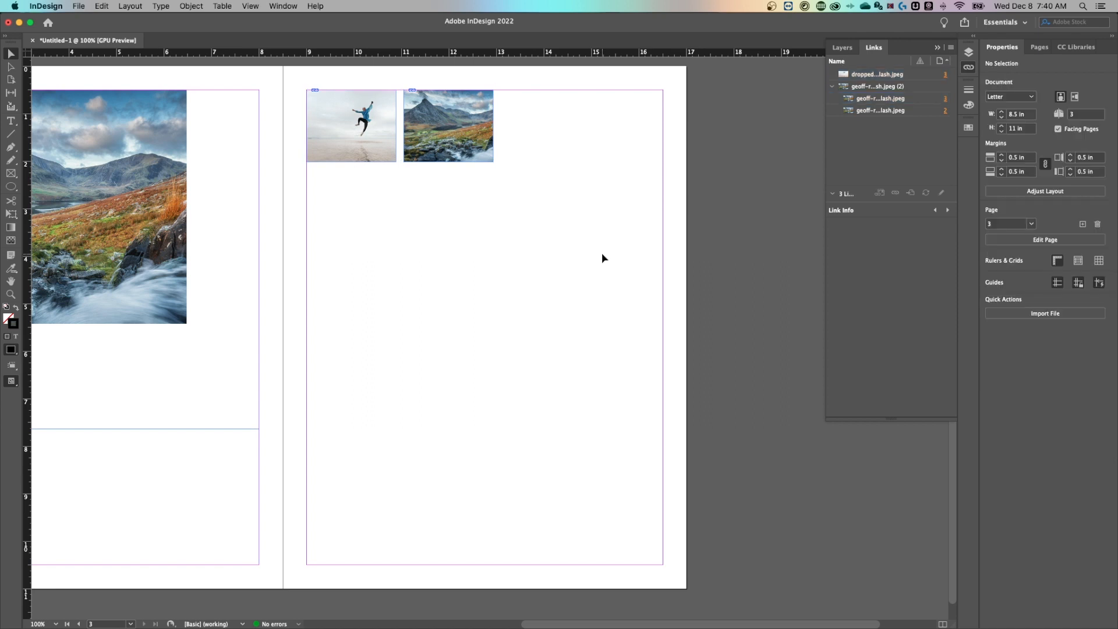
mouse_move(521, 240)
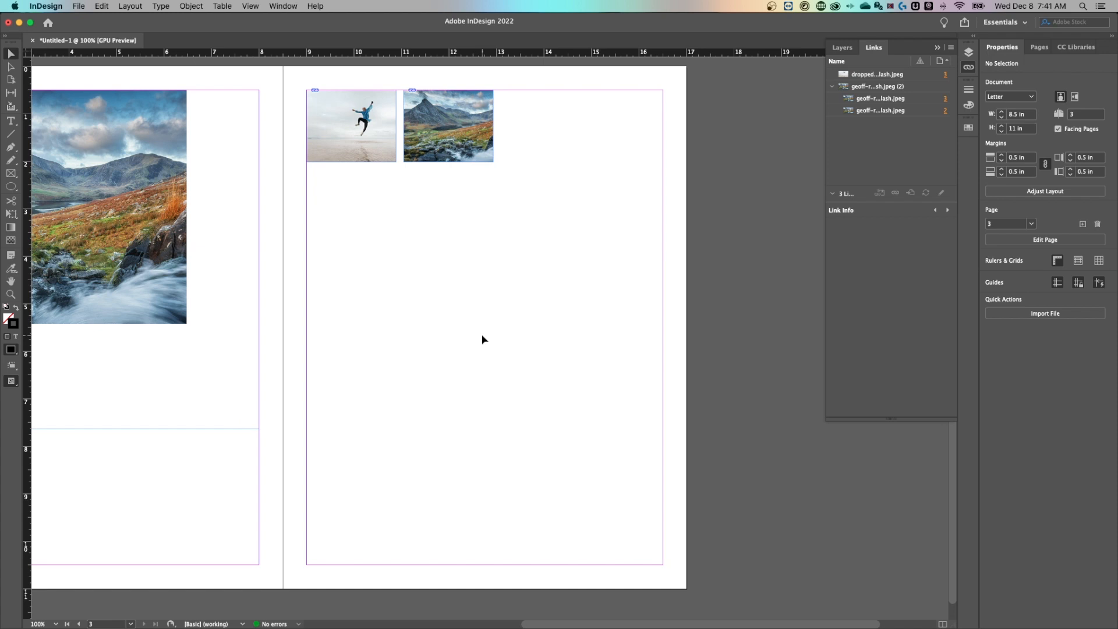
- Place 'cutout photo.psd' with Show Import Options enabled
left_click(1045, 314)
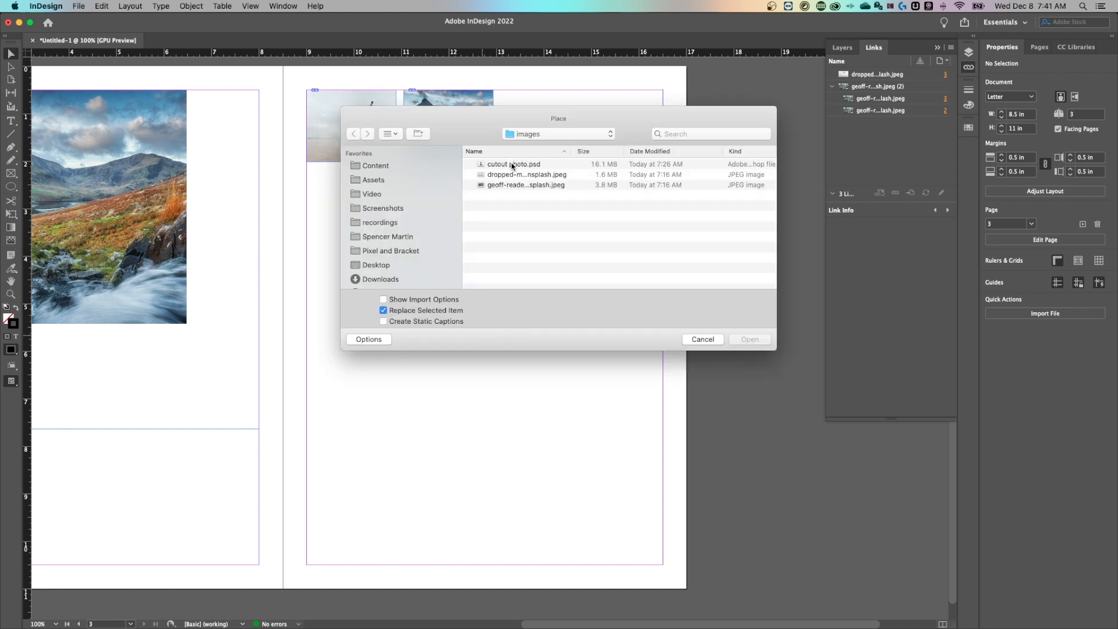
left_click(512, 164)
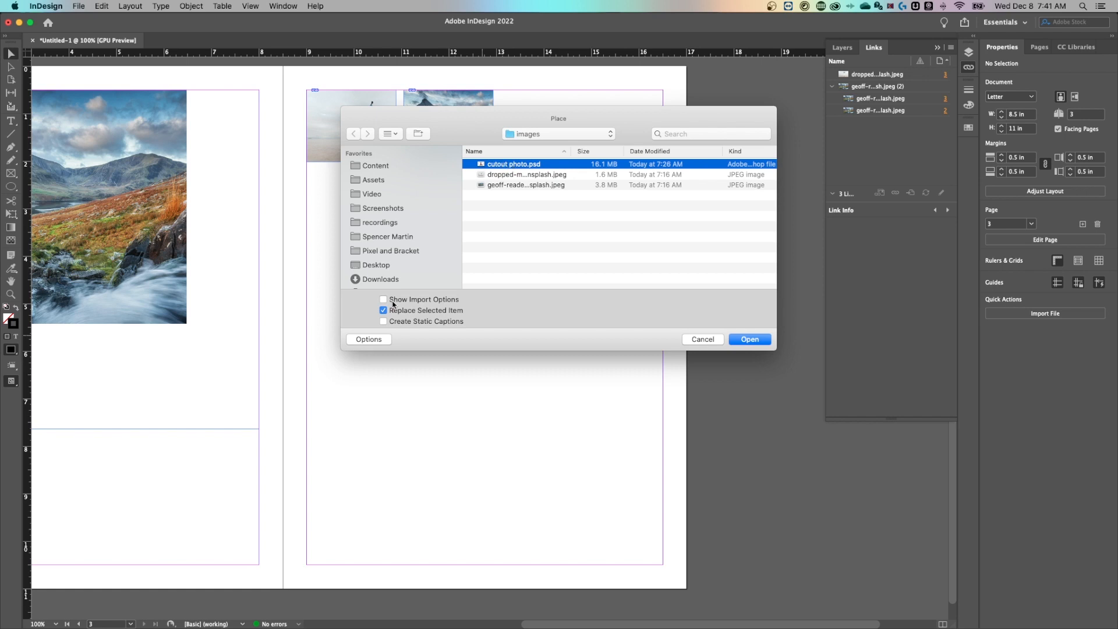
left_click(384, 300)
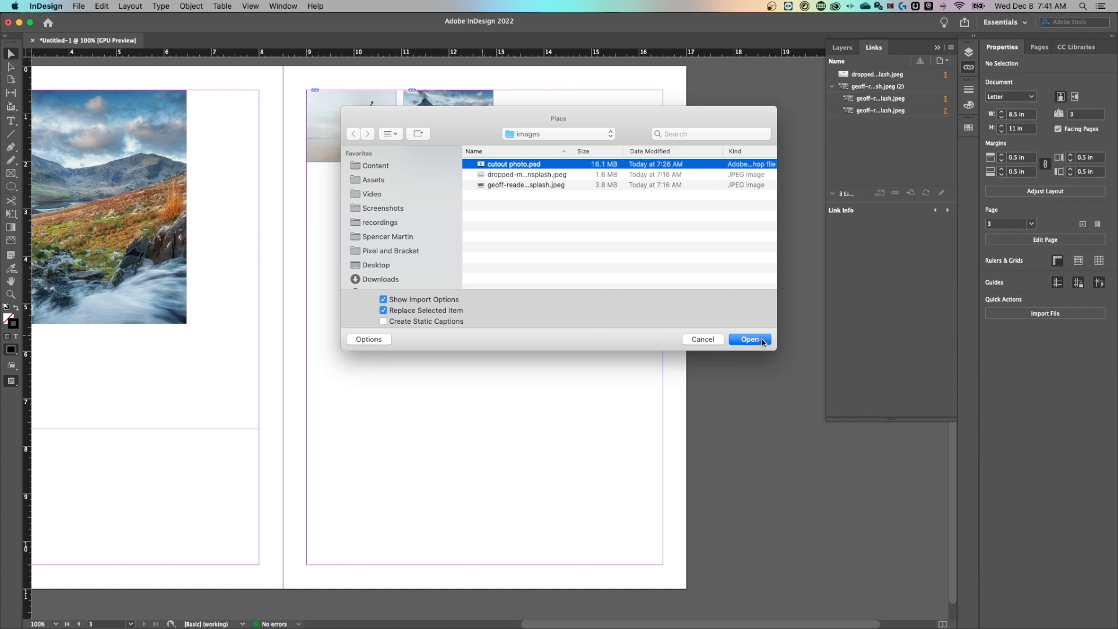
left_click(750, 339)
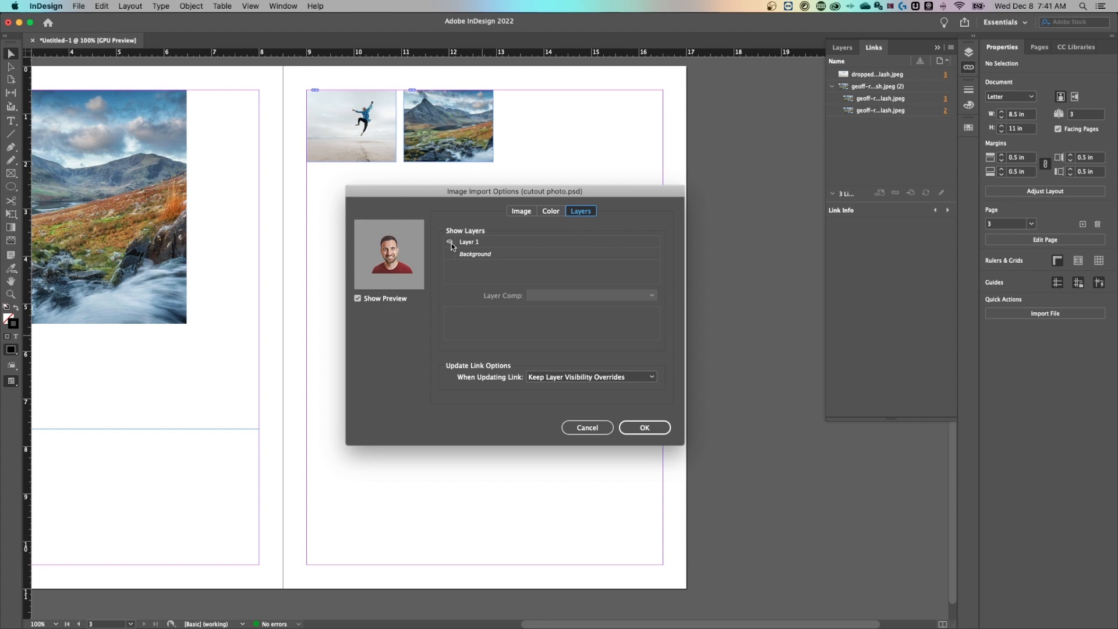
- Review the PSD's two layers, toggling the Background layer, and confirm the import
left_click(449, 242)
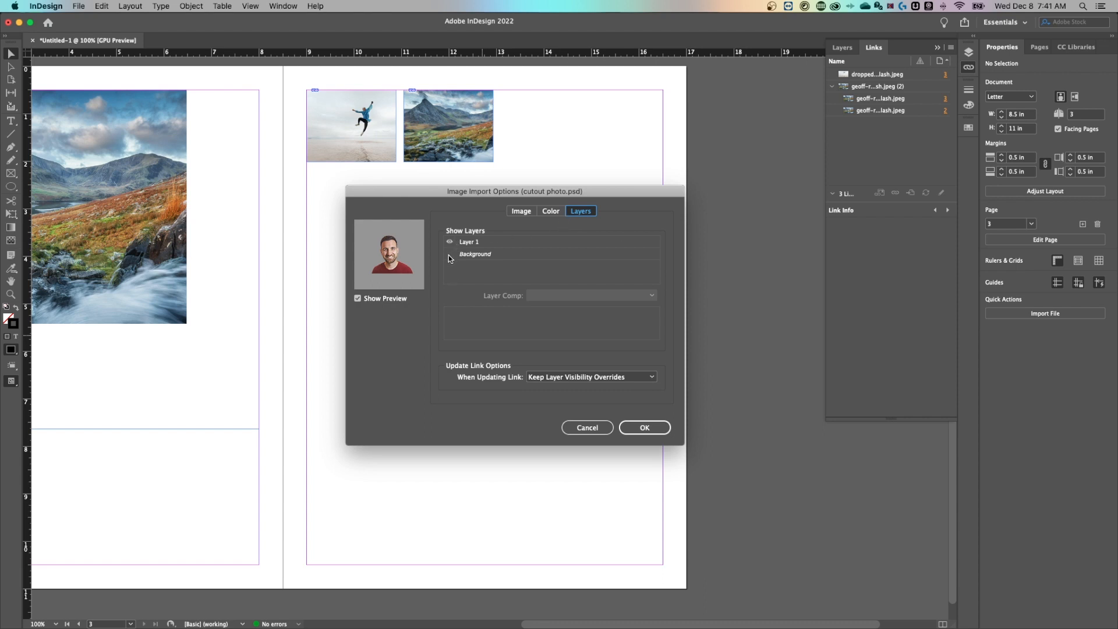
left_click(449, 254)
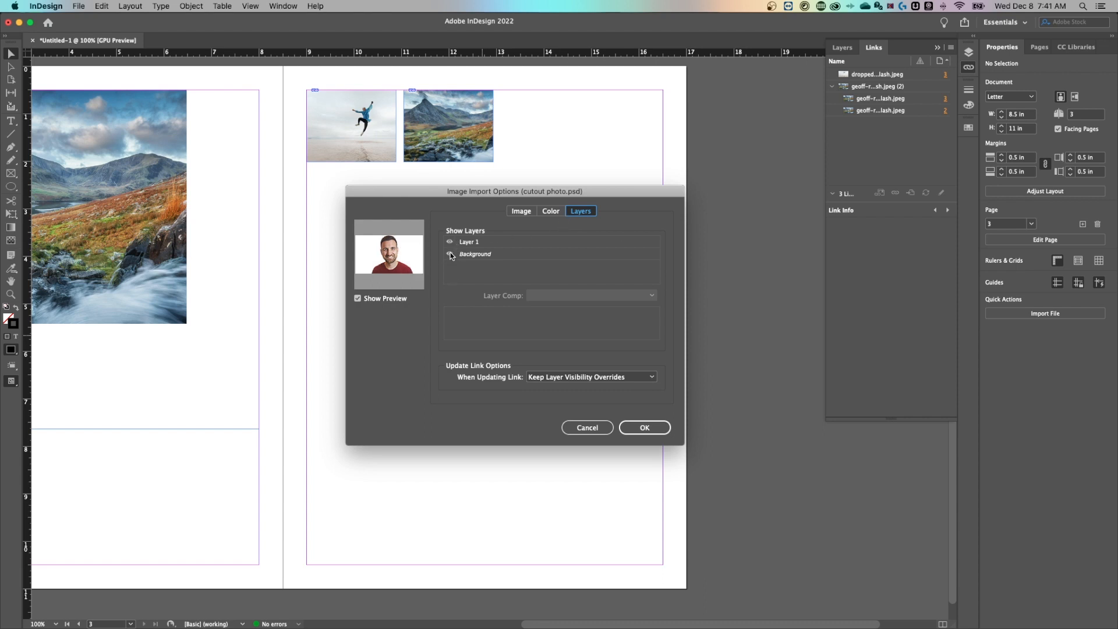
left_click(449, 254)
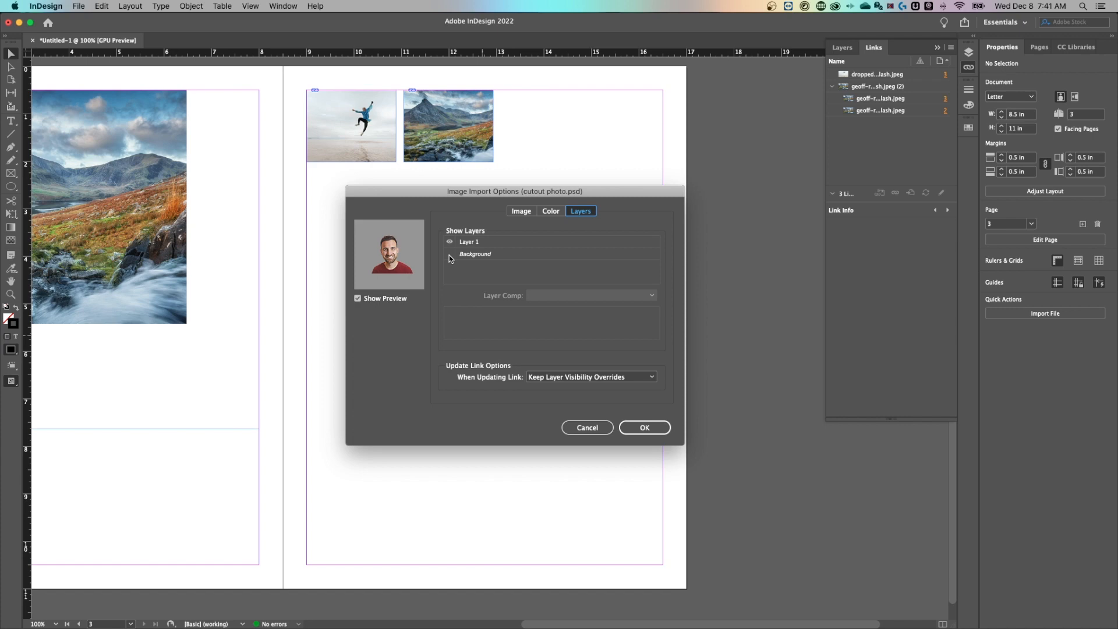
mouse_move(384, 245)
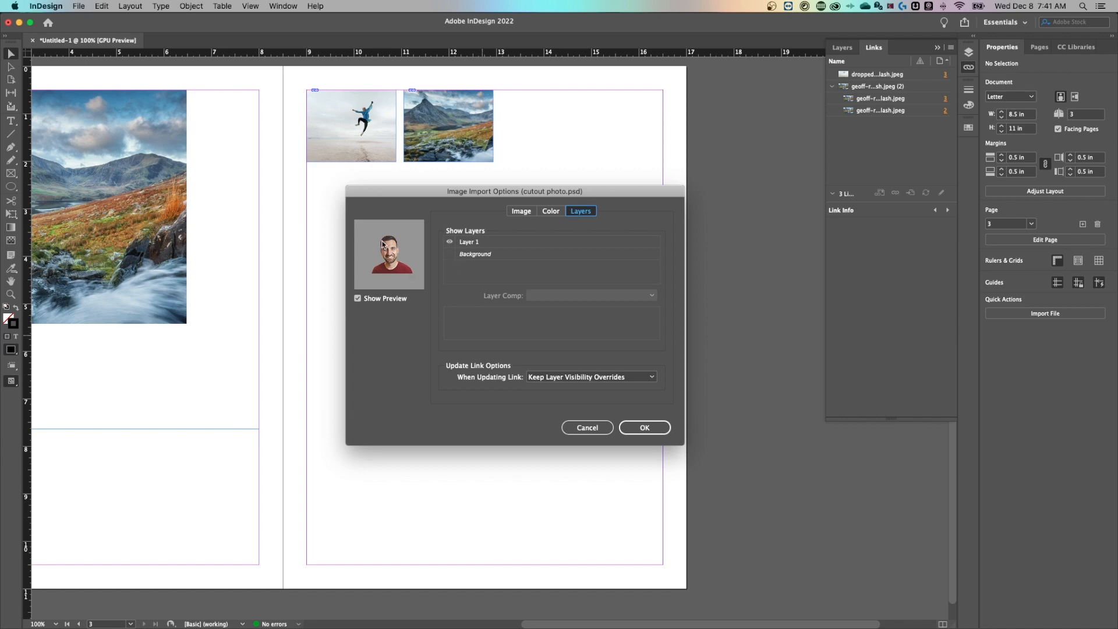
mouse_move(549, 242)
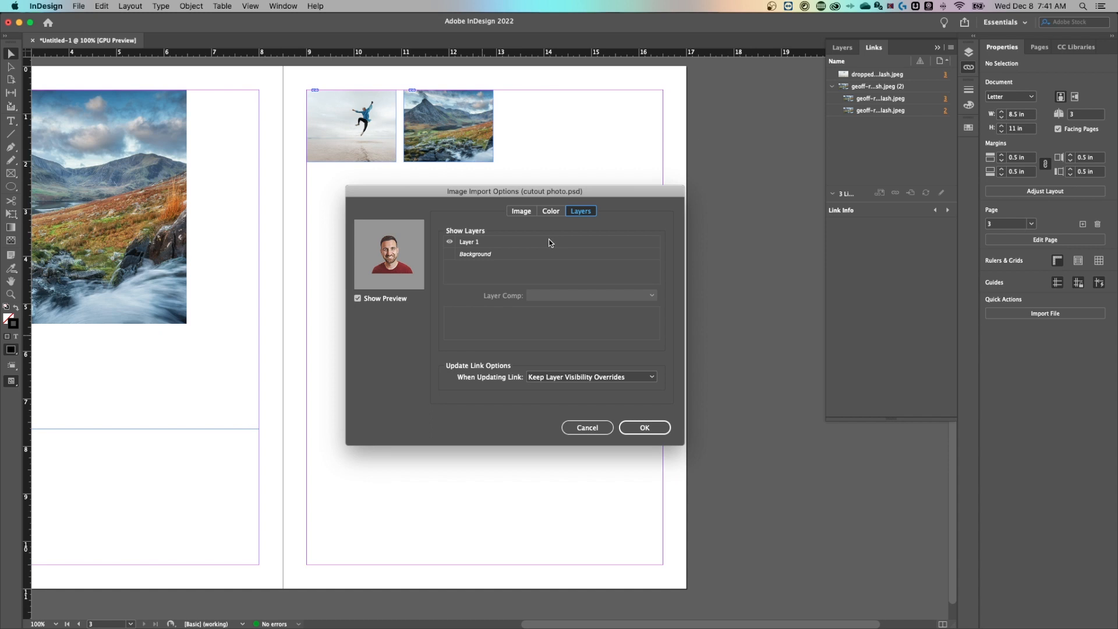
left_click(643, 427)
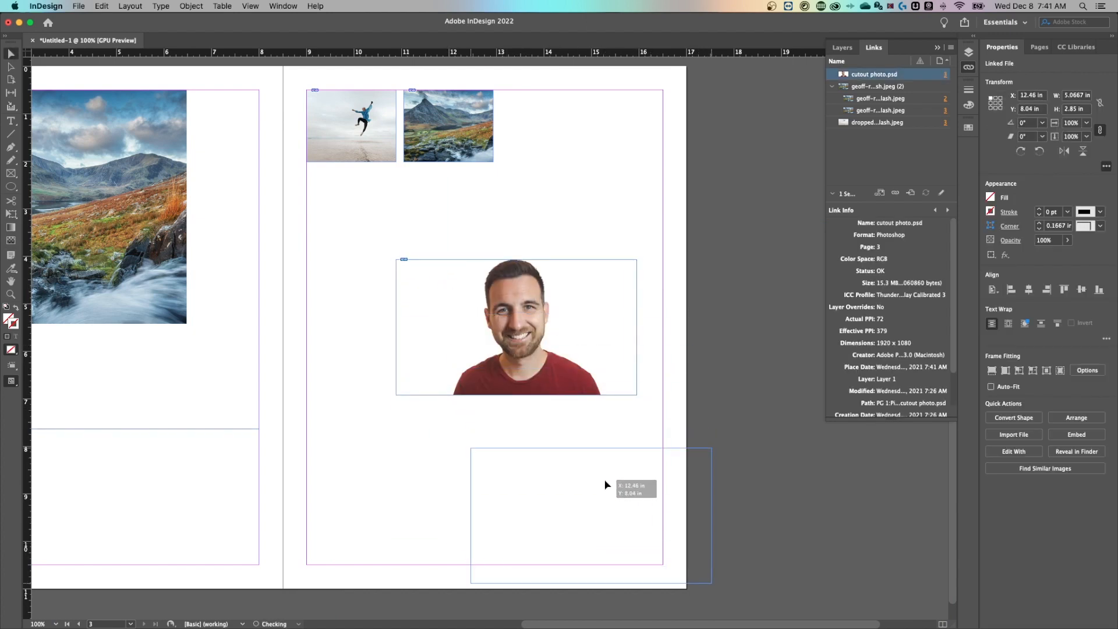
- Draw a large frame at page 3's lower right for the cutout portrait and select it
left_click_drag(516, 327, 625, 521)
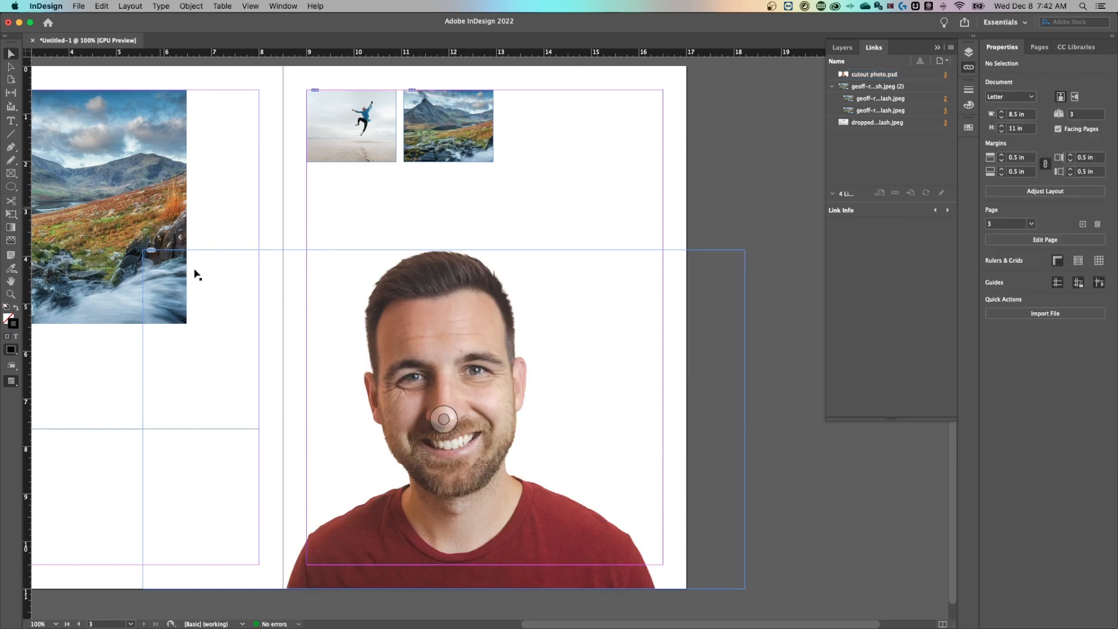
left_click(442, 417)
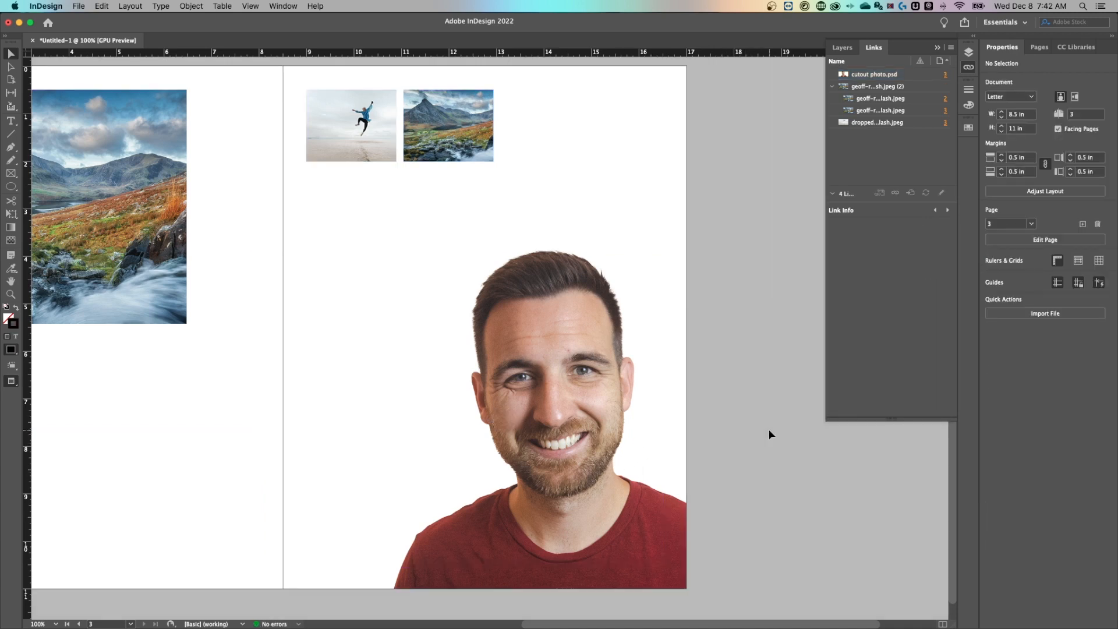
left_click(505, 419)
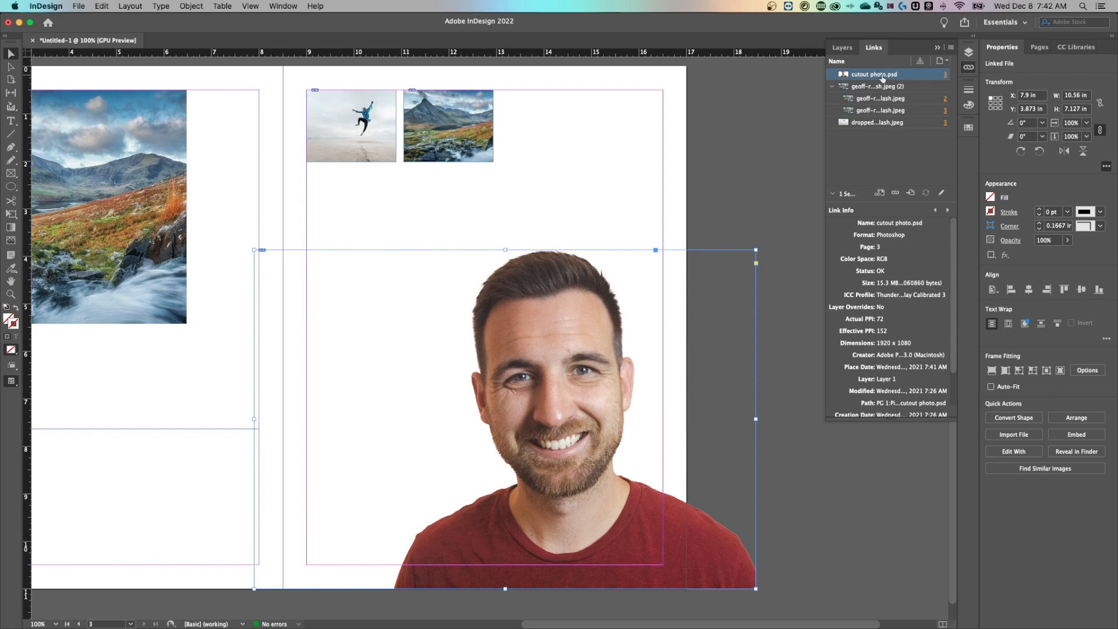
- Use Edit Original on the cutout photo.psd link to open it in Photoshop
right_click(874, 74)
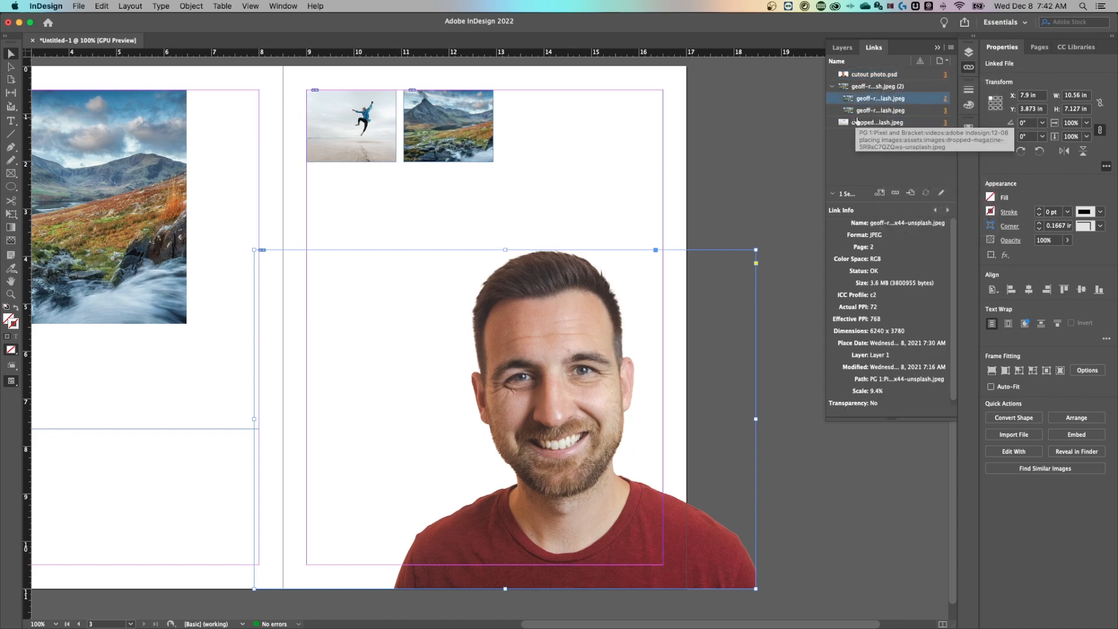
left_click(879, 122)
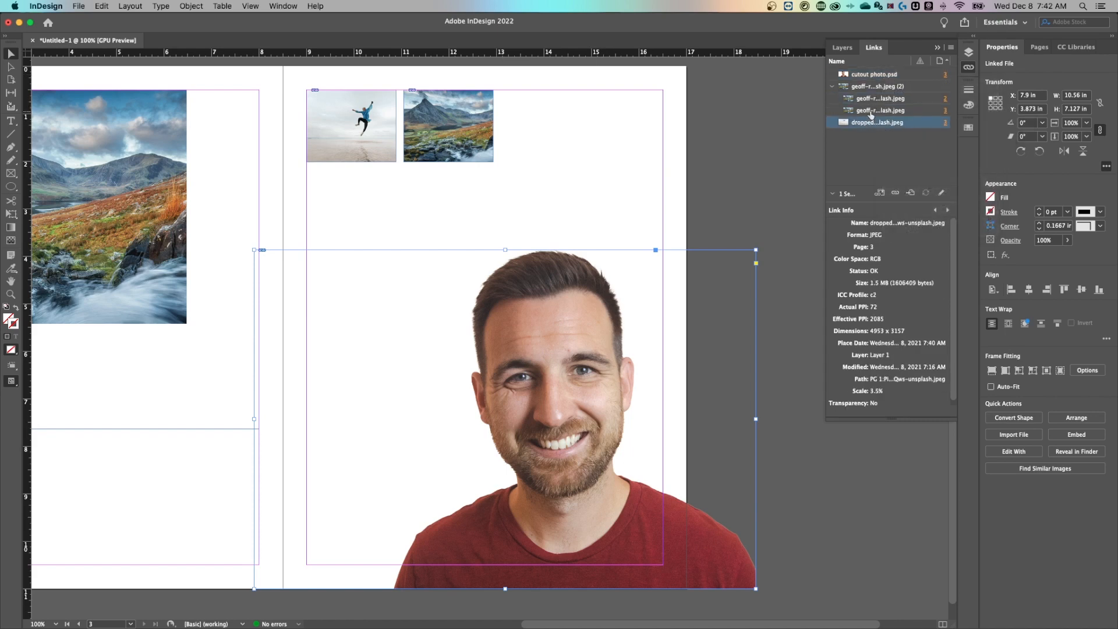
right_click(874, 74)
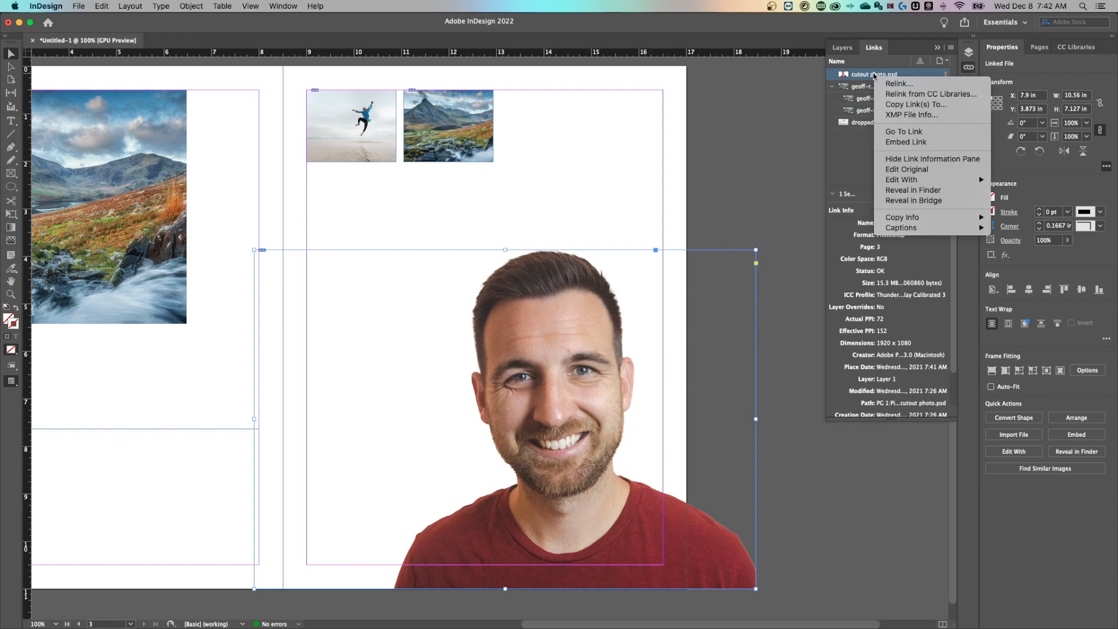
mouse_move(906, 169)
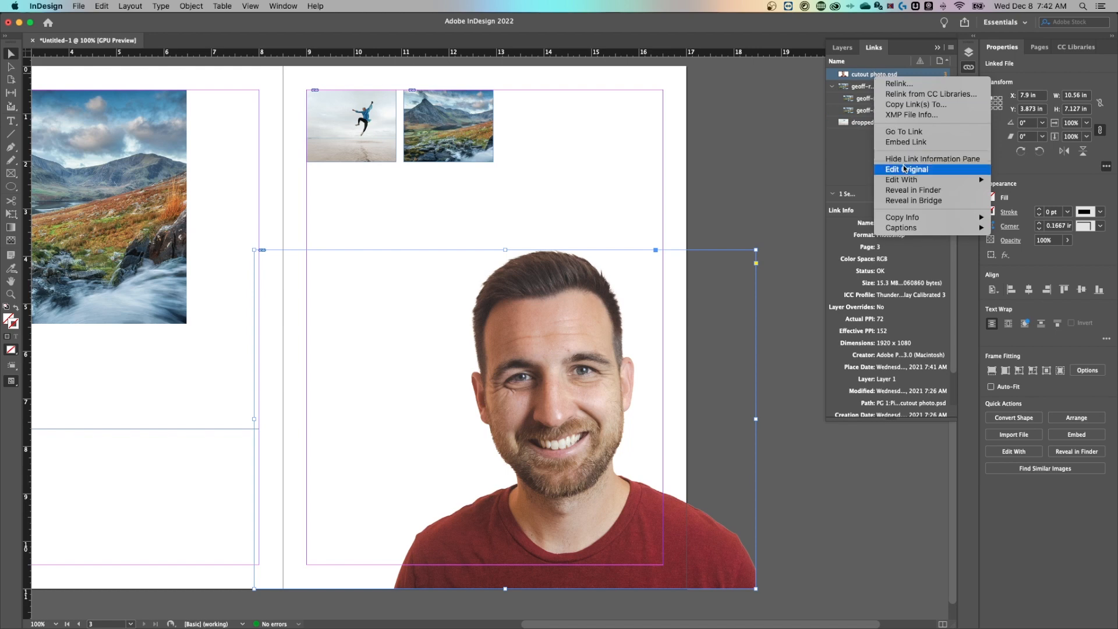
left_click(906, 169)
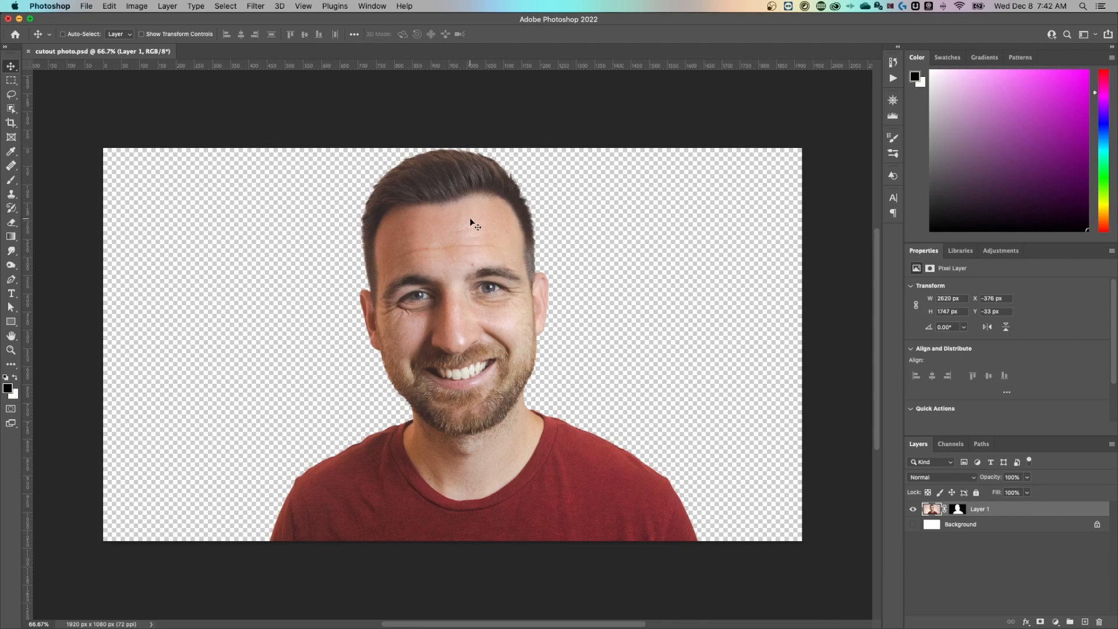
mouse_move(74, 281)
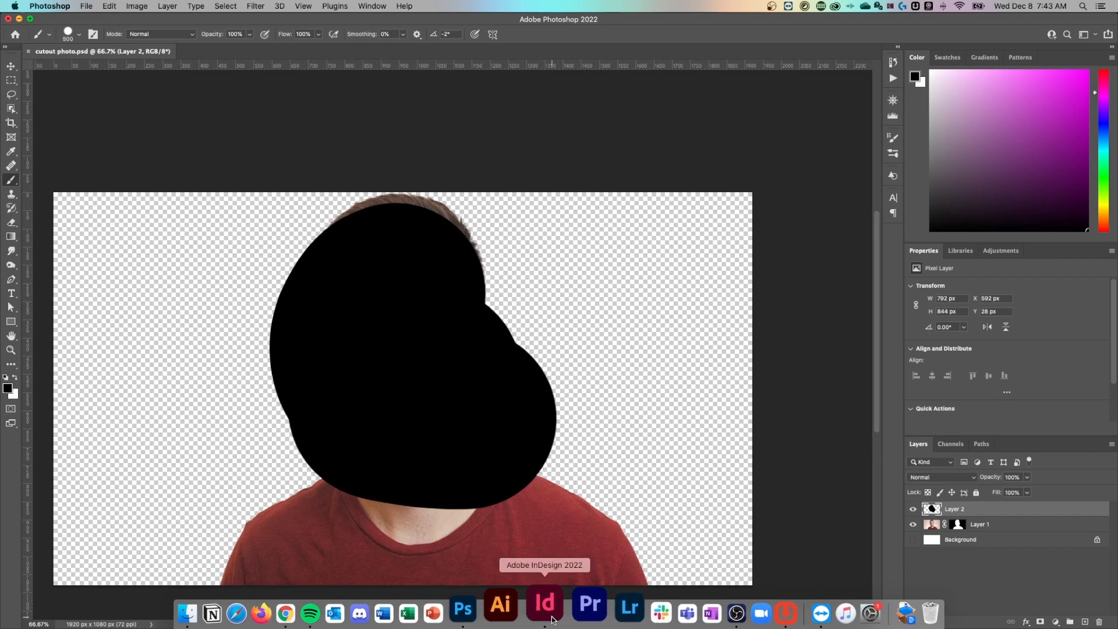
- Switch from Photoshop back to the InDesign layout
left_click(544, 612)
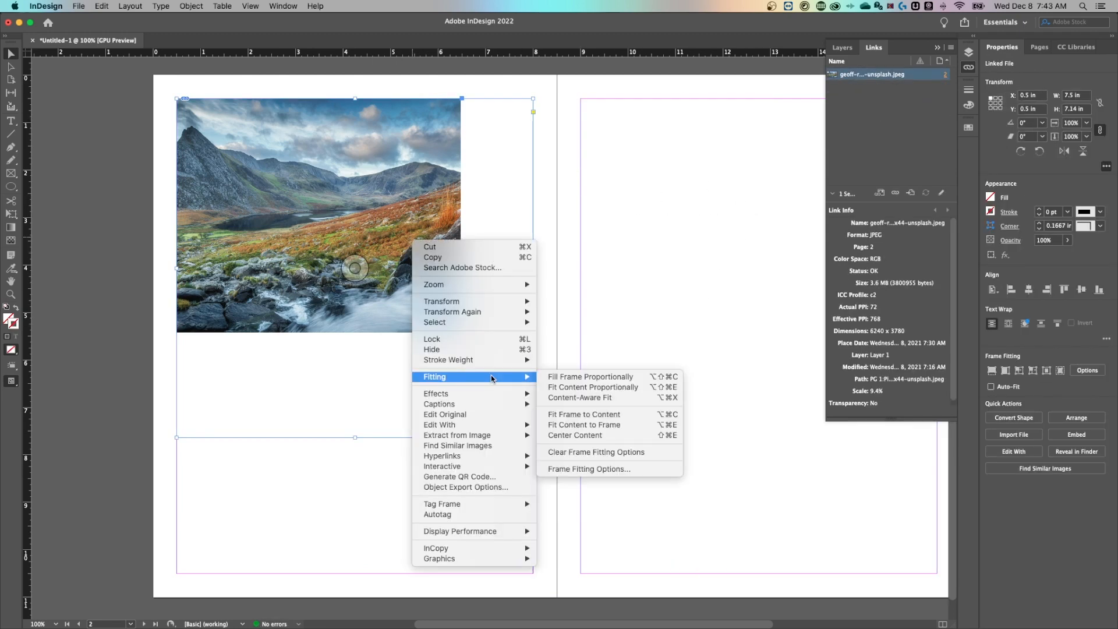
- Make the mountain photo fill its page-2 frame proportionally
left_click(591, 377)
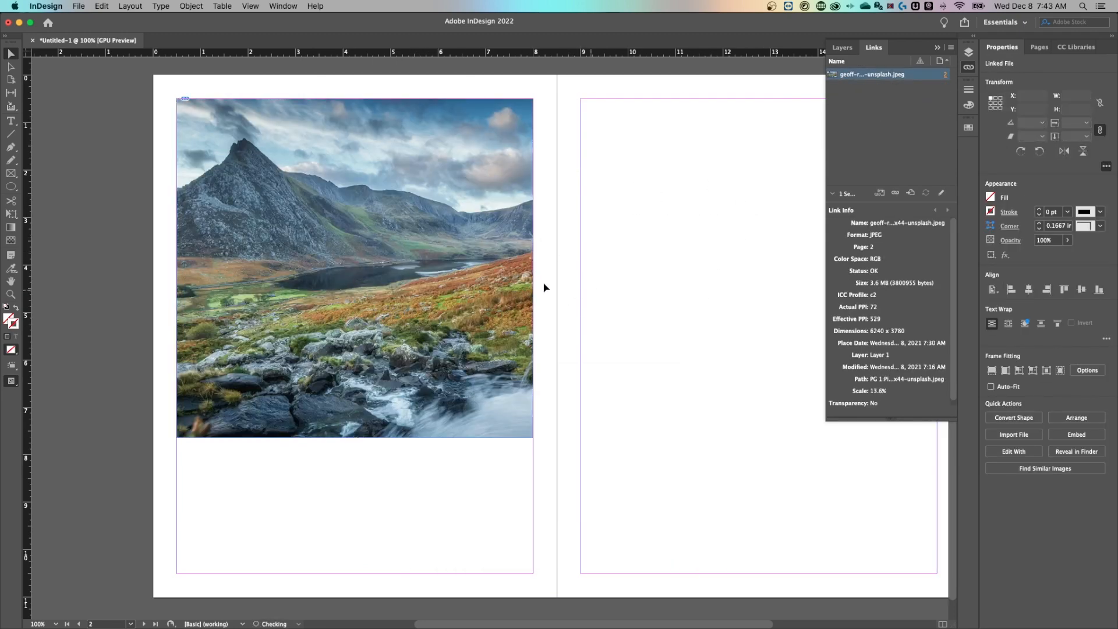
left_click(354, 267)
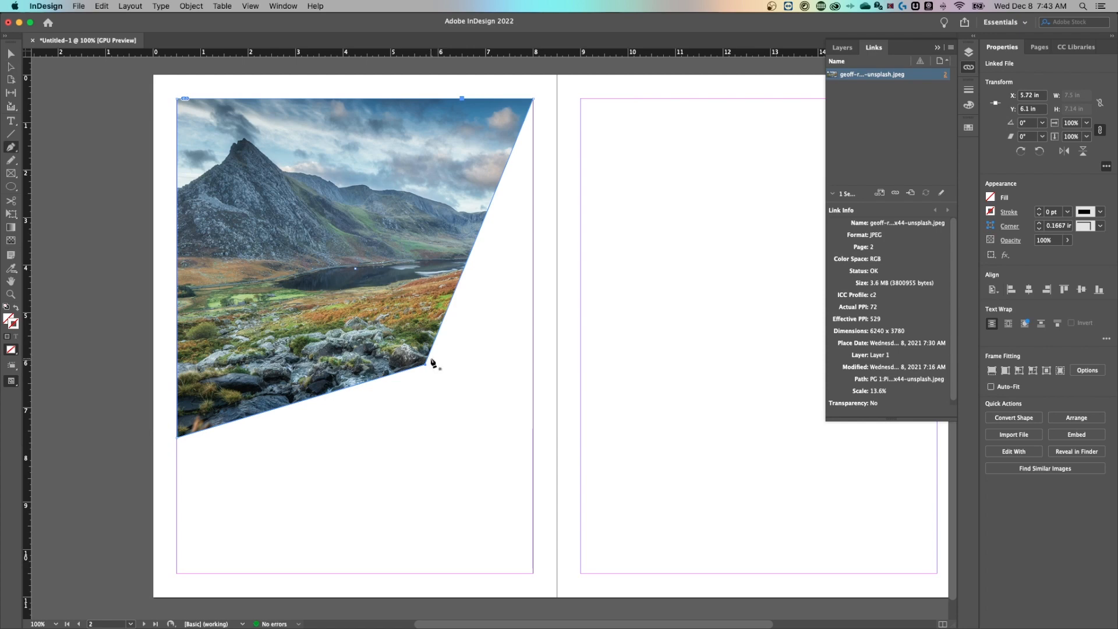
mouse_move(470, 251)
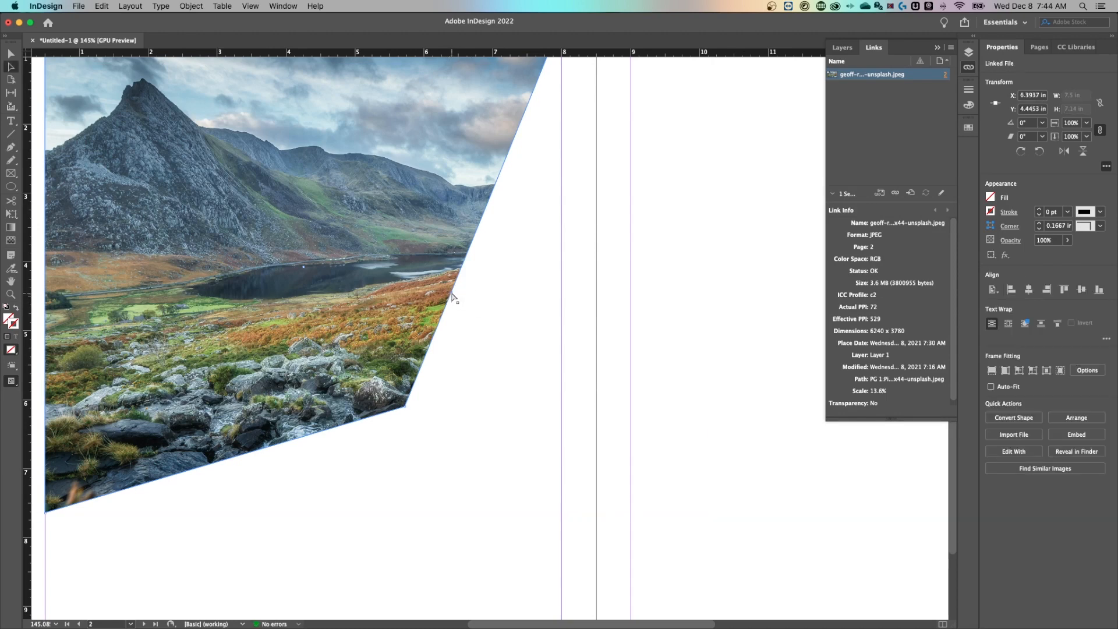
- Slant the frame's right edge inward and convert its corner into a smooth curve
left_click_drag(453, 299, 498, 314)
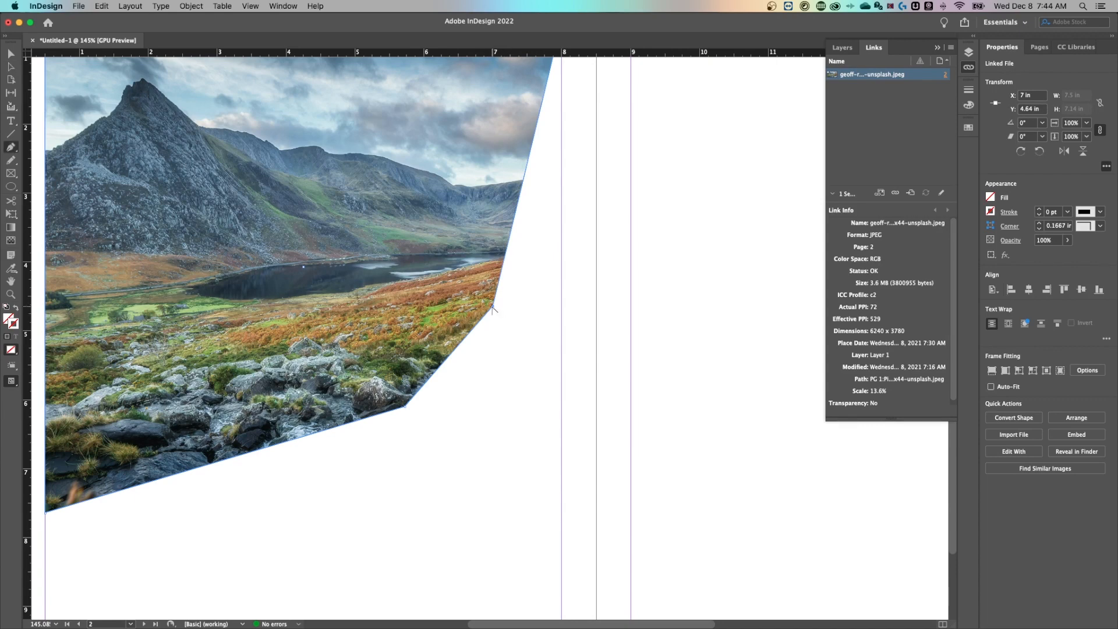
left_click_drag(494, 308, 487, 322)
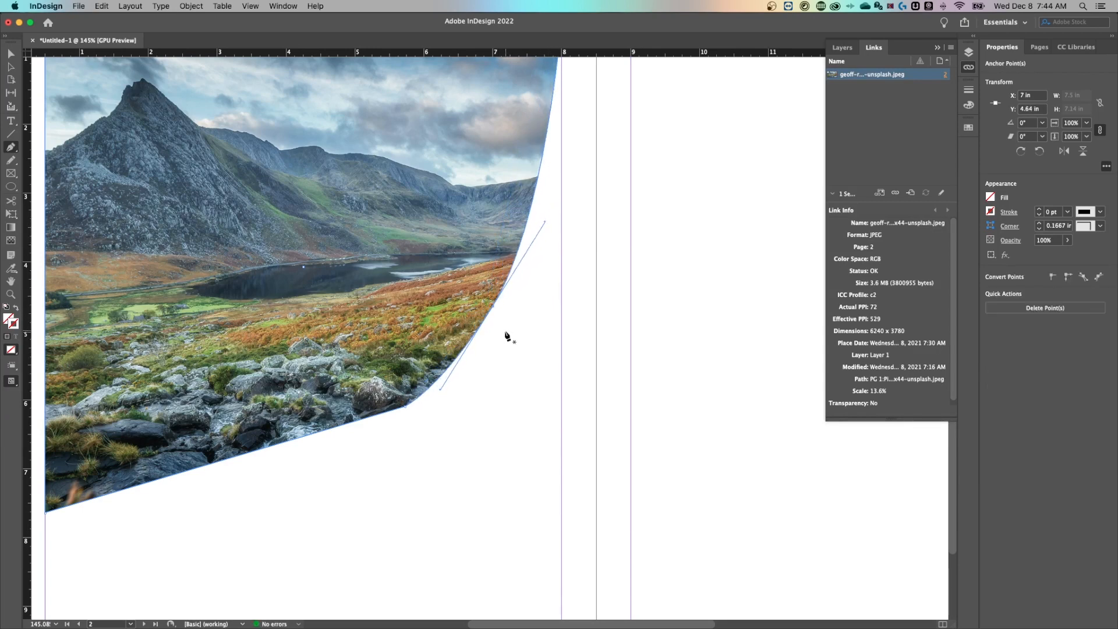
left_click(524, 340)
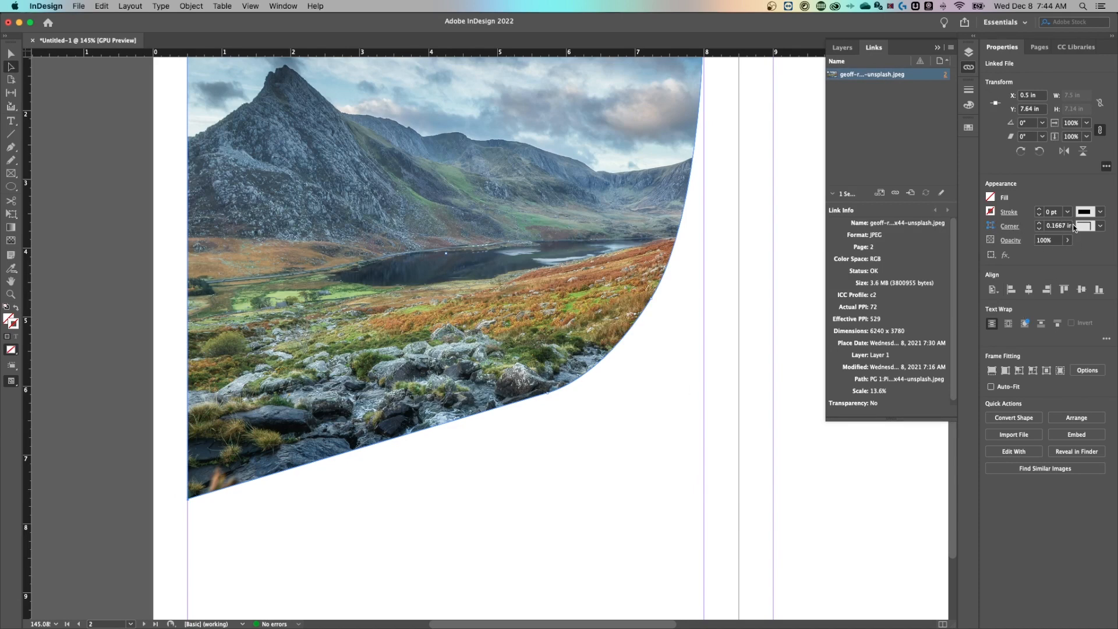
- Give the mountain photo frame Rounded corners with a 0.9375 in radius, then deselect it
left_click(1101, 226)
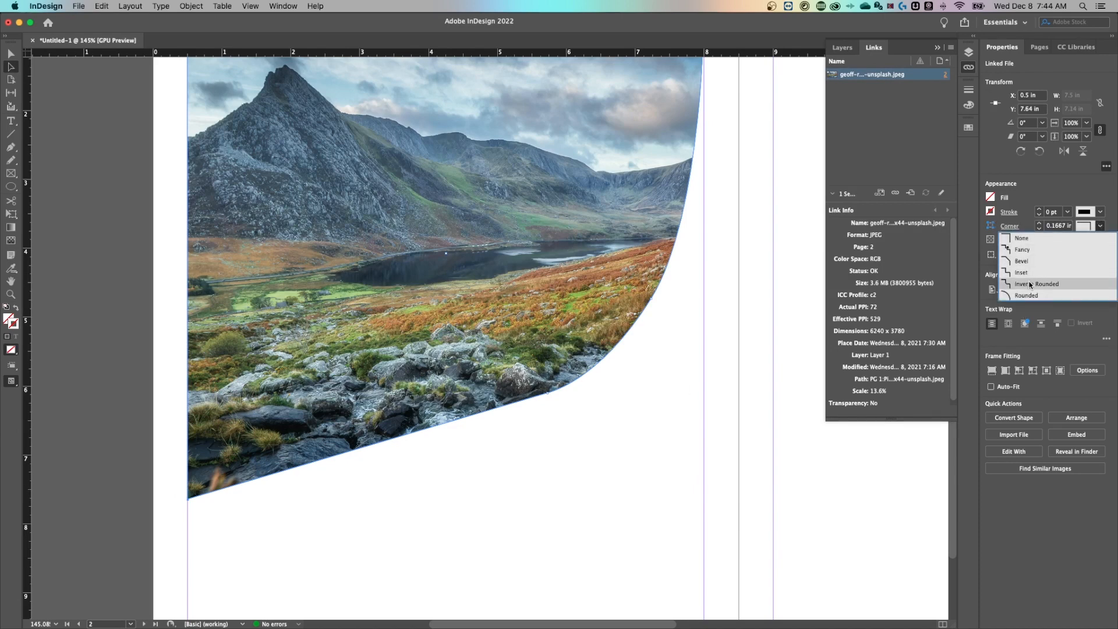
left_click(1025, 295)
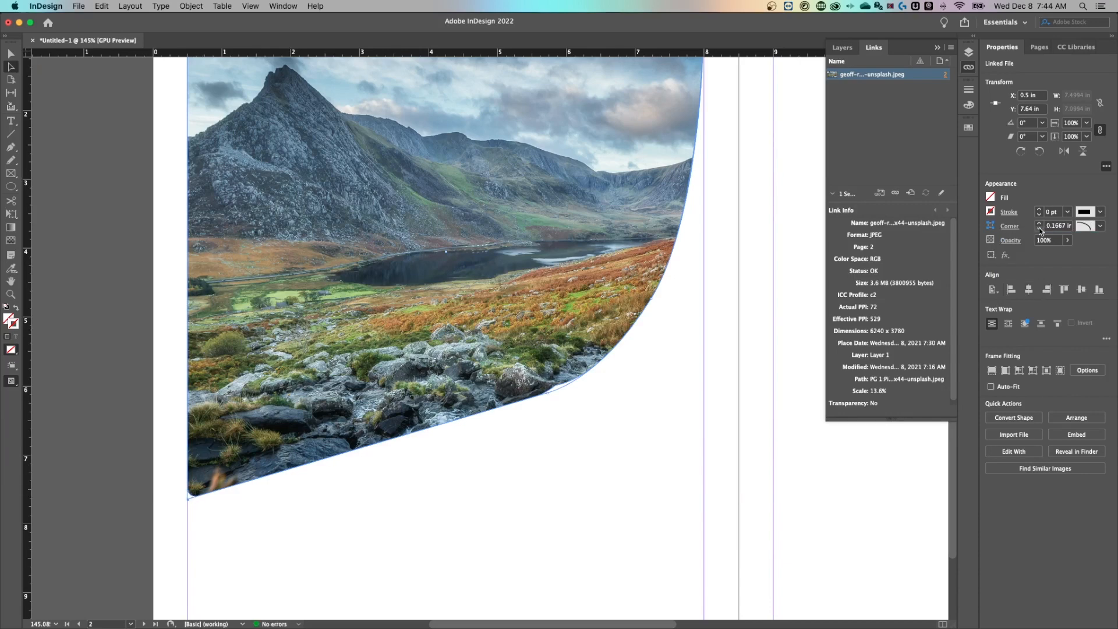
left_click(1040, 224)
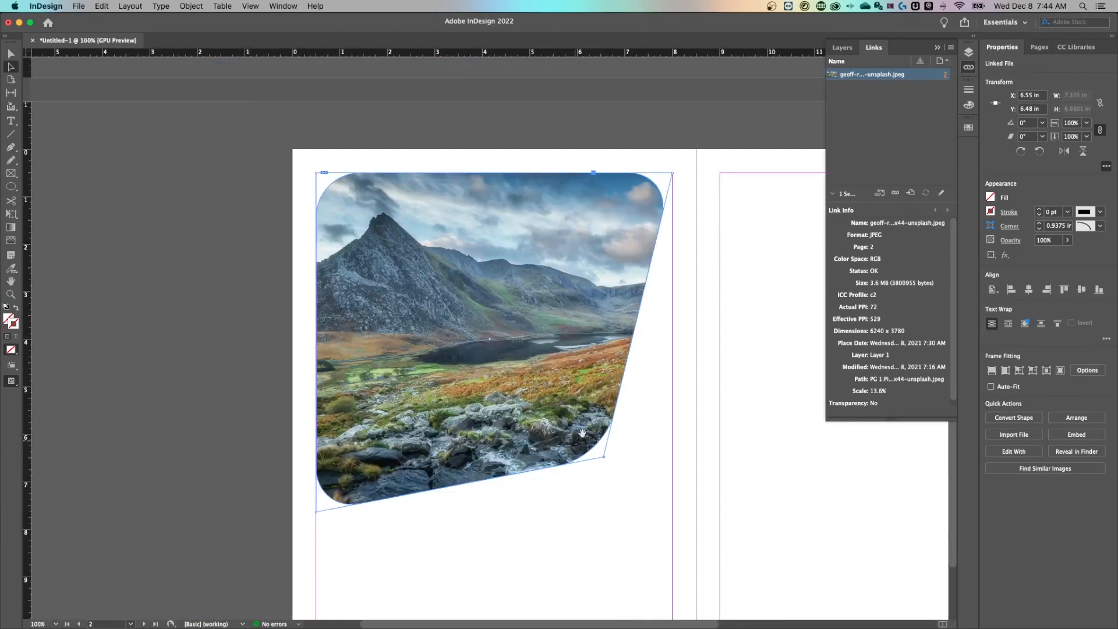
left_click(663, 376)
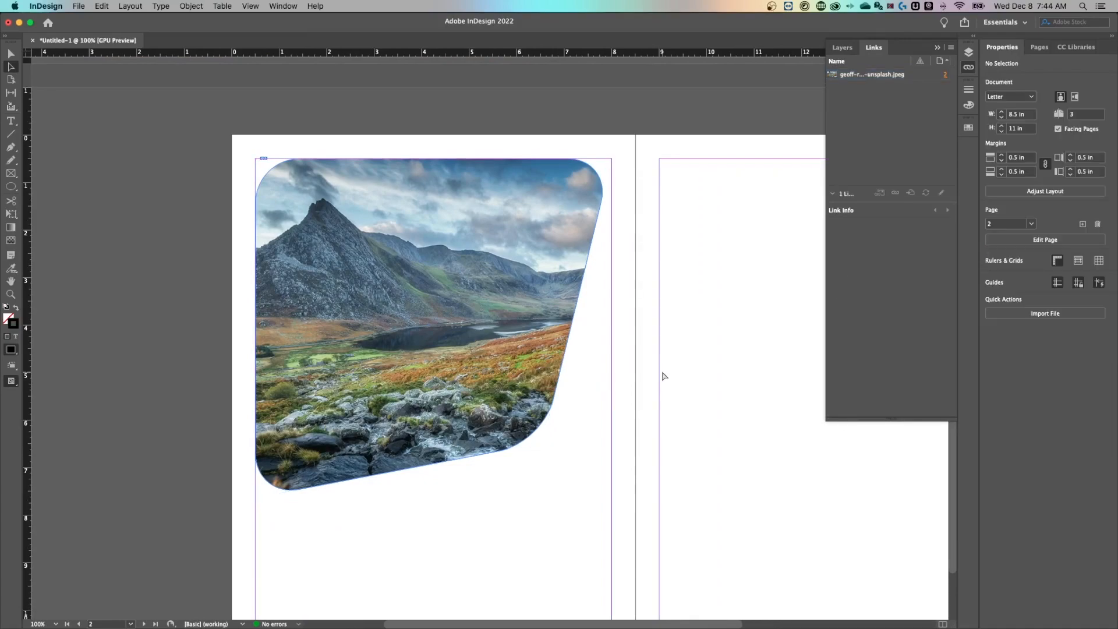